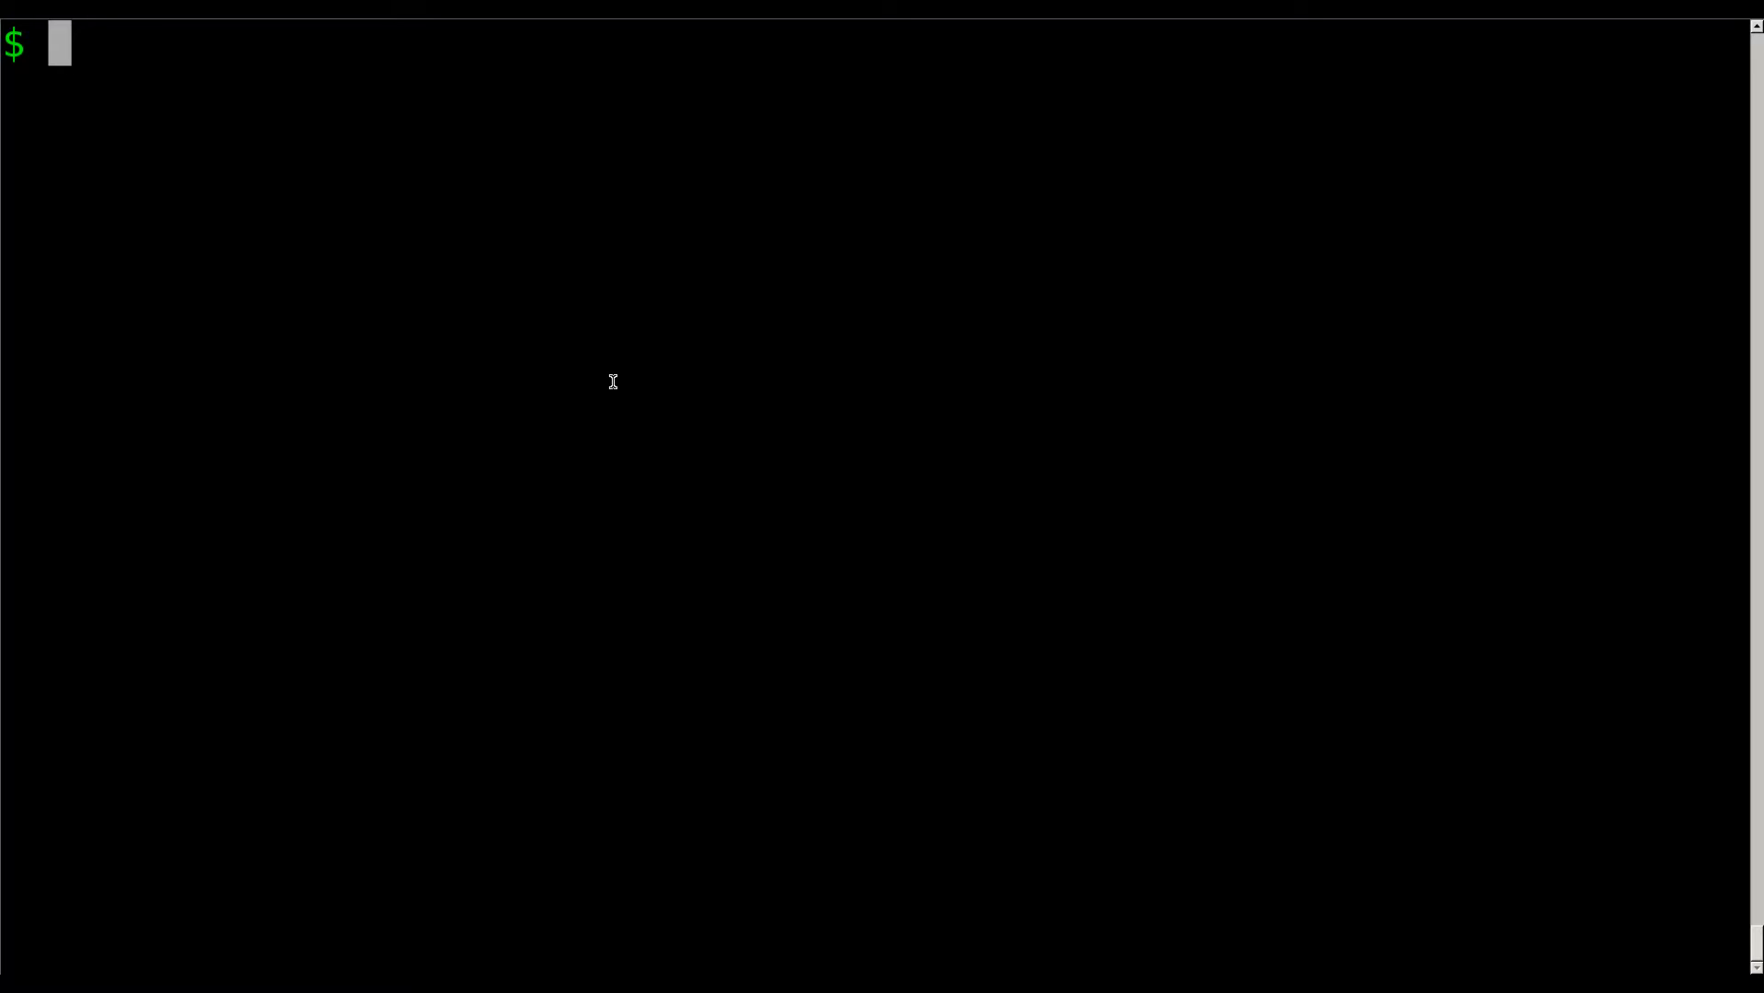
Run ls to show Core-current.iso, mini.iso and slitaz-4.0.iso, highlighting mini.iso.
{"action": "key", "text": "Return"}
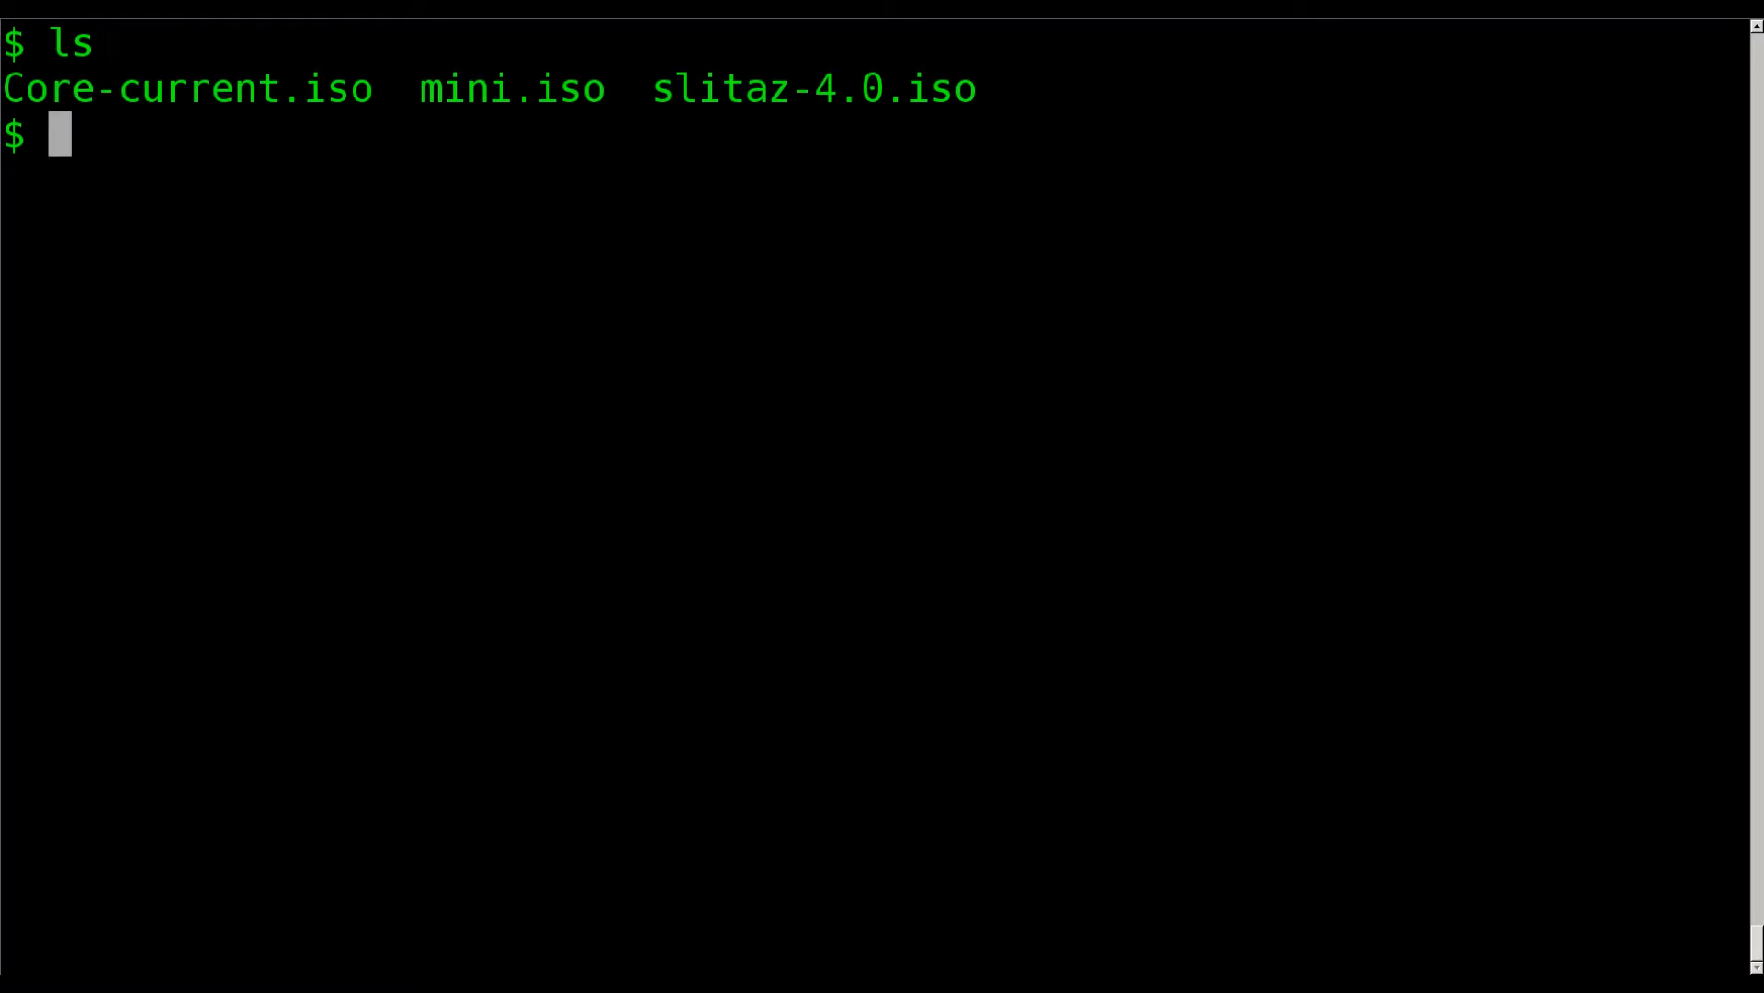
{"action": "mouse_move", "coordinate": [355, 150]}
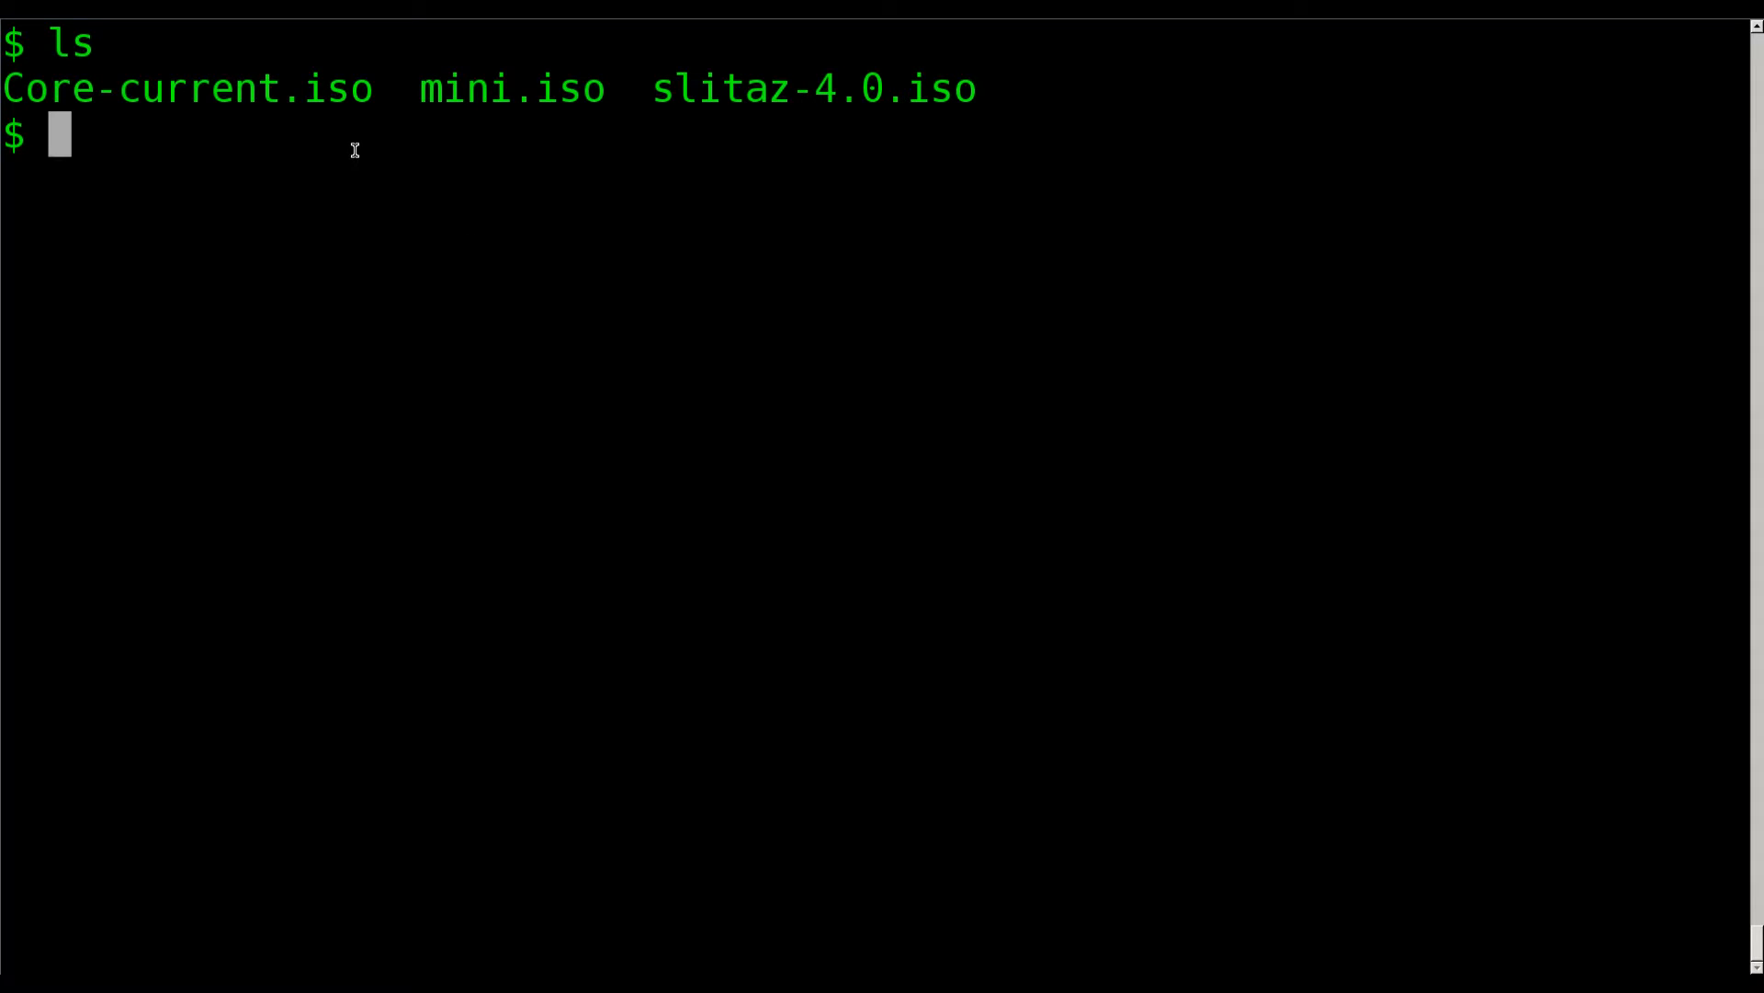
{"action": "double_click", "coordinate": [187, 88]}
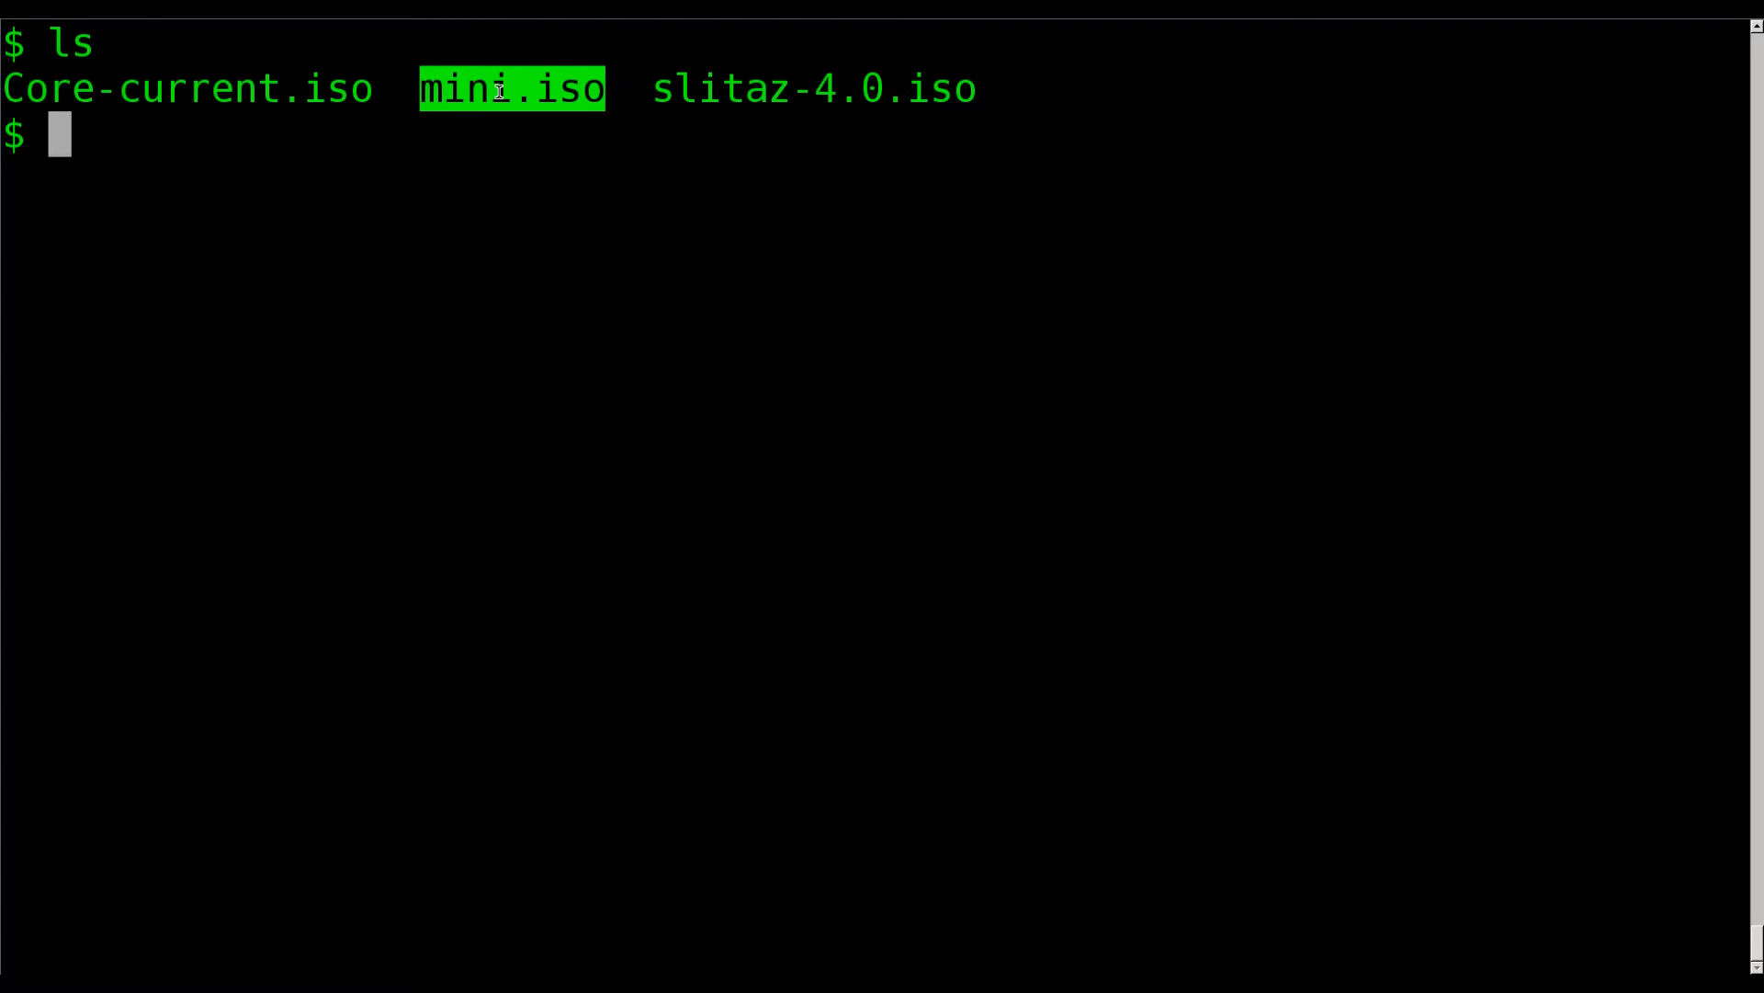
{"action": "mouse_move", "coordinate": [574, 329]}
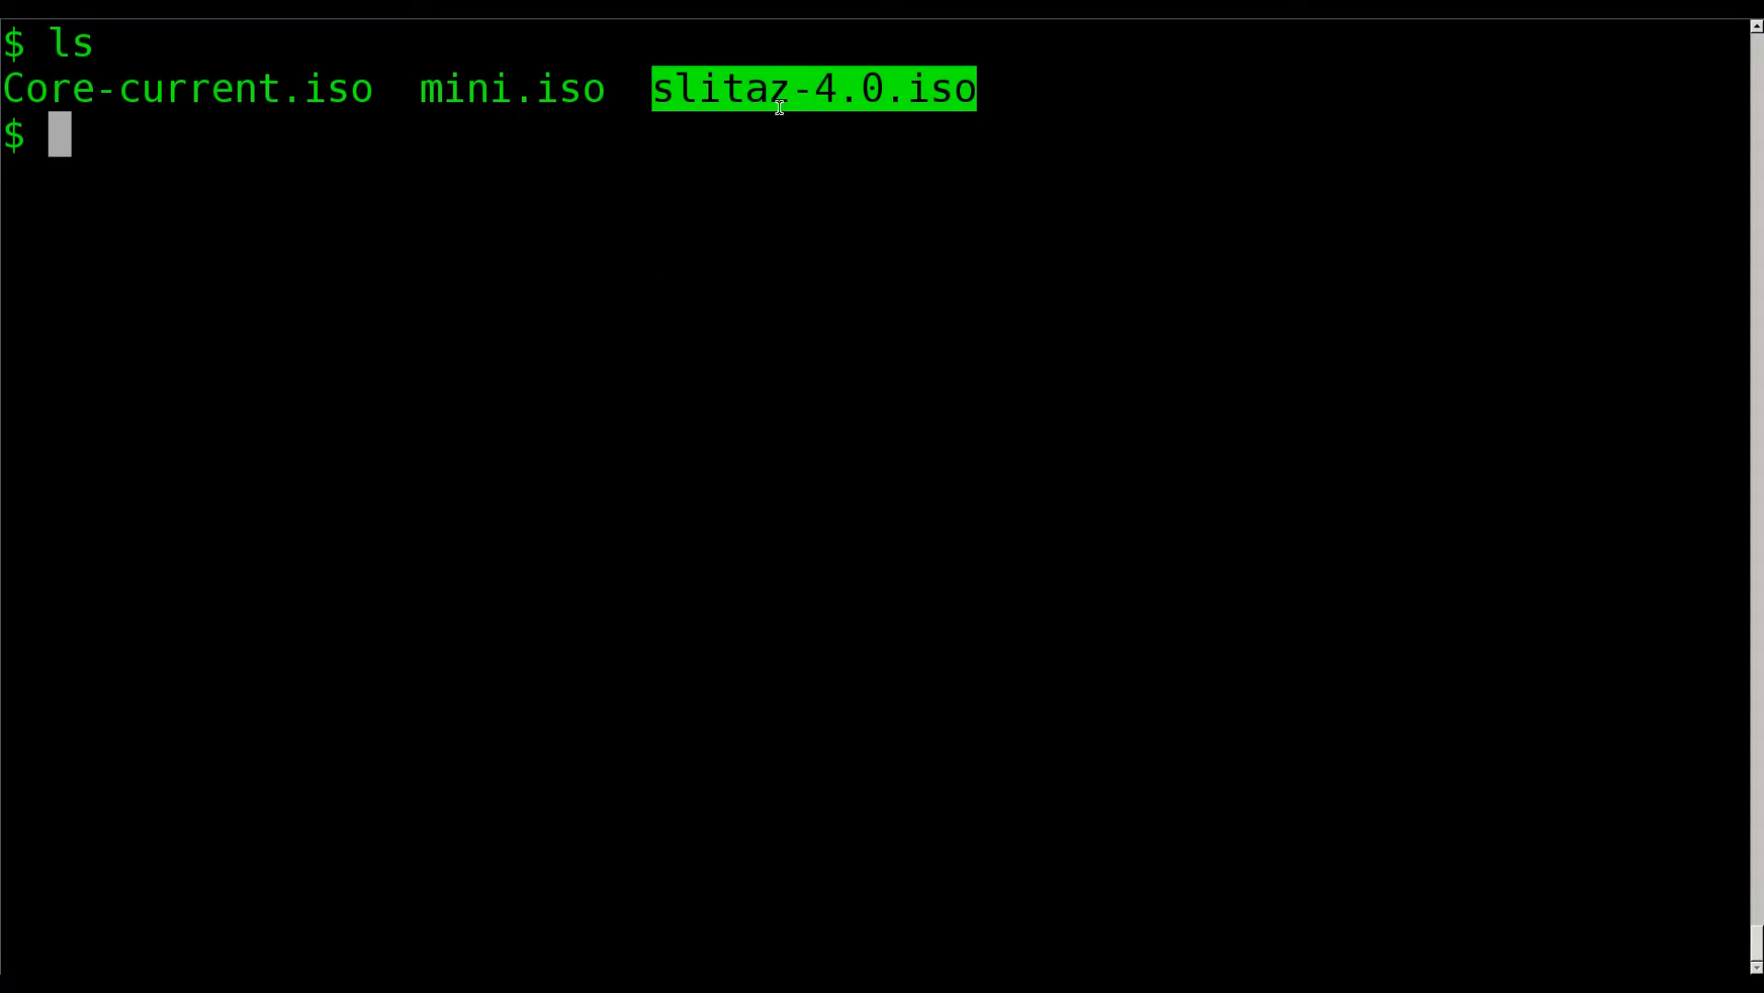
{"action": "mouse_move", "coordinate": [835, 404]}
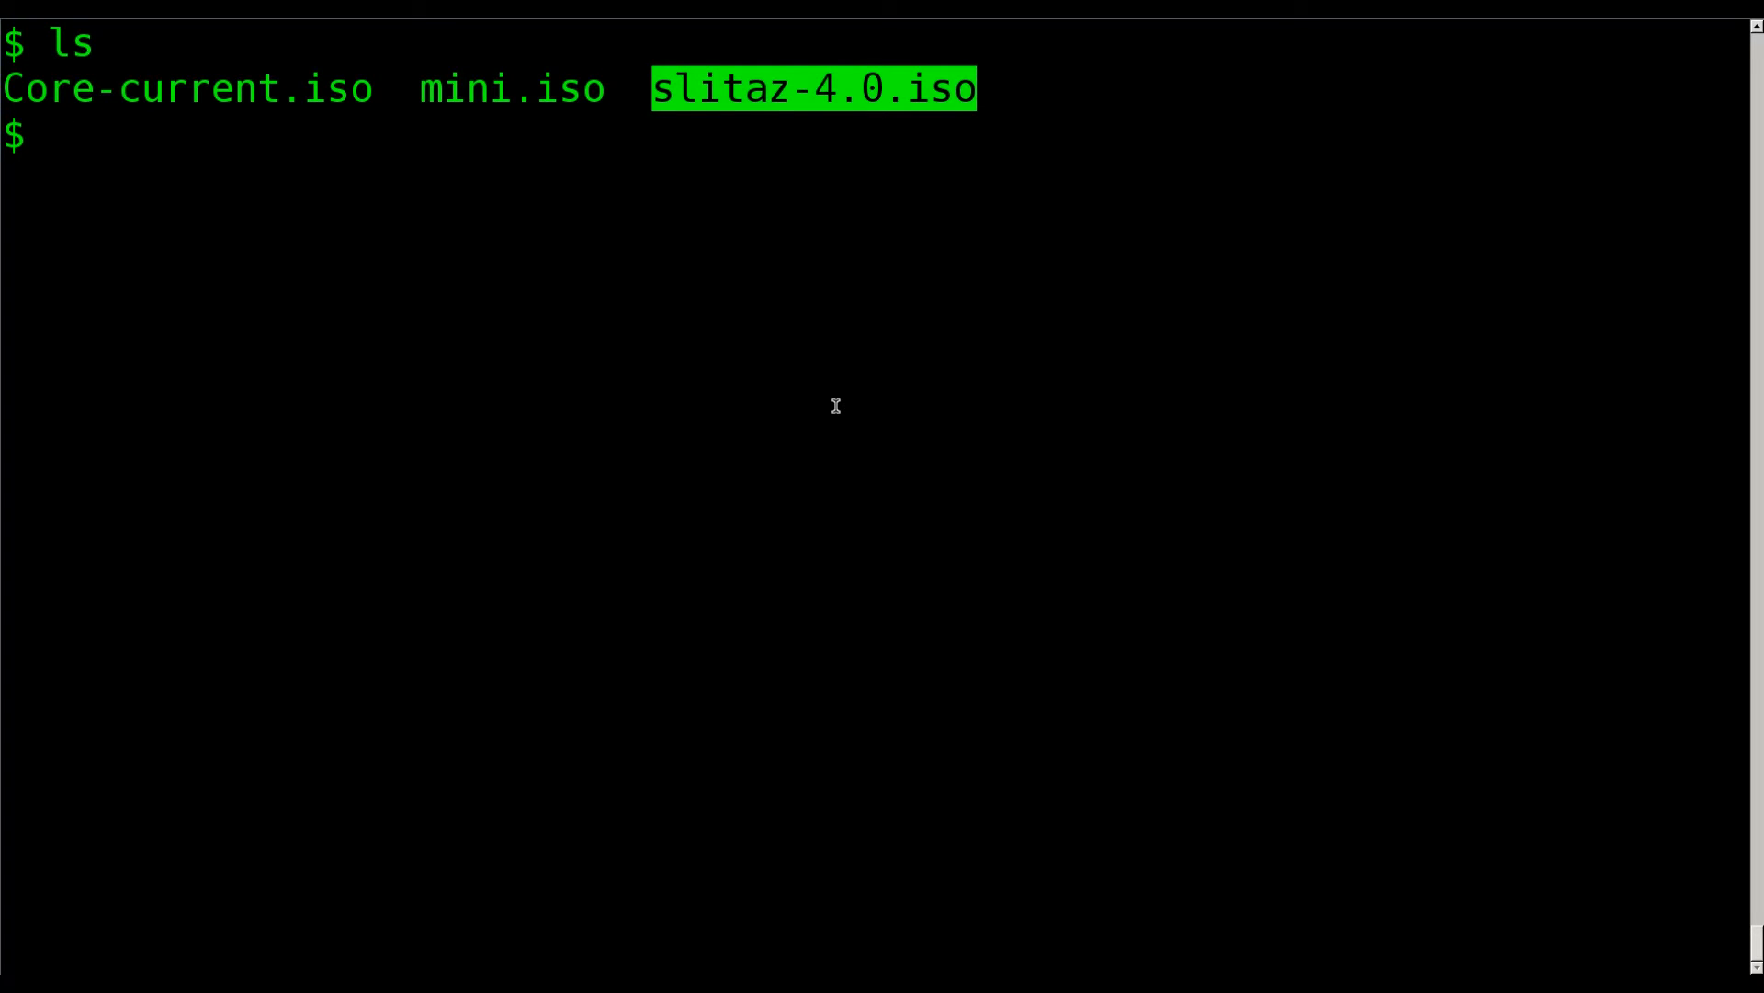
Make an empty iso folder with mkdir, confirm it with ls, and begin a mount command.
{"action": "type", "text": "mkdir iso"}
{"action": "type", "text": "ls"}
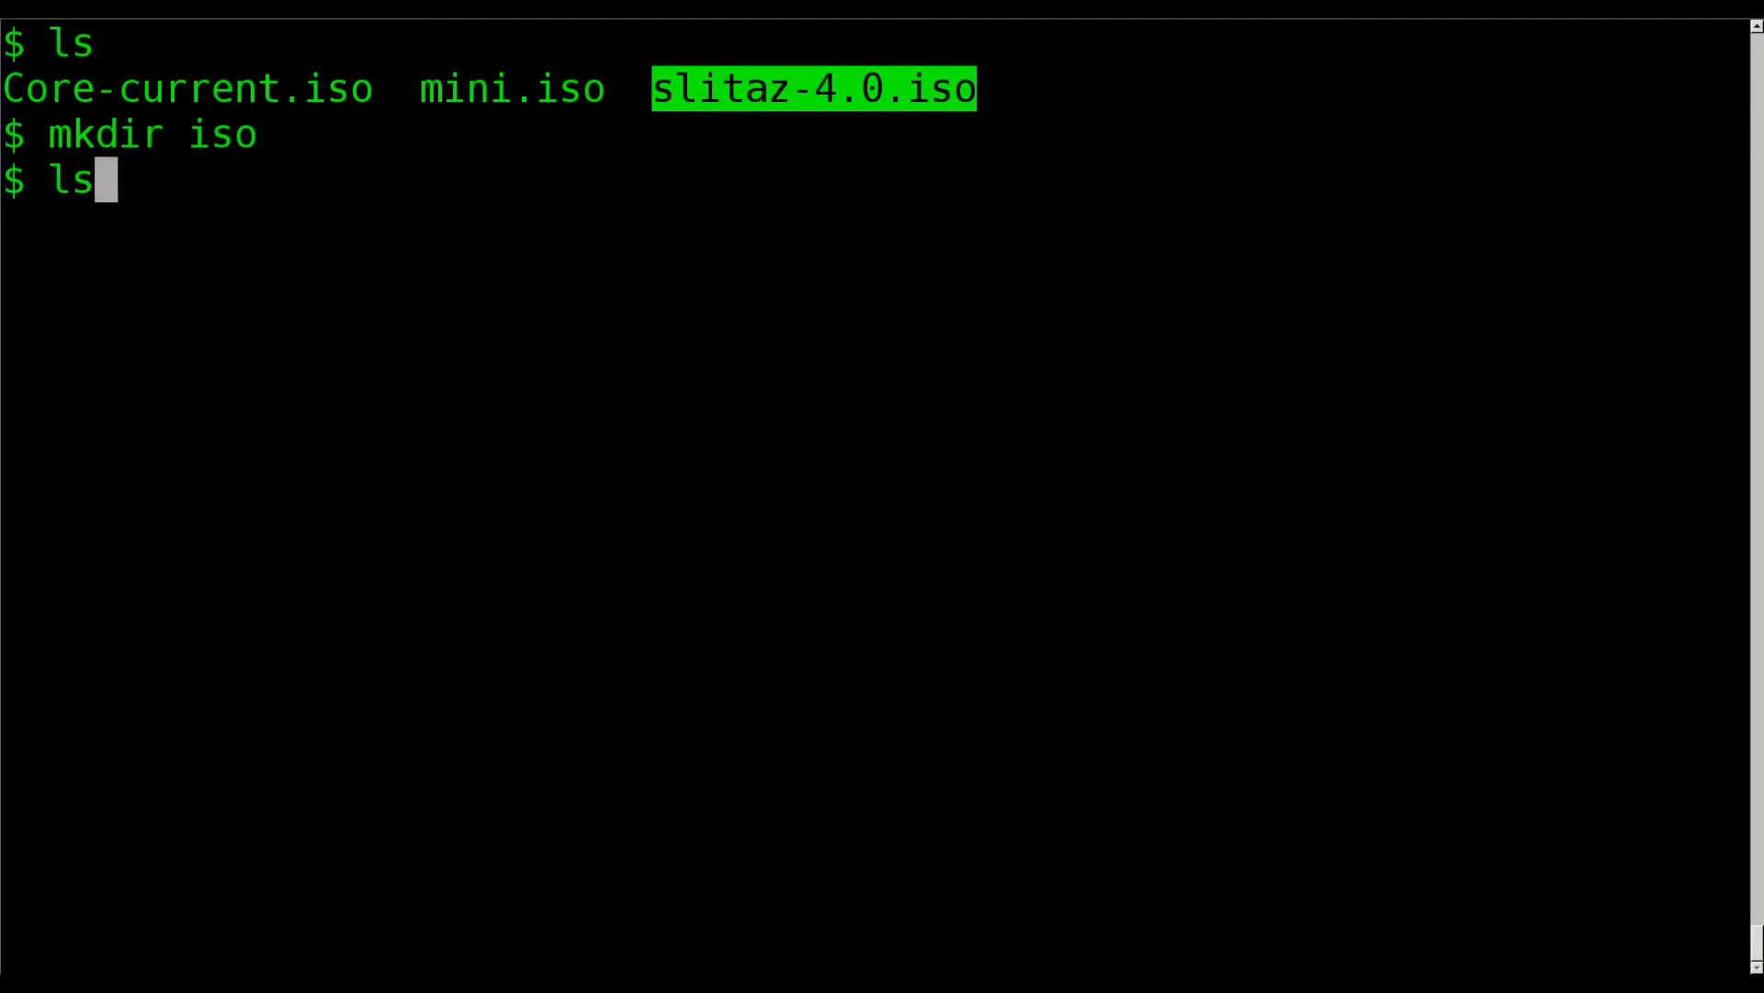
{"action": "key", "text": "Return"}
{"action": "type", "text": "ls iso"}
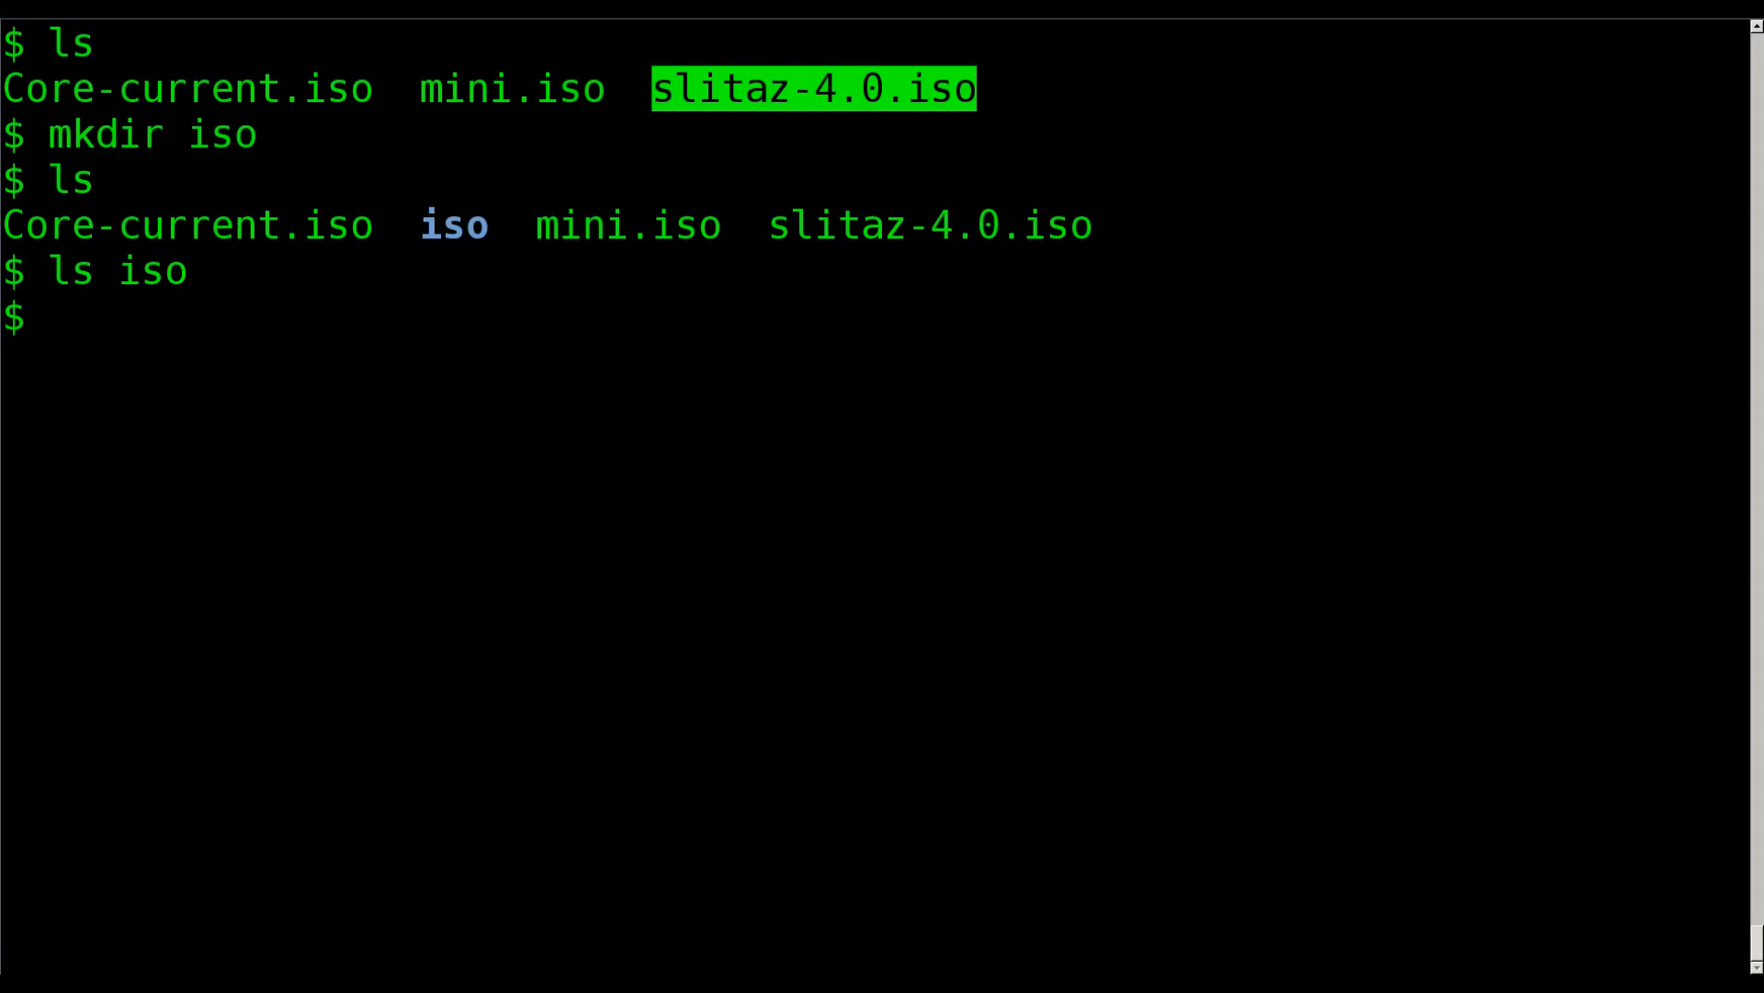
{"action": "type", "text": "mount"}
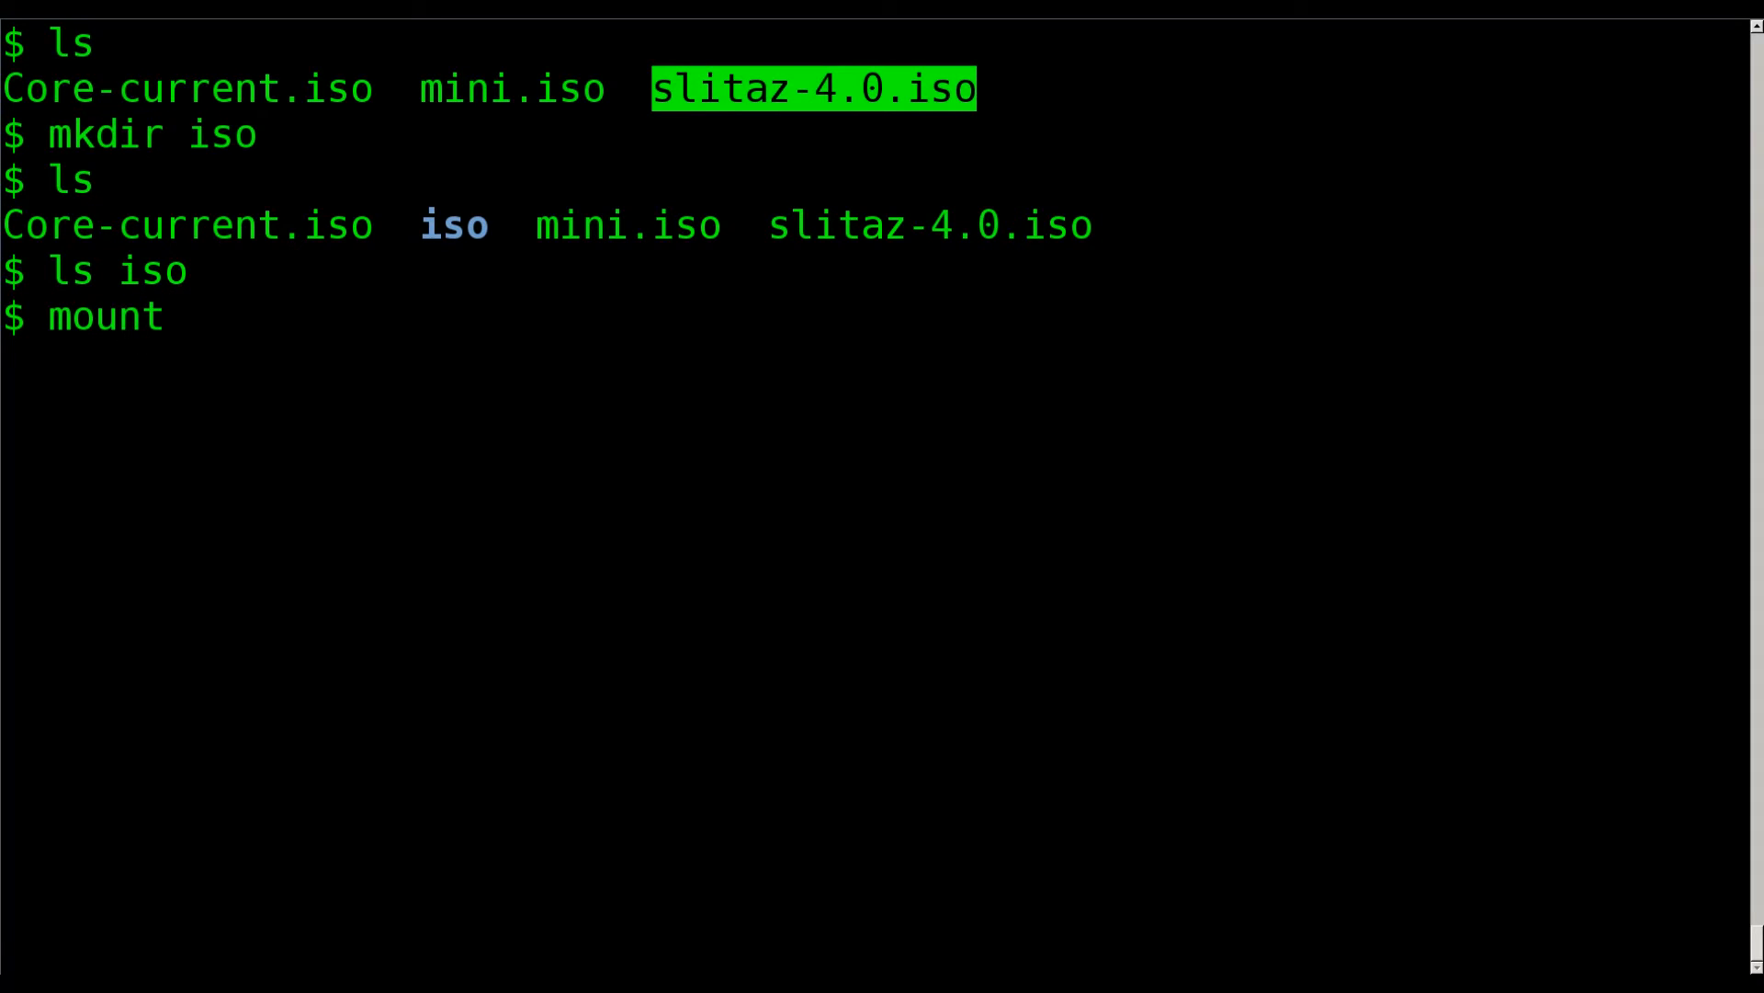
Run sudo mount slitaz-4.0.iso iso, then ls iso showing README, boot, index.html, md5sum, style.css.
{"action": "type", "text": "slitaz-4.0.iso"}
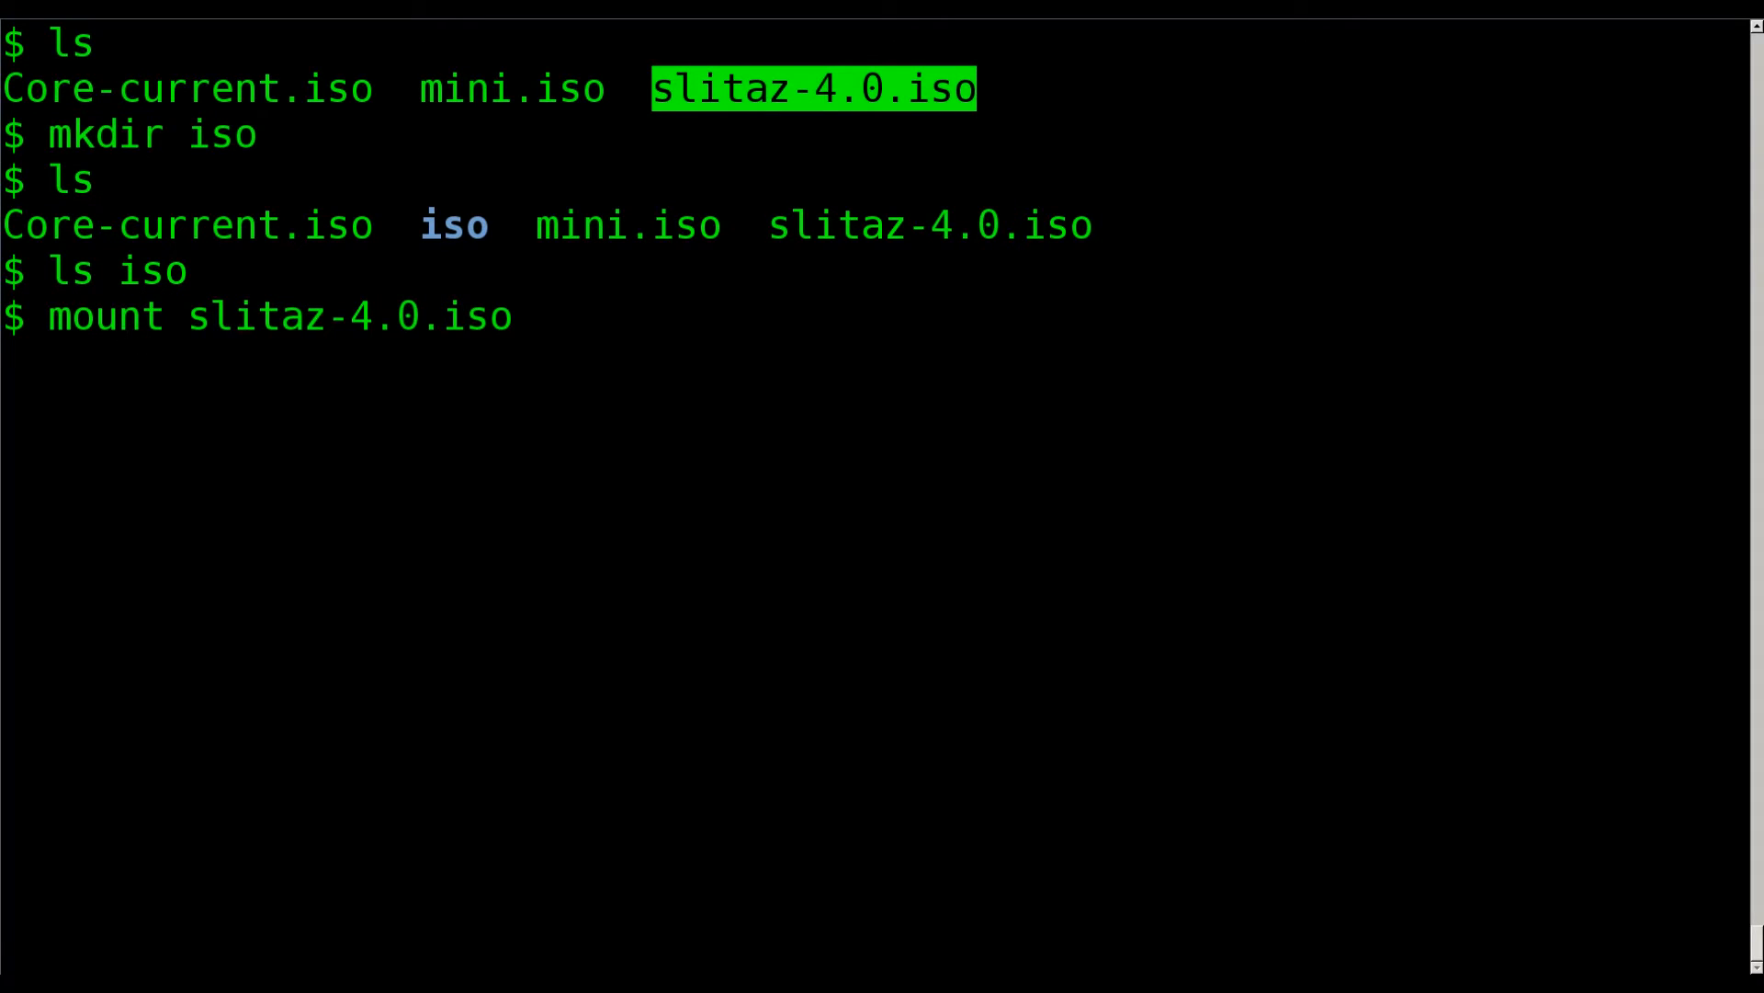
{"action": "type", "text": "iso"}
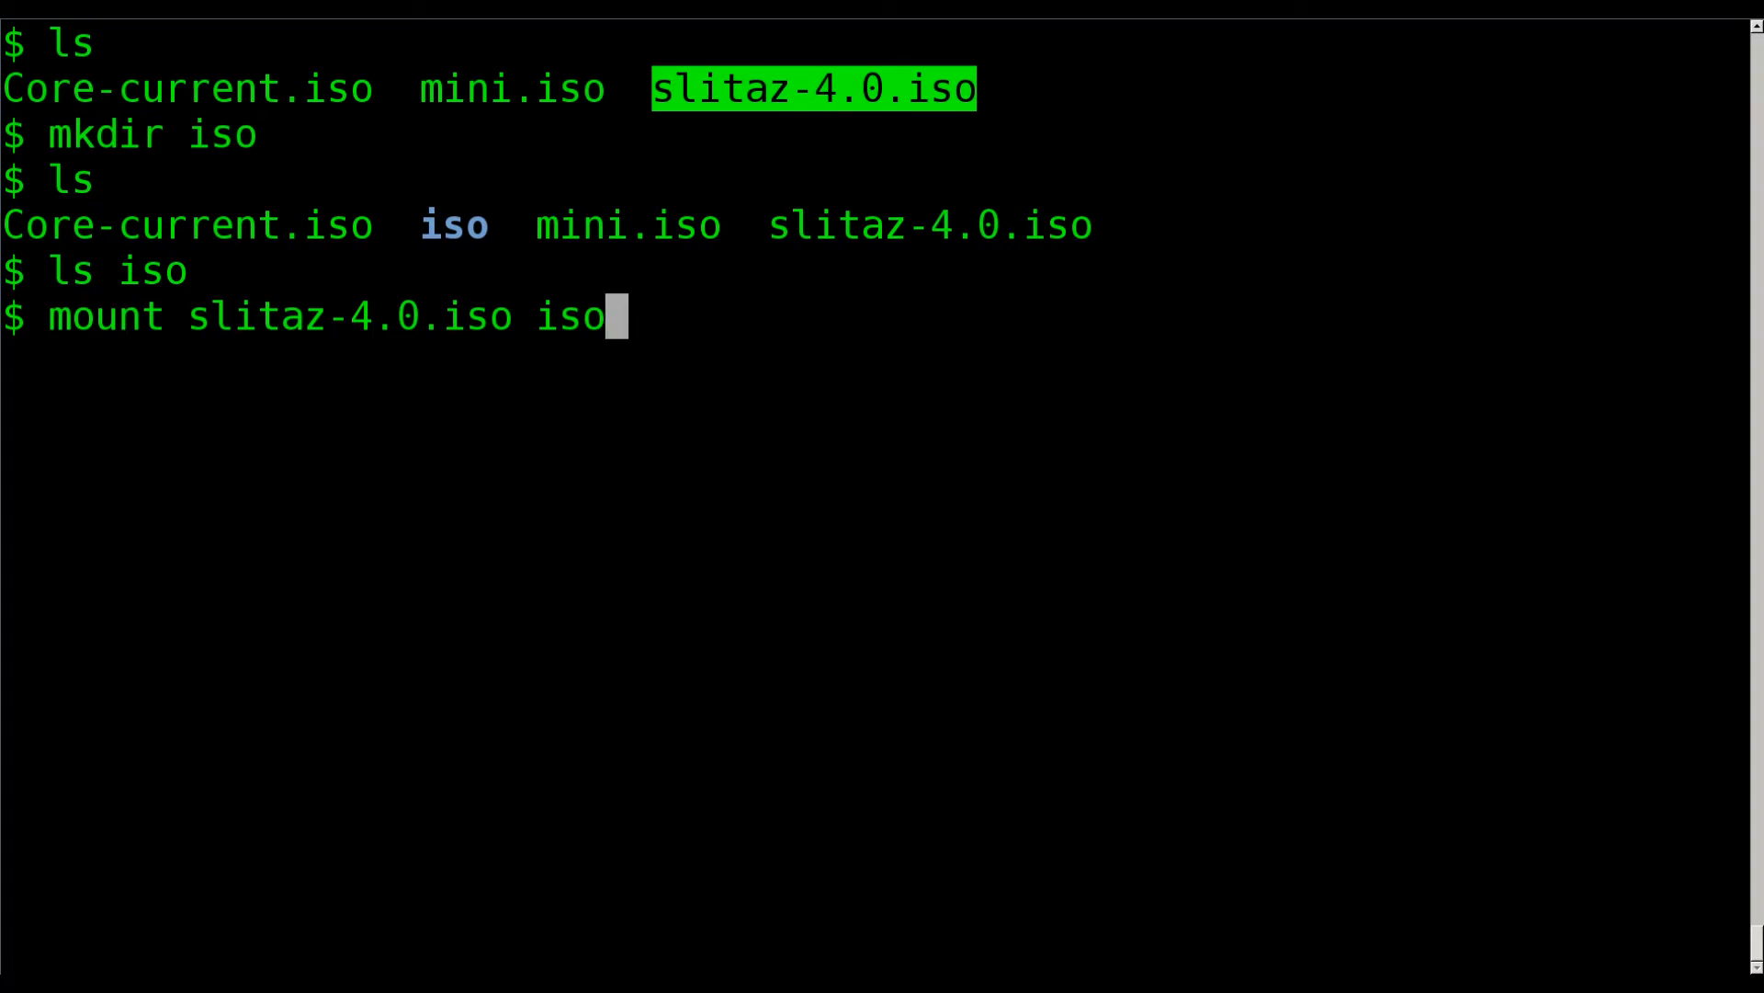
{"action": "type", "text": "sudo"}
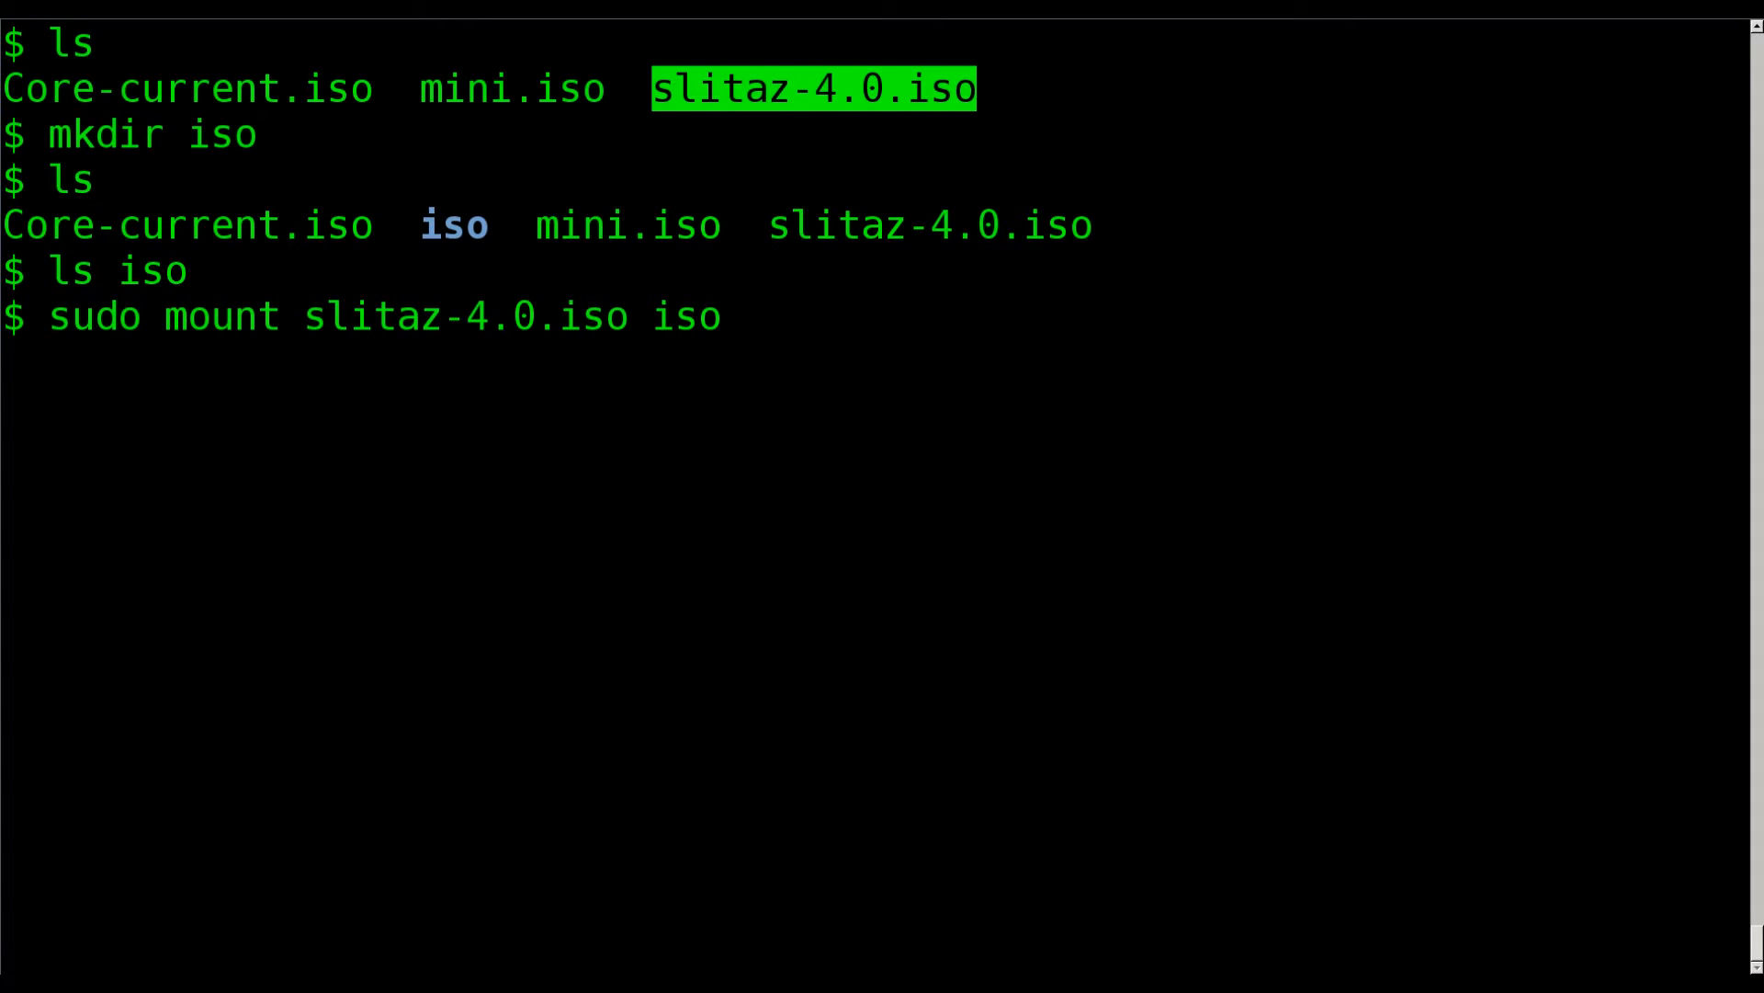
{"action": "key", "text": "Return"}
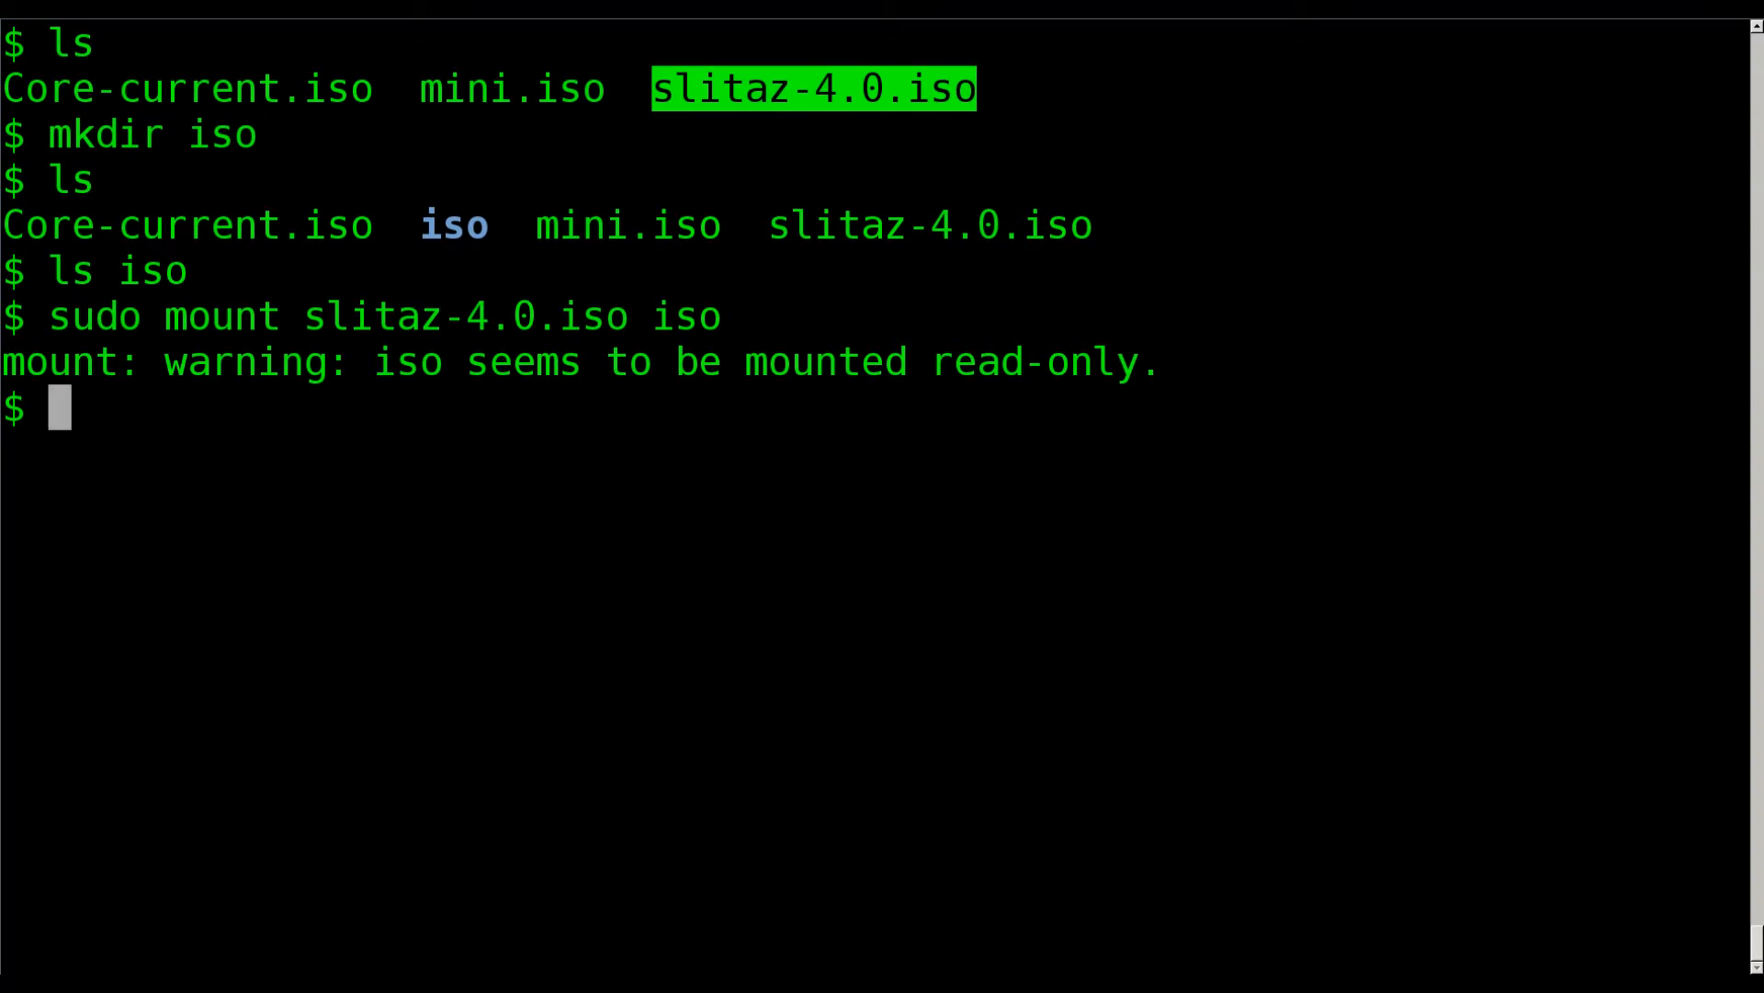
{"action": "type", "text": "i"}
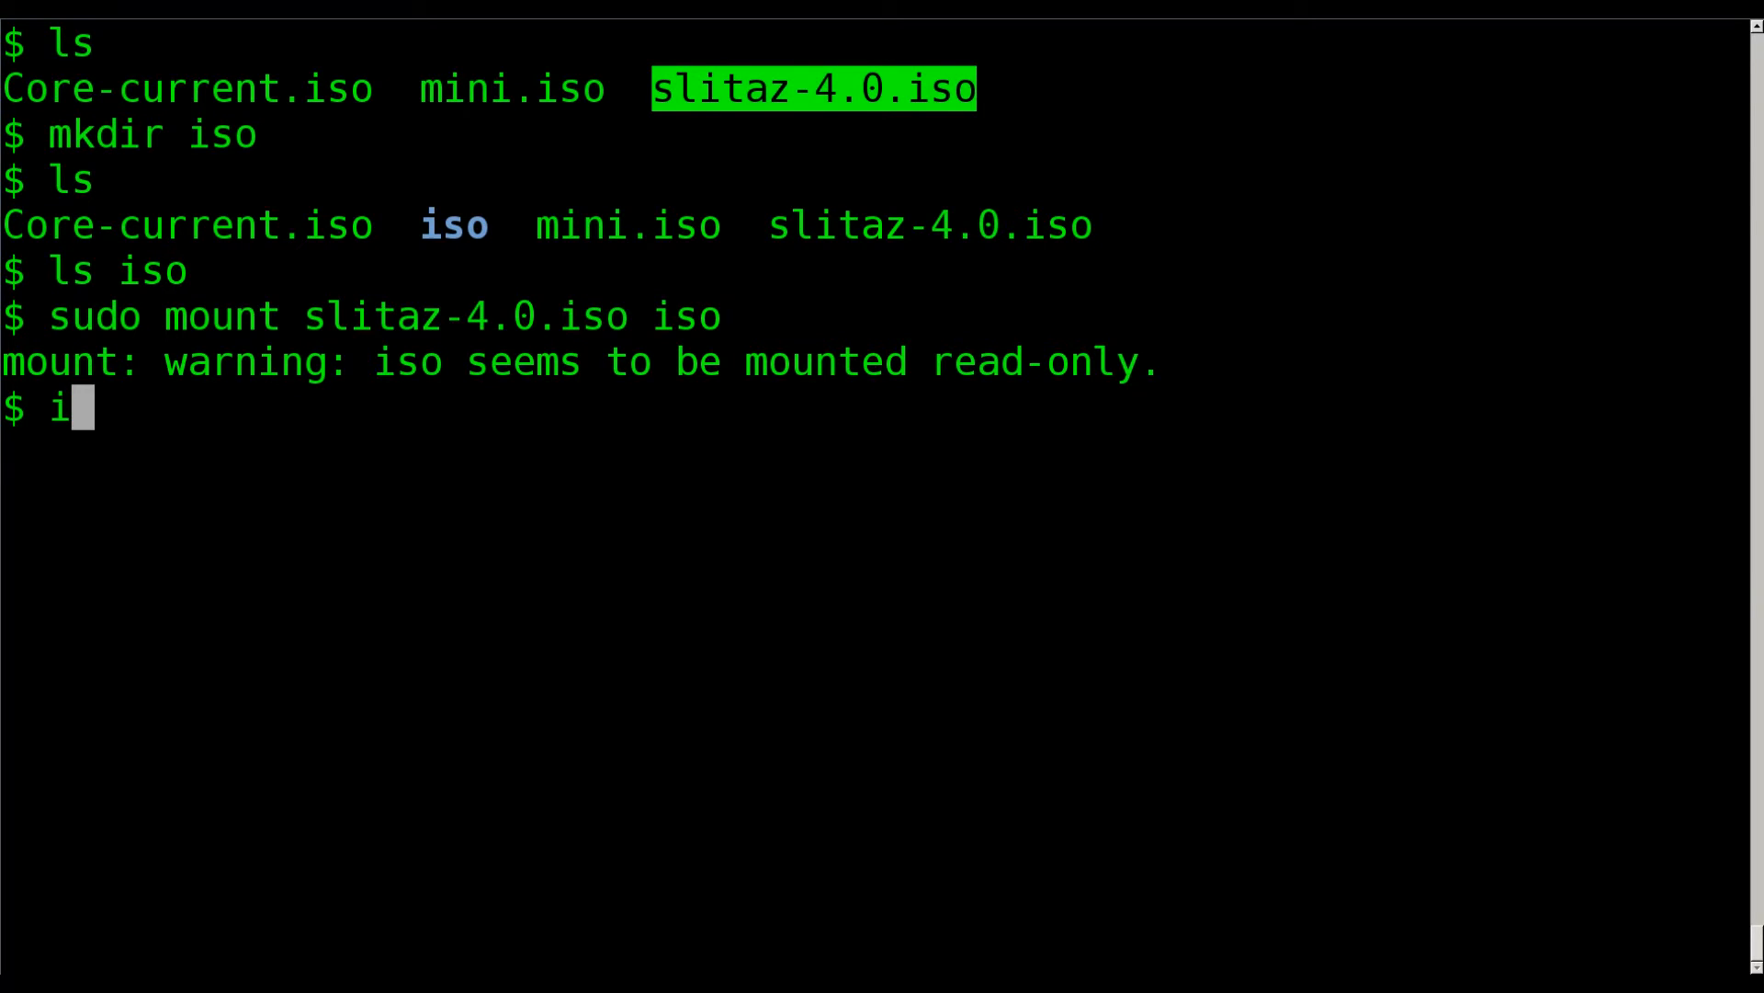
{"action": "type", "text": "s iso"}
{"action": "key", "text": "Return"}
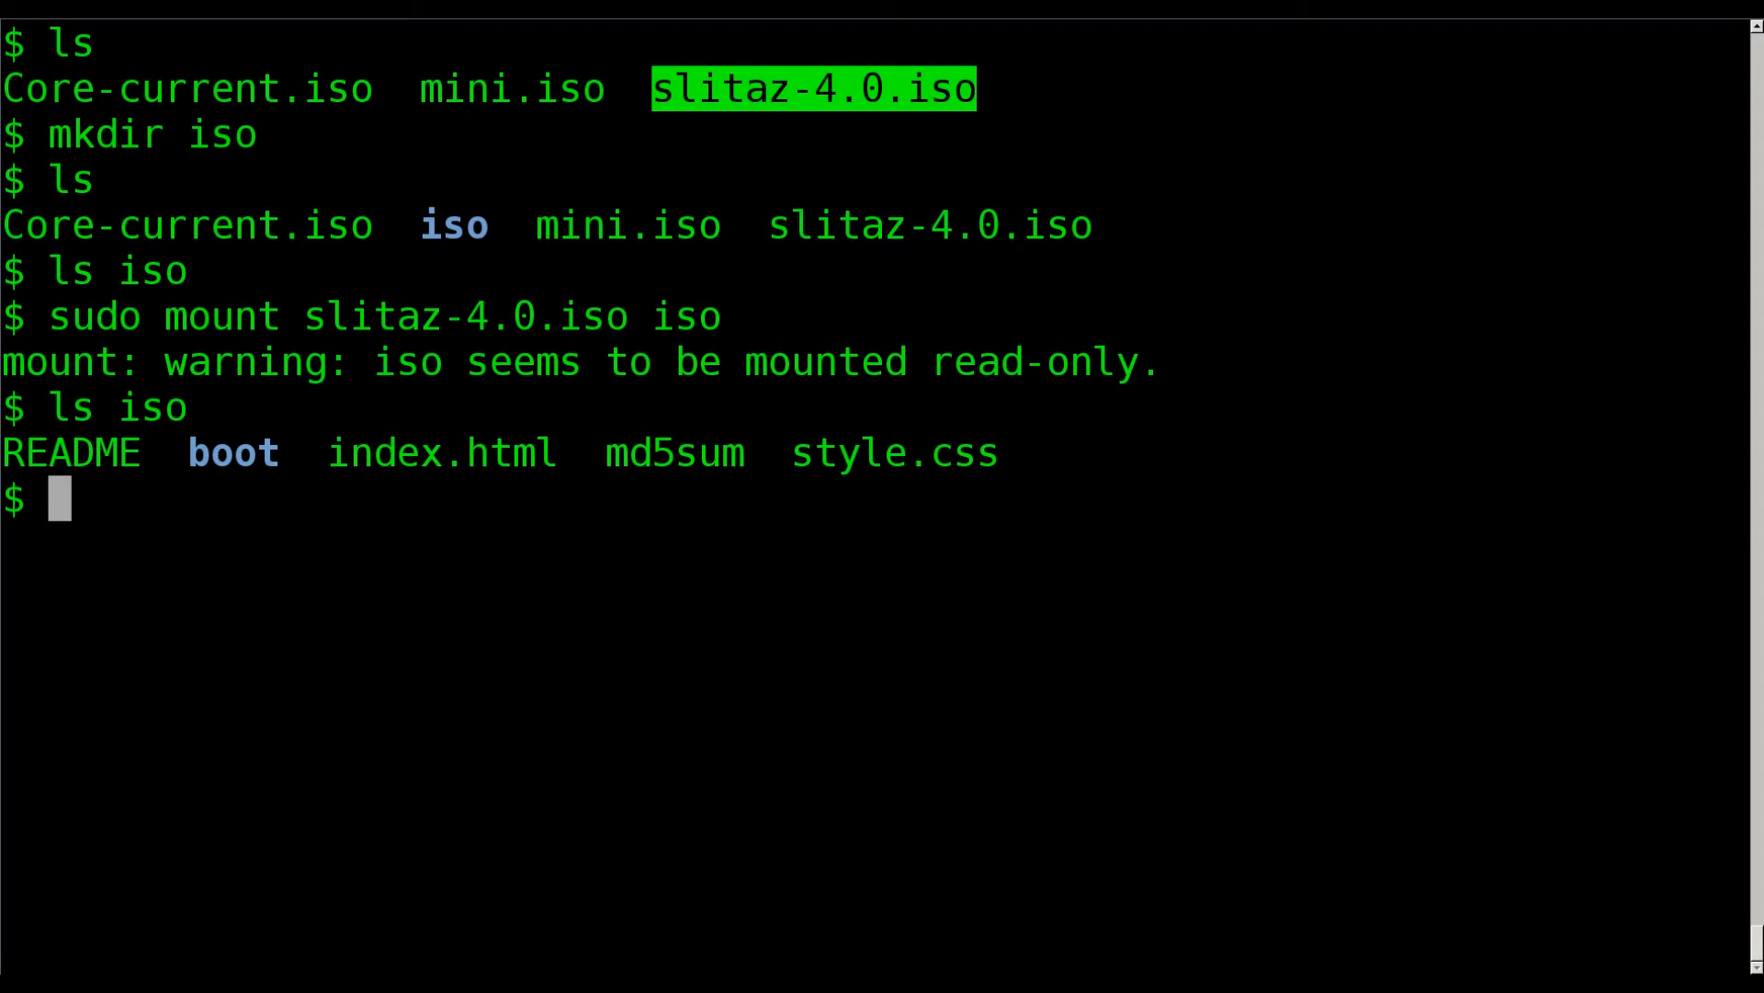
Enter iso/boot and list grub, isolinux, bzImage, rootfs1-4.gz and vmlinuz, then return.
{"action": "type", "text": "ls boot"}
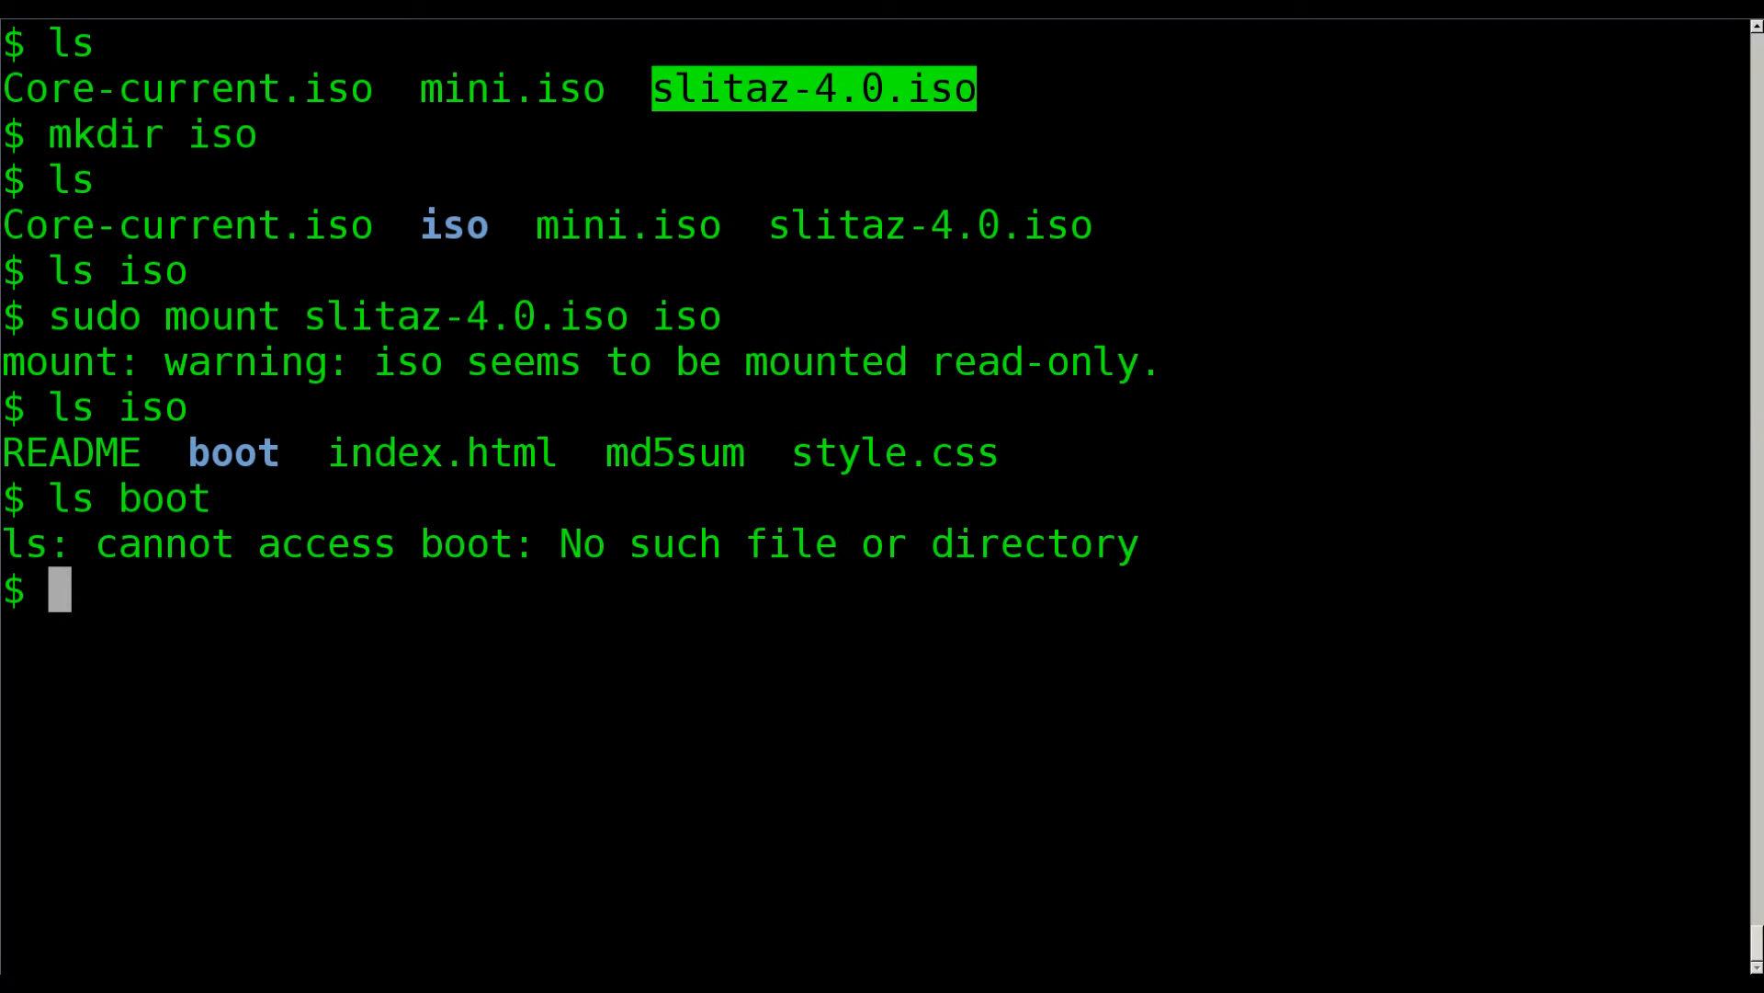
{"action": "type", "text": "cd boot"}
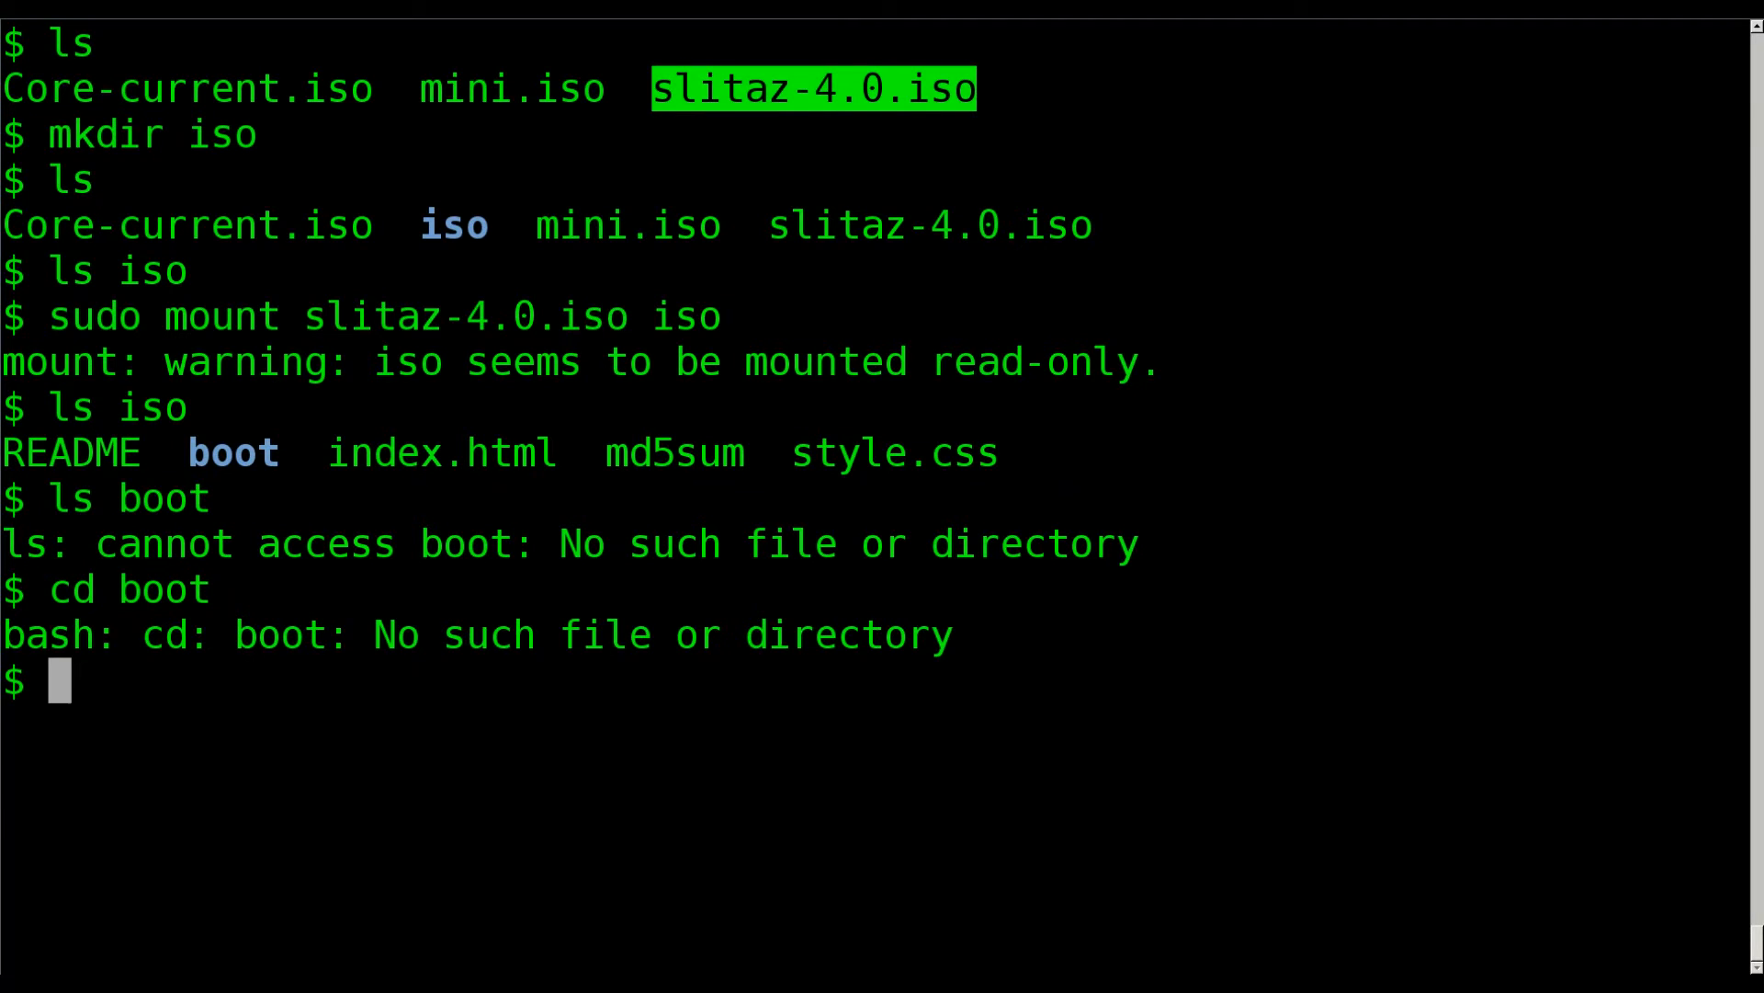
{"action": "type", "text": "ls"}
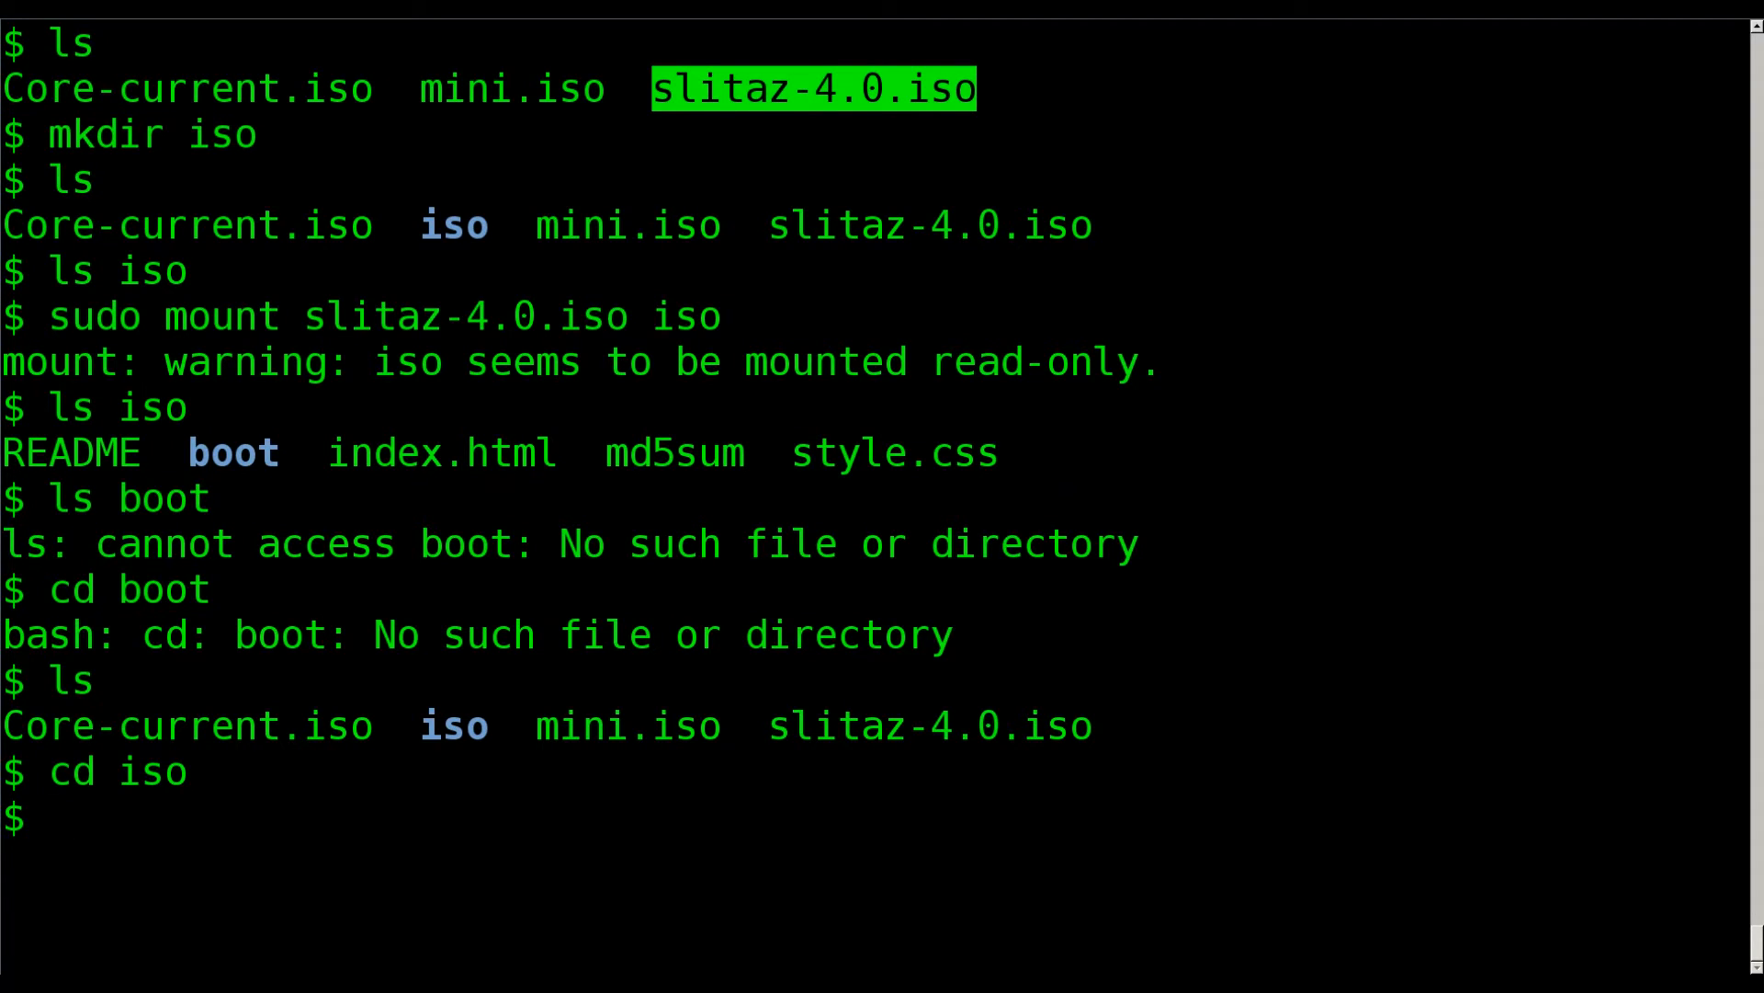
{"action": "type", "text": "cd boot"}
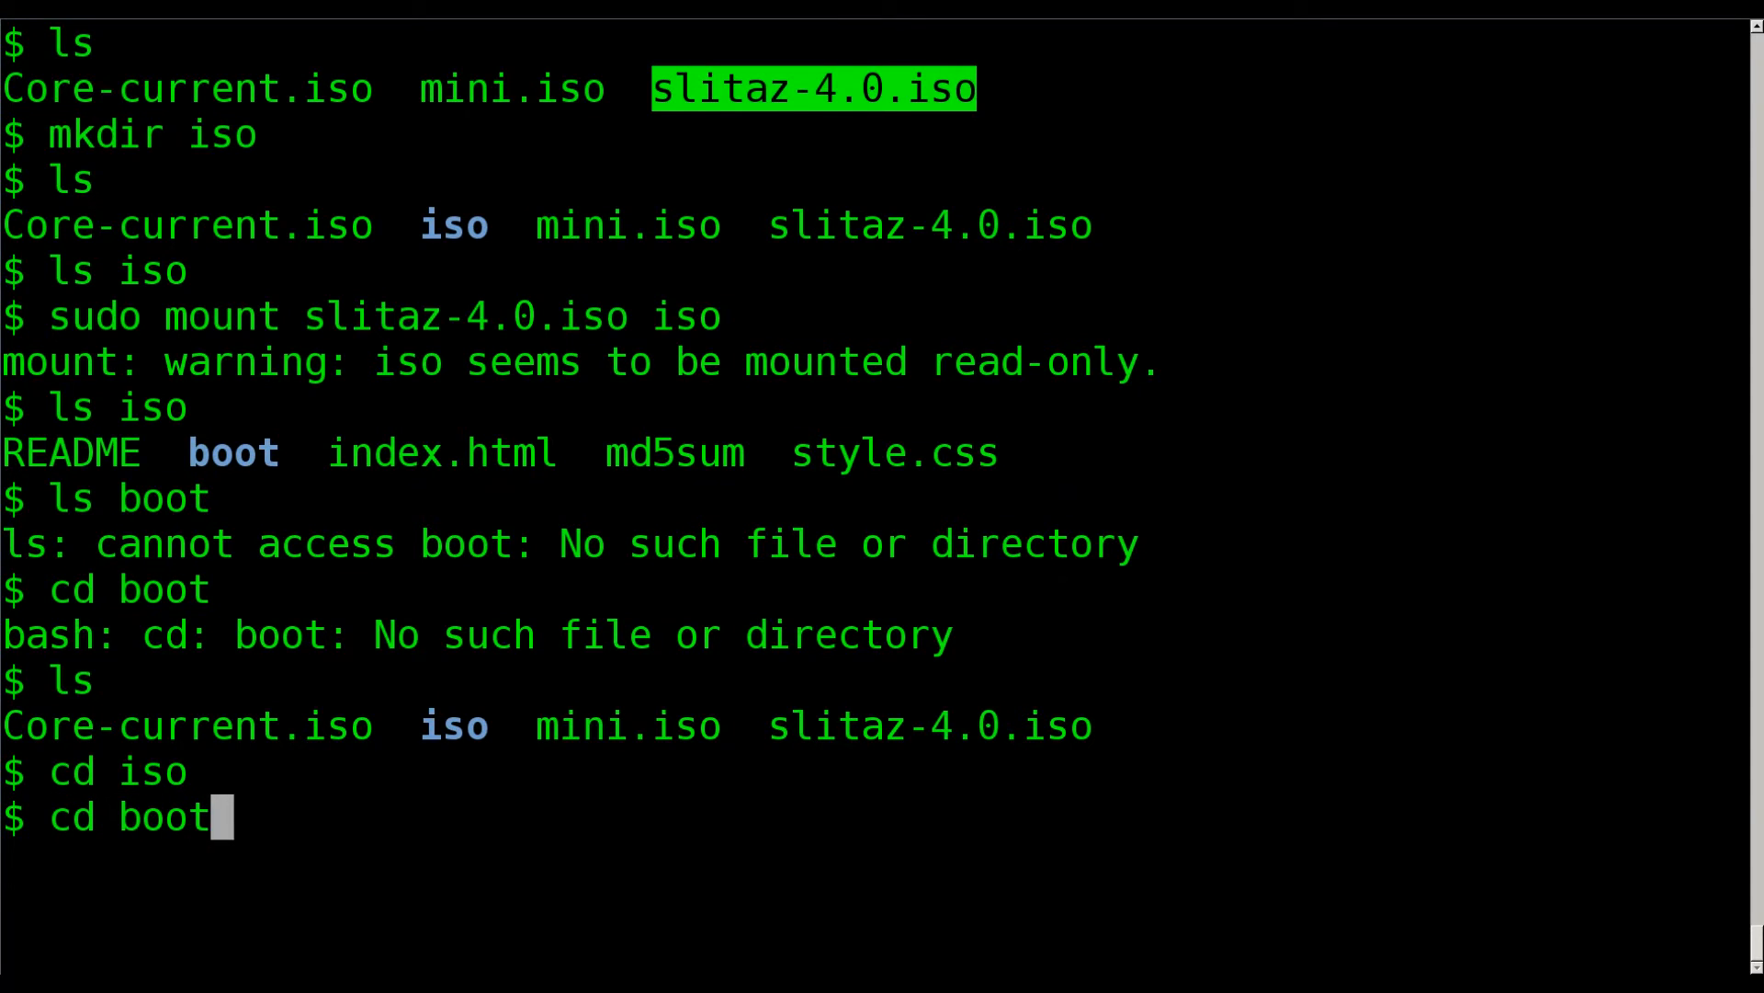
{"action": "key", "text": "Return"}
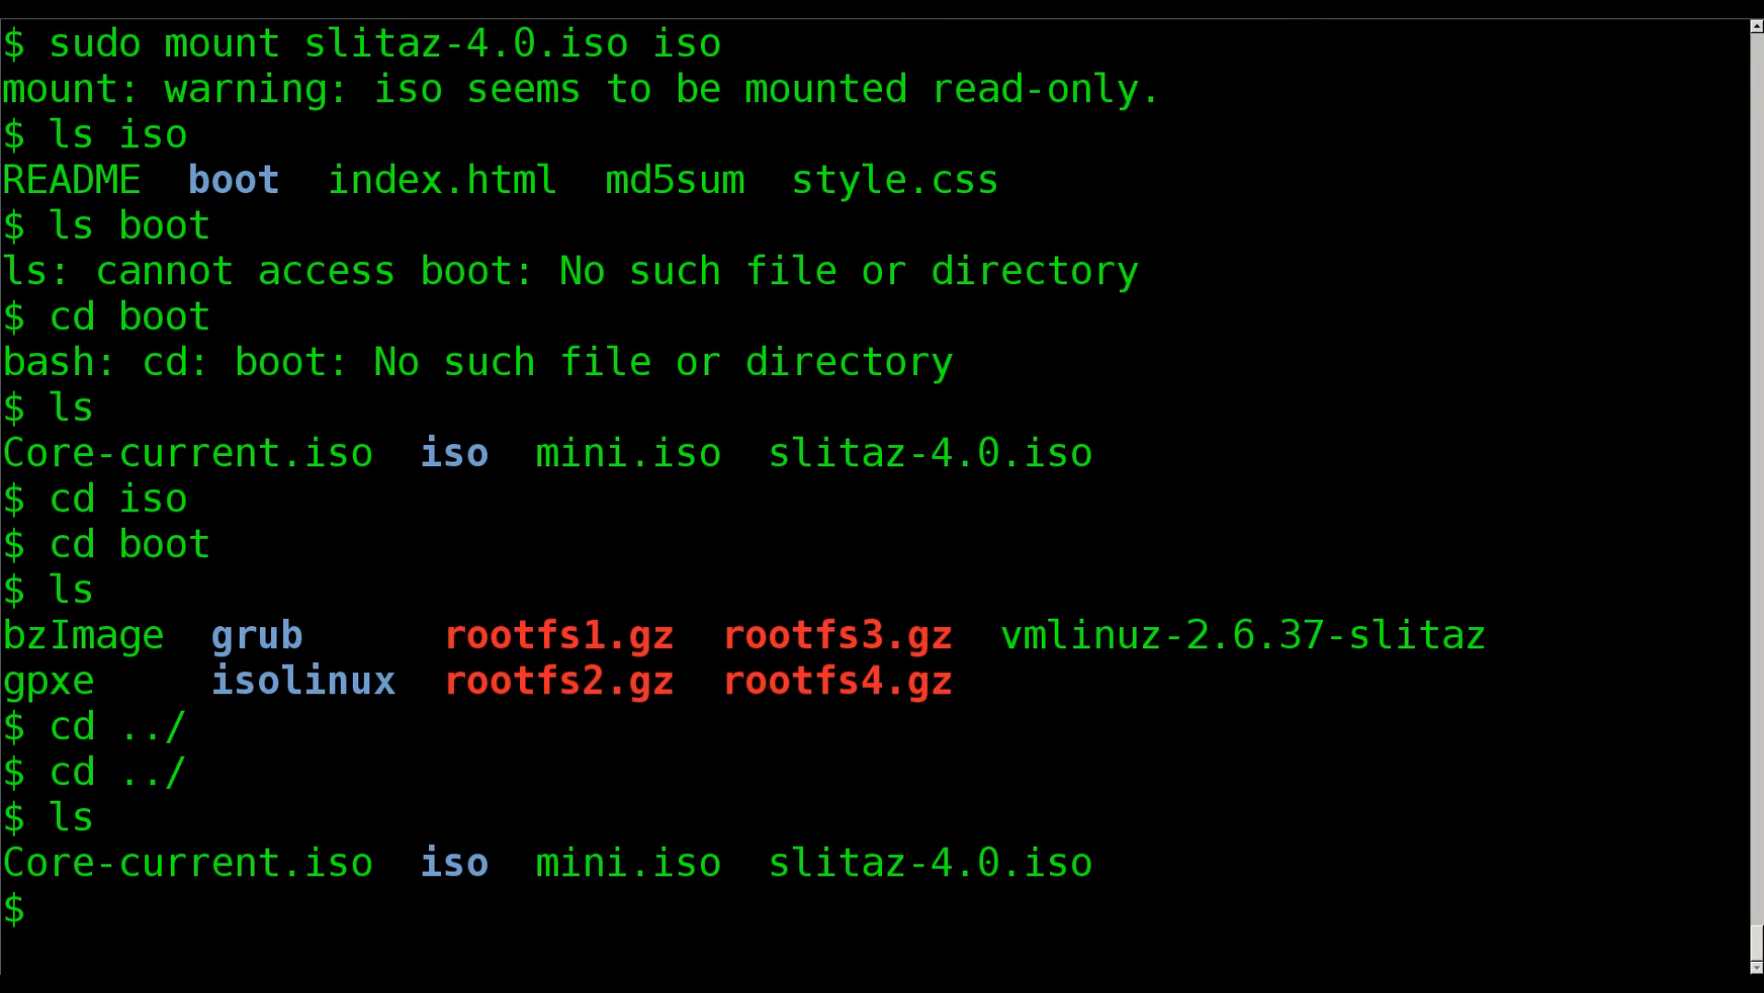
Run sudo umount iso to detach slitaz-4.0.iso from the iso folder.
{"action": "type", "text": "sudo u"}
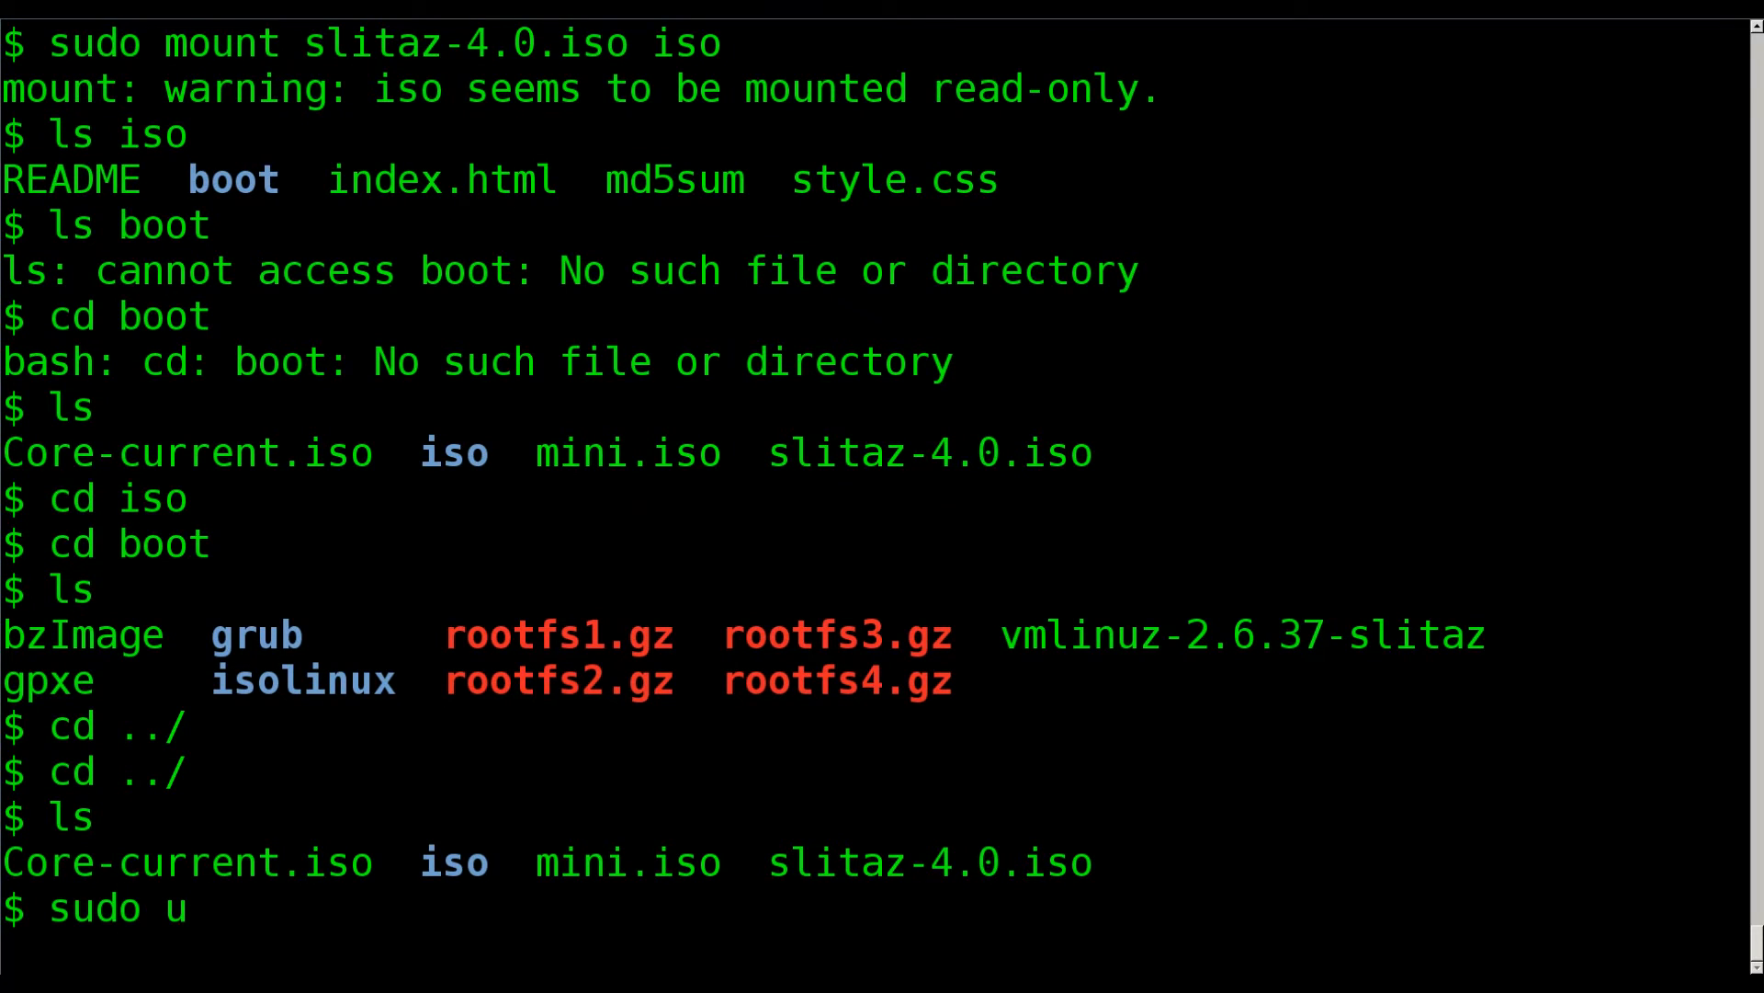
{"action": "type", "text": "mount iso"}
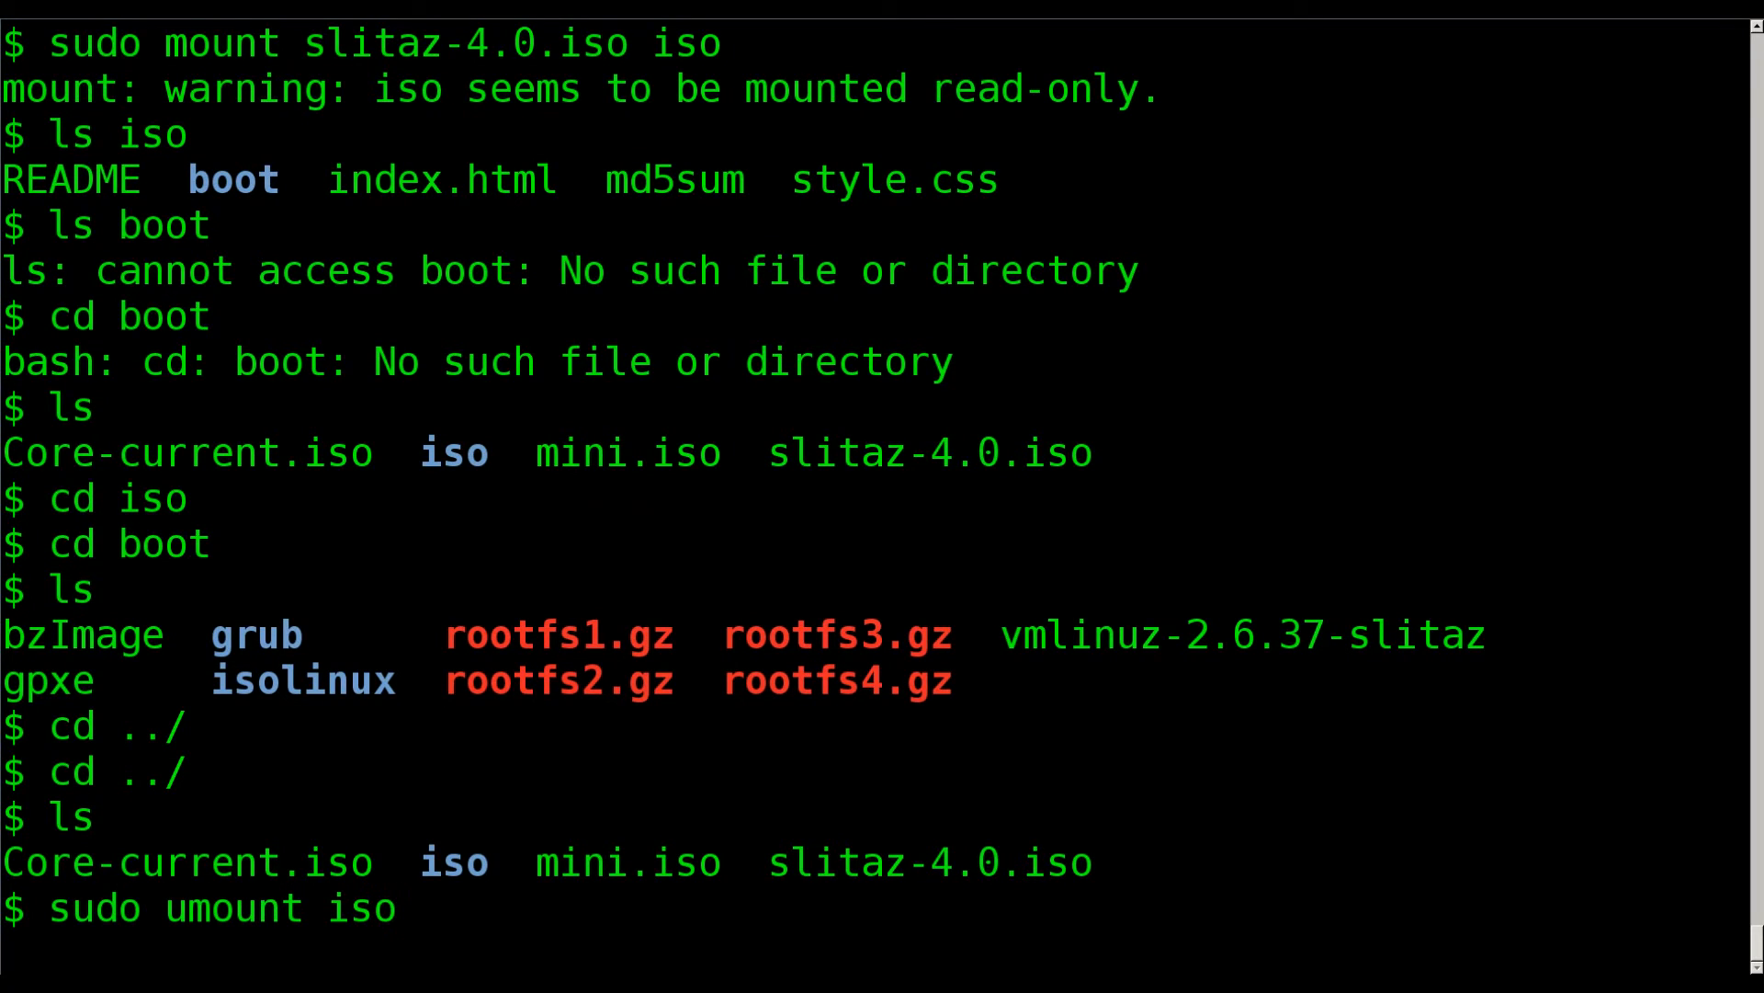
{"action": "mouse_move", "coordinate": [399, 908]}
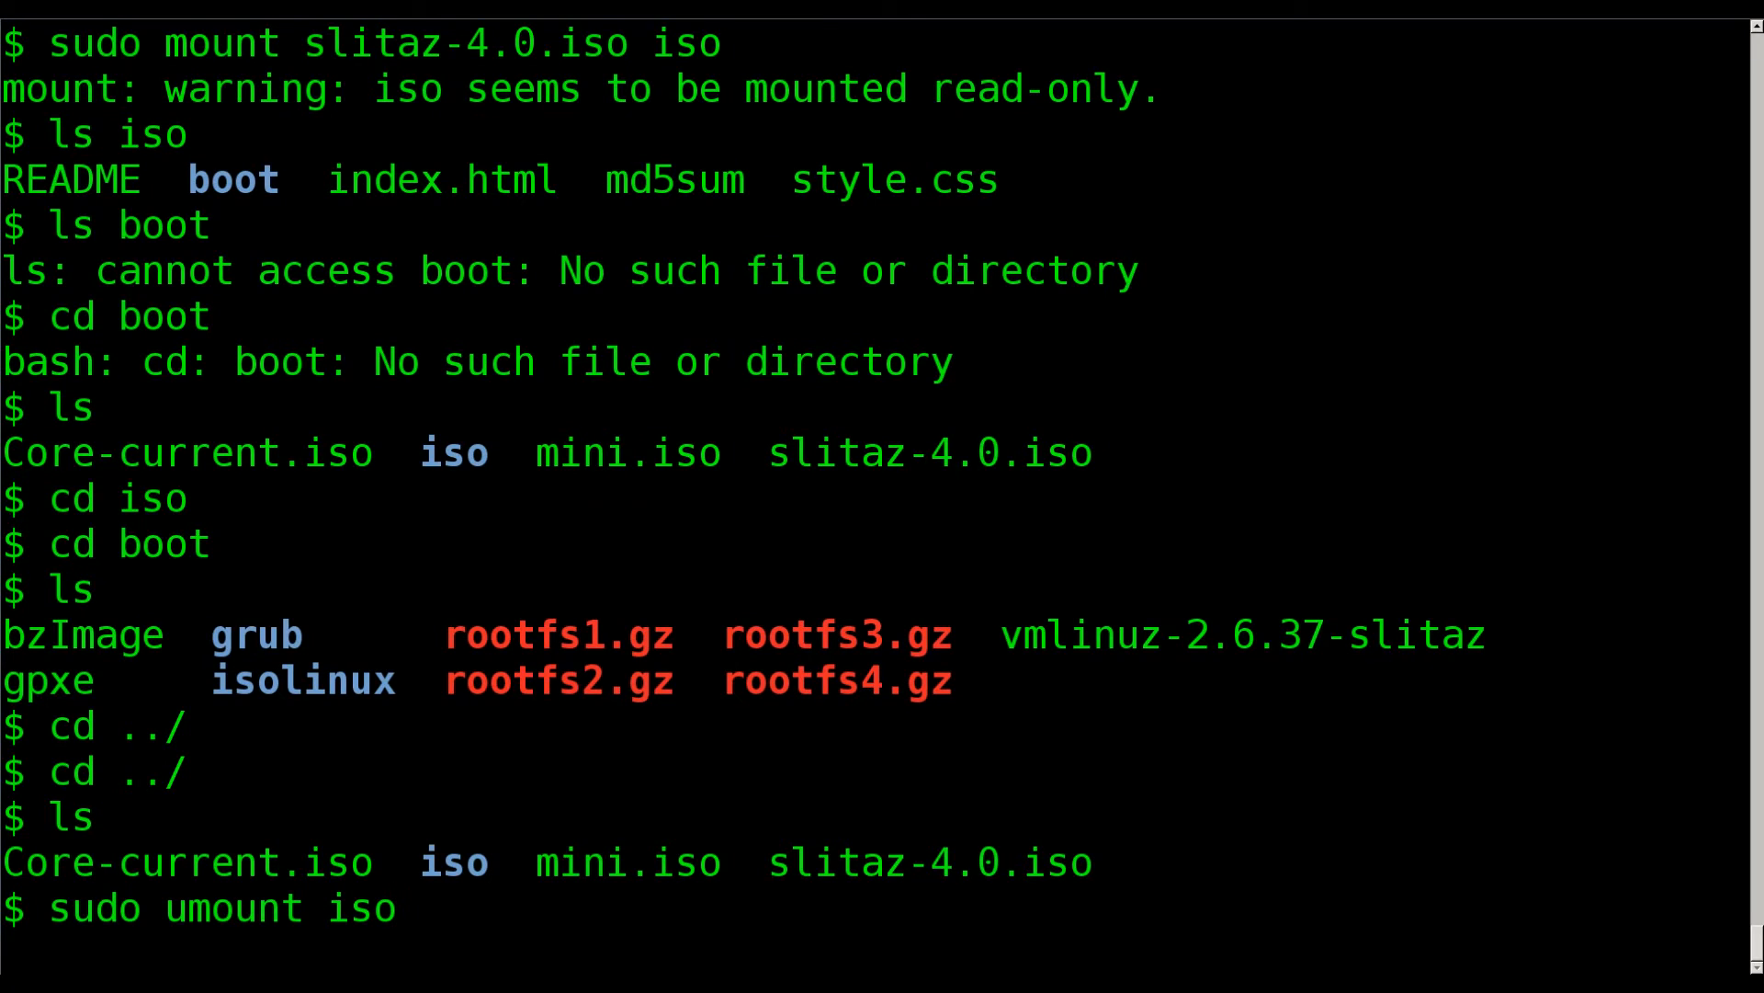
{"action": "mouse_move", "coordinate": [503, 480]}
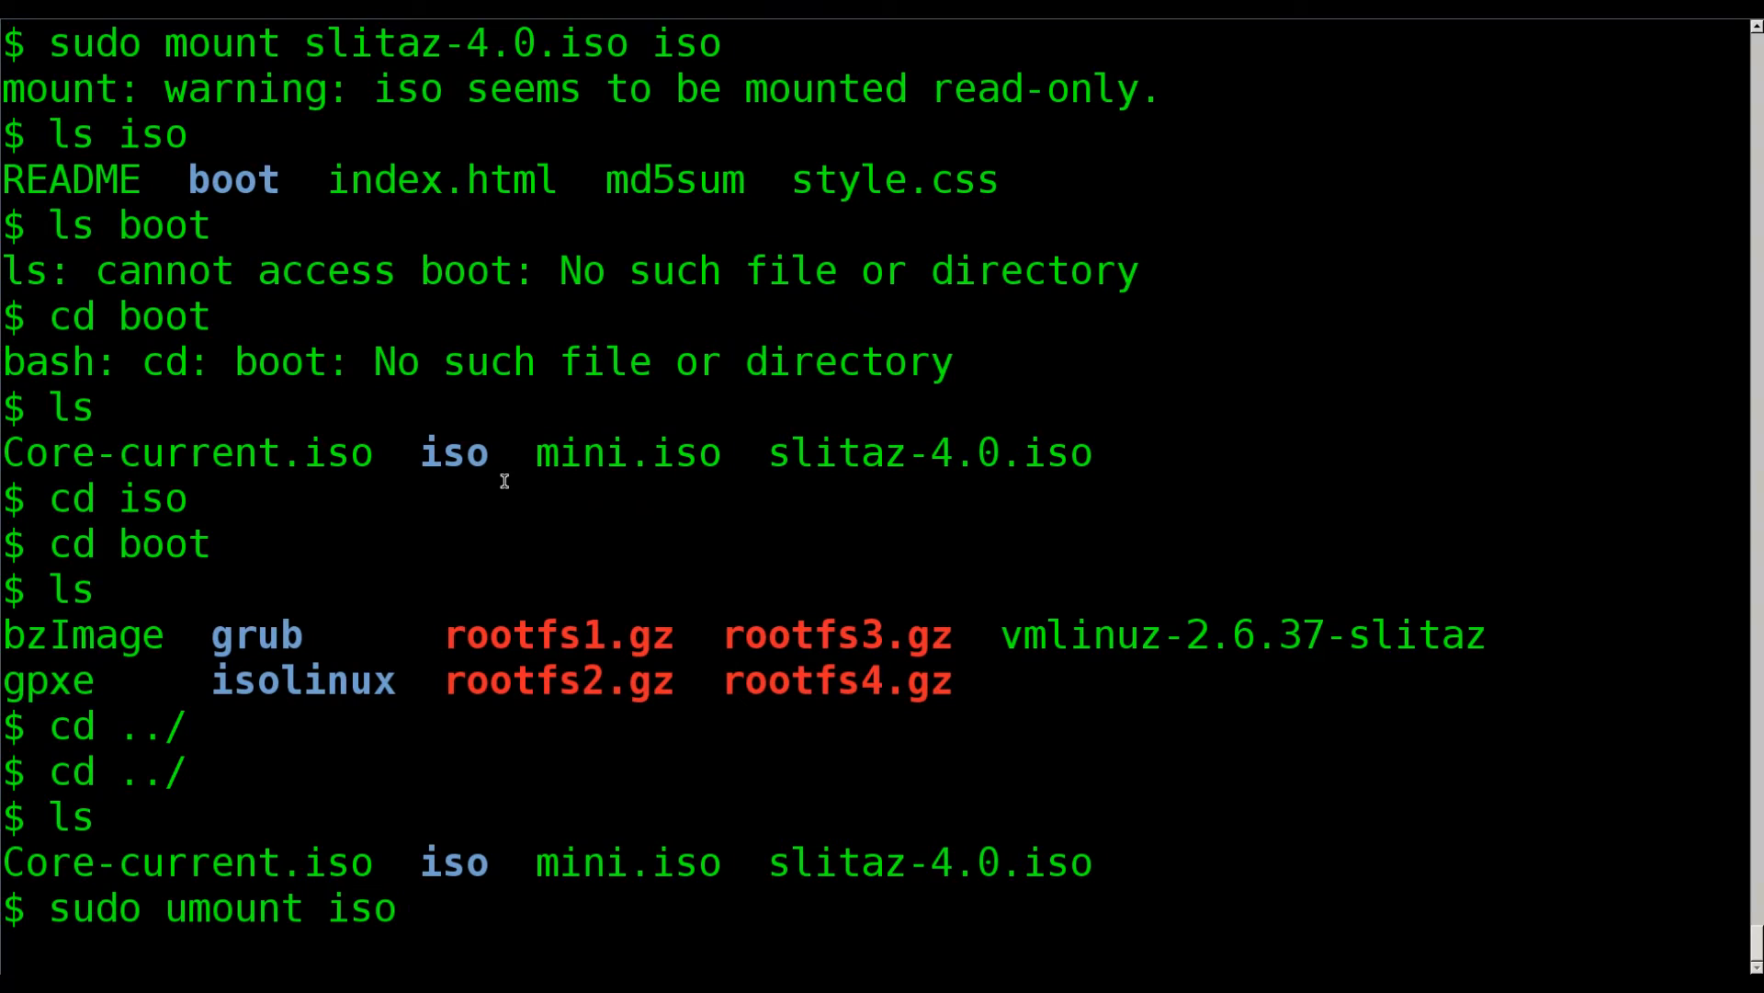
{"action": "double_click", "coordinate": [452, 862]}
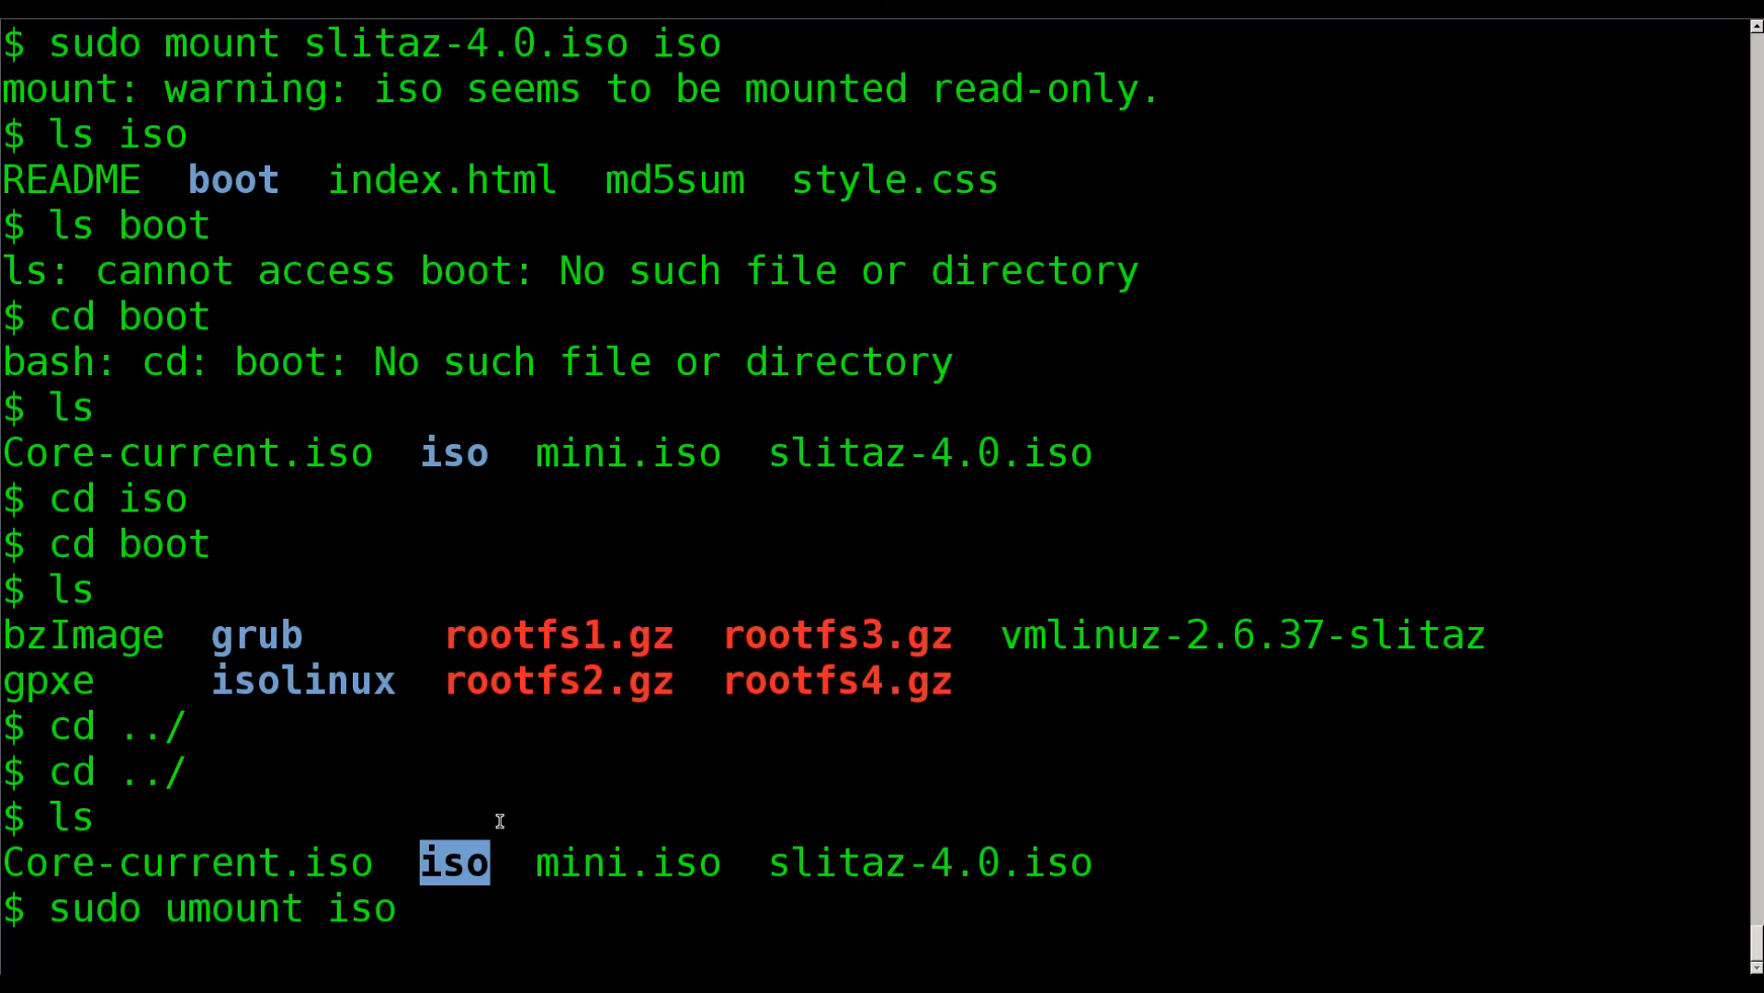
{"action": "key", "text": "Return"}
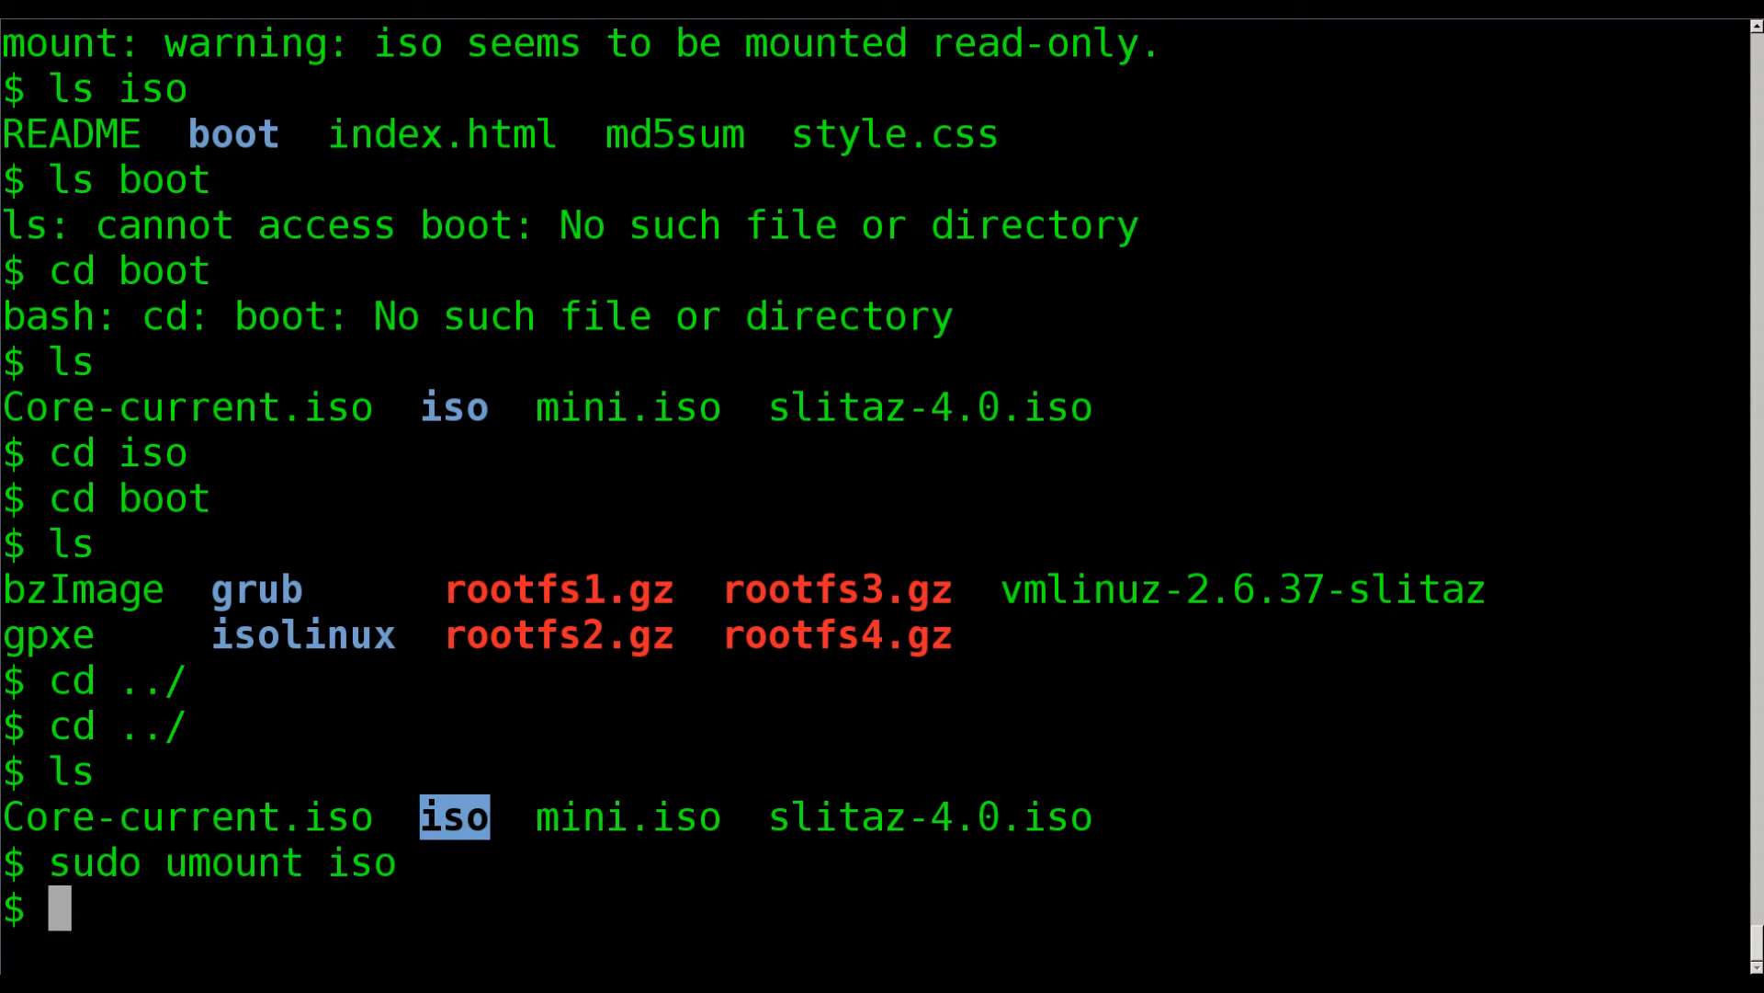
Run sudo mount -o loop mini.iso iso/ to loop-mount the image read-only.
{"action": "type", "text": "sudo mount"}
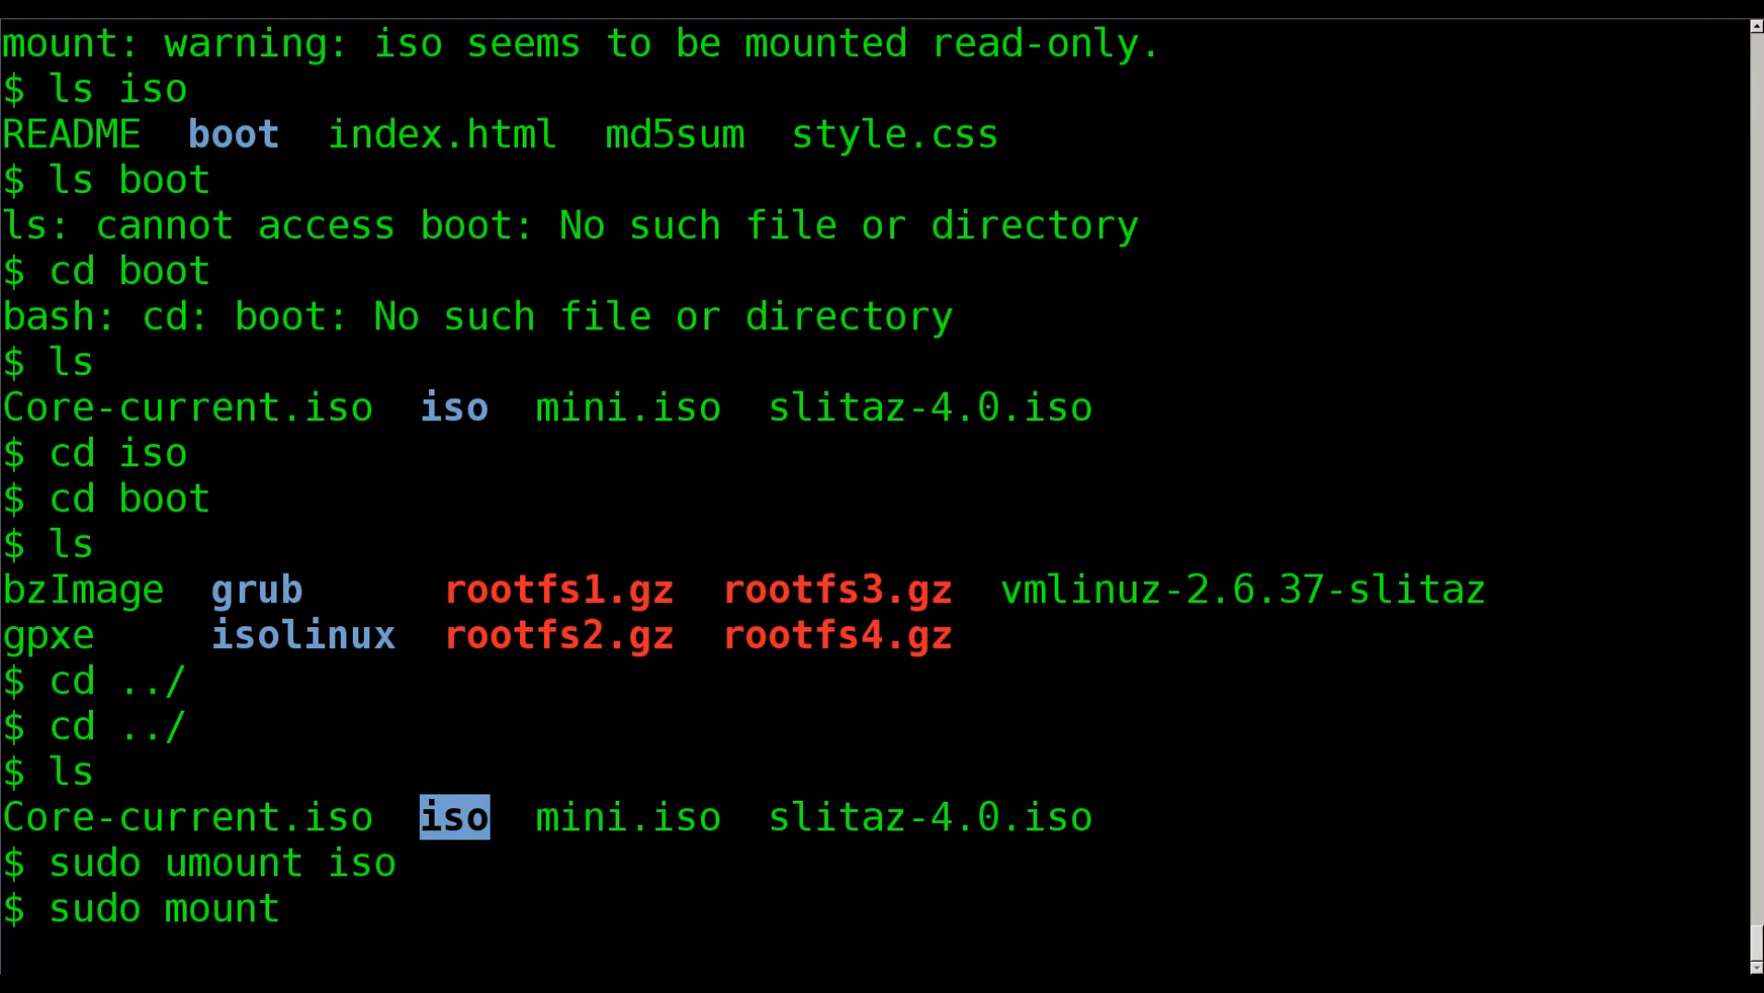
{"action": "type", "text": "mini.iso"}
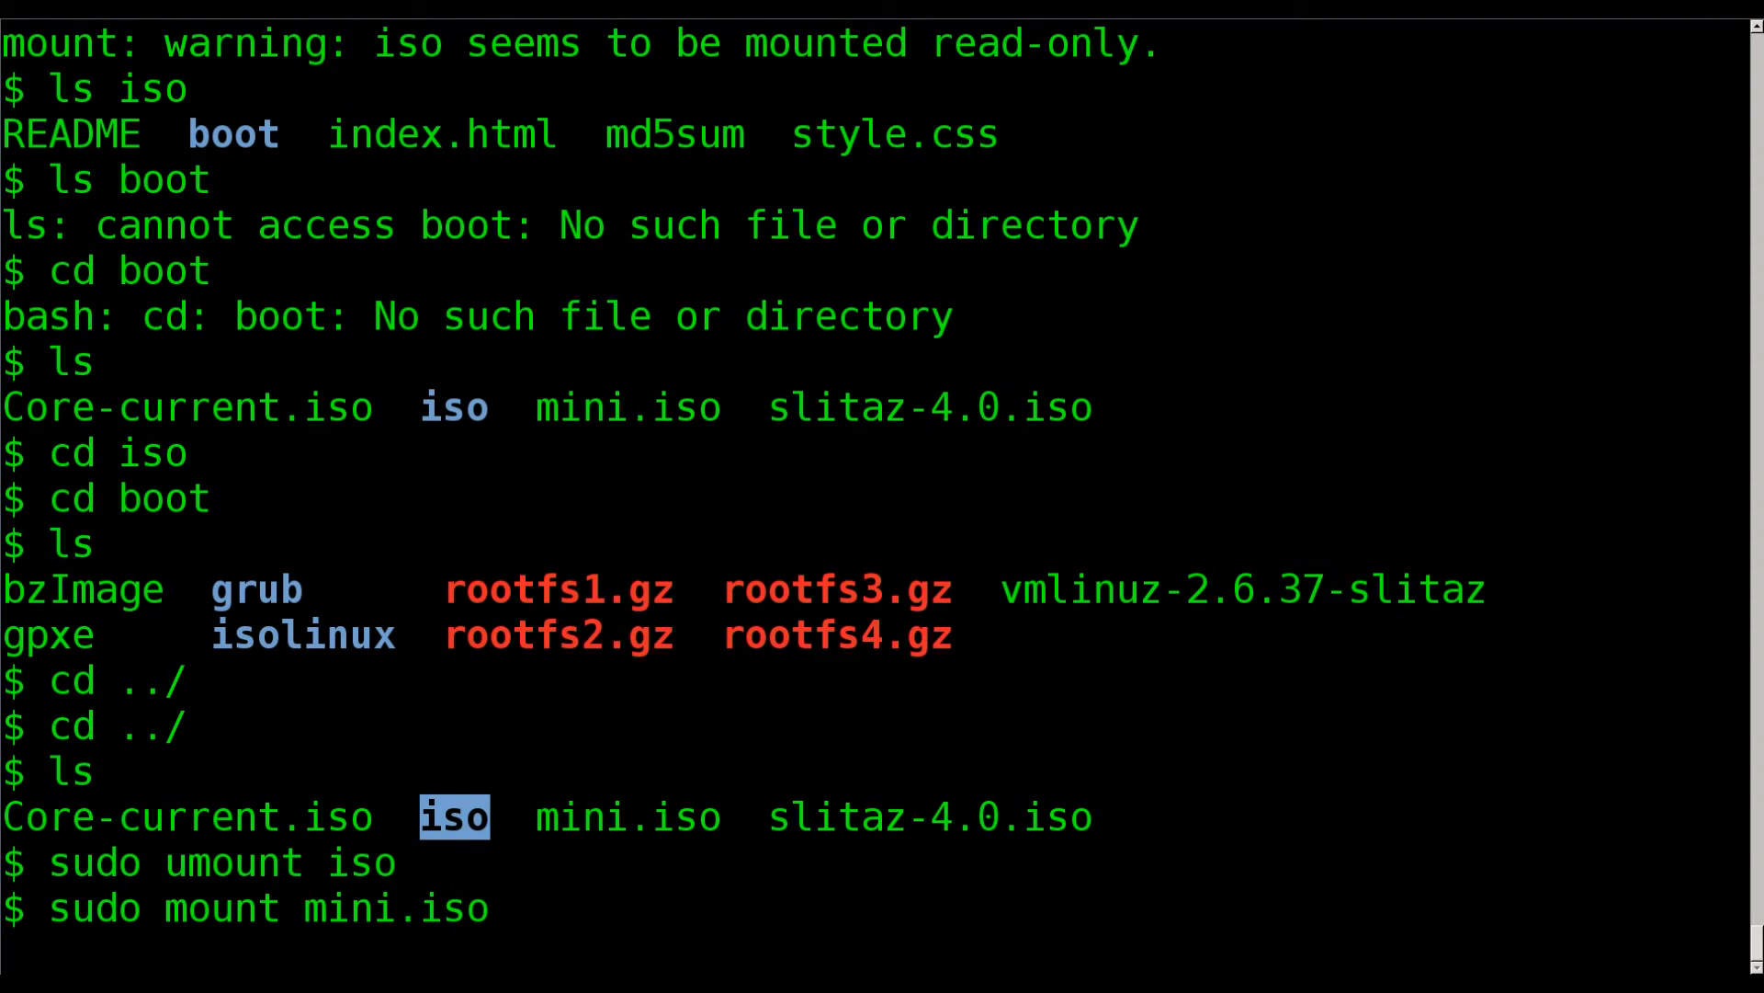
{"action": "type", "text": "i"}
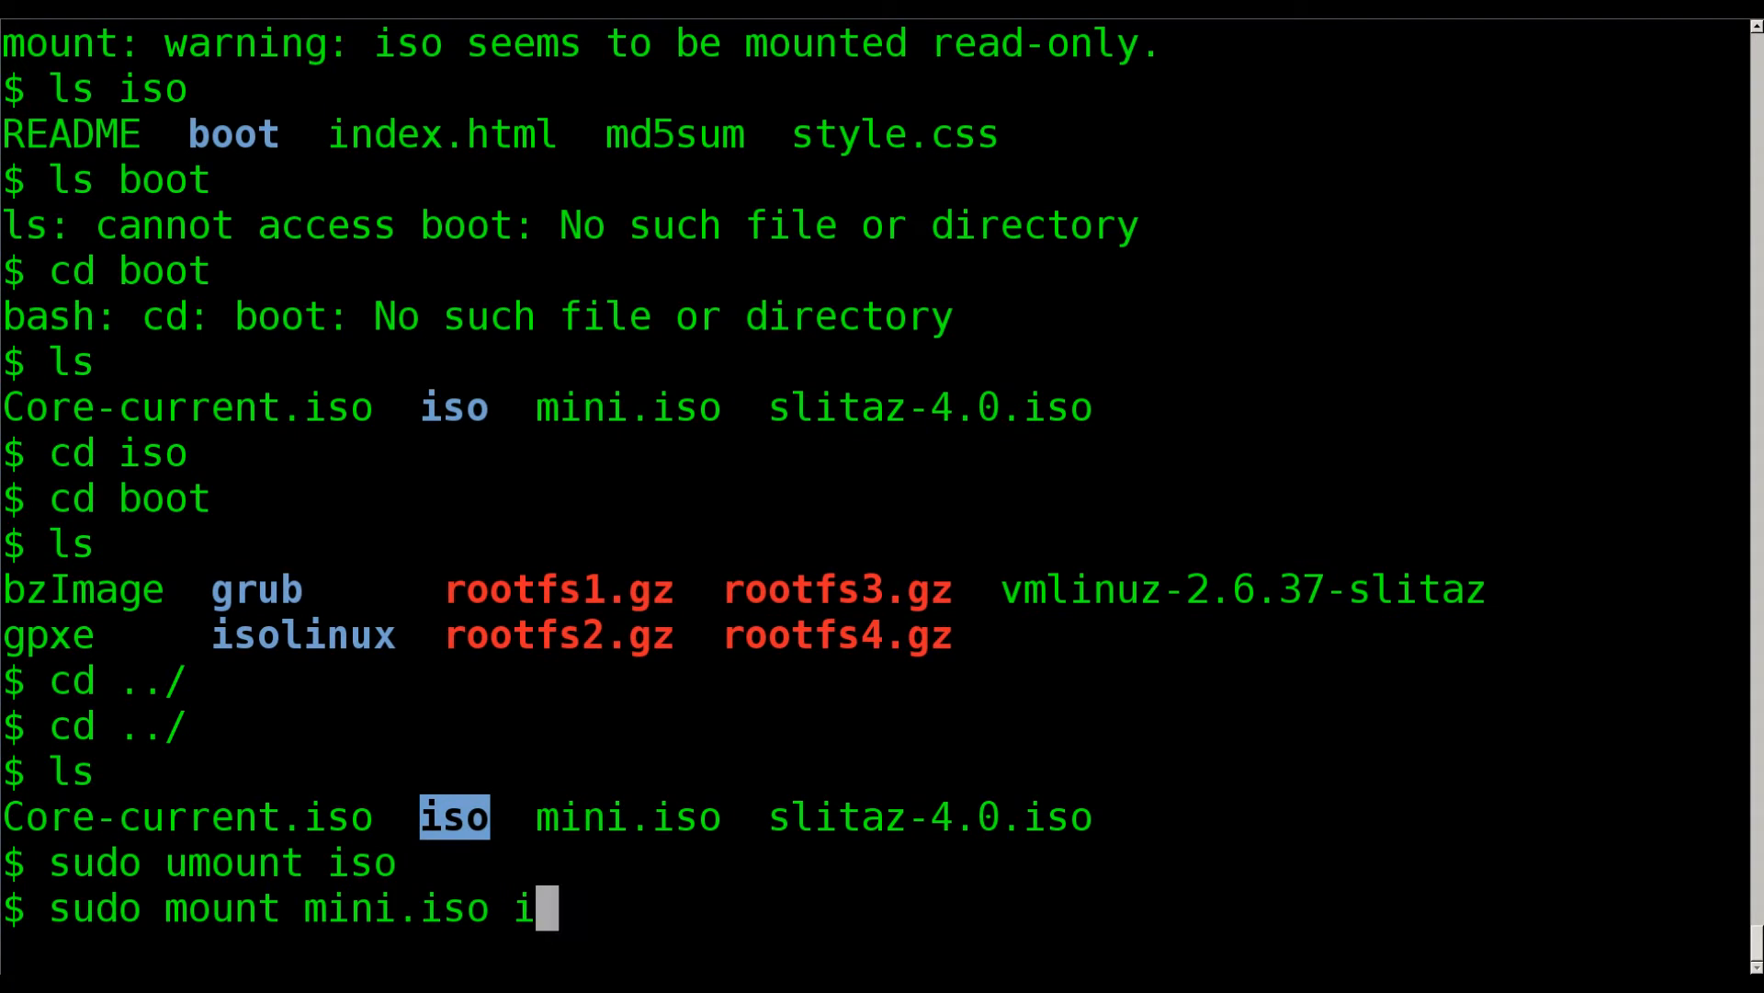
{"action": "type", "text": "so/"}
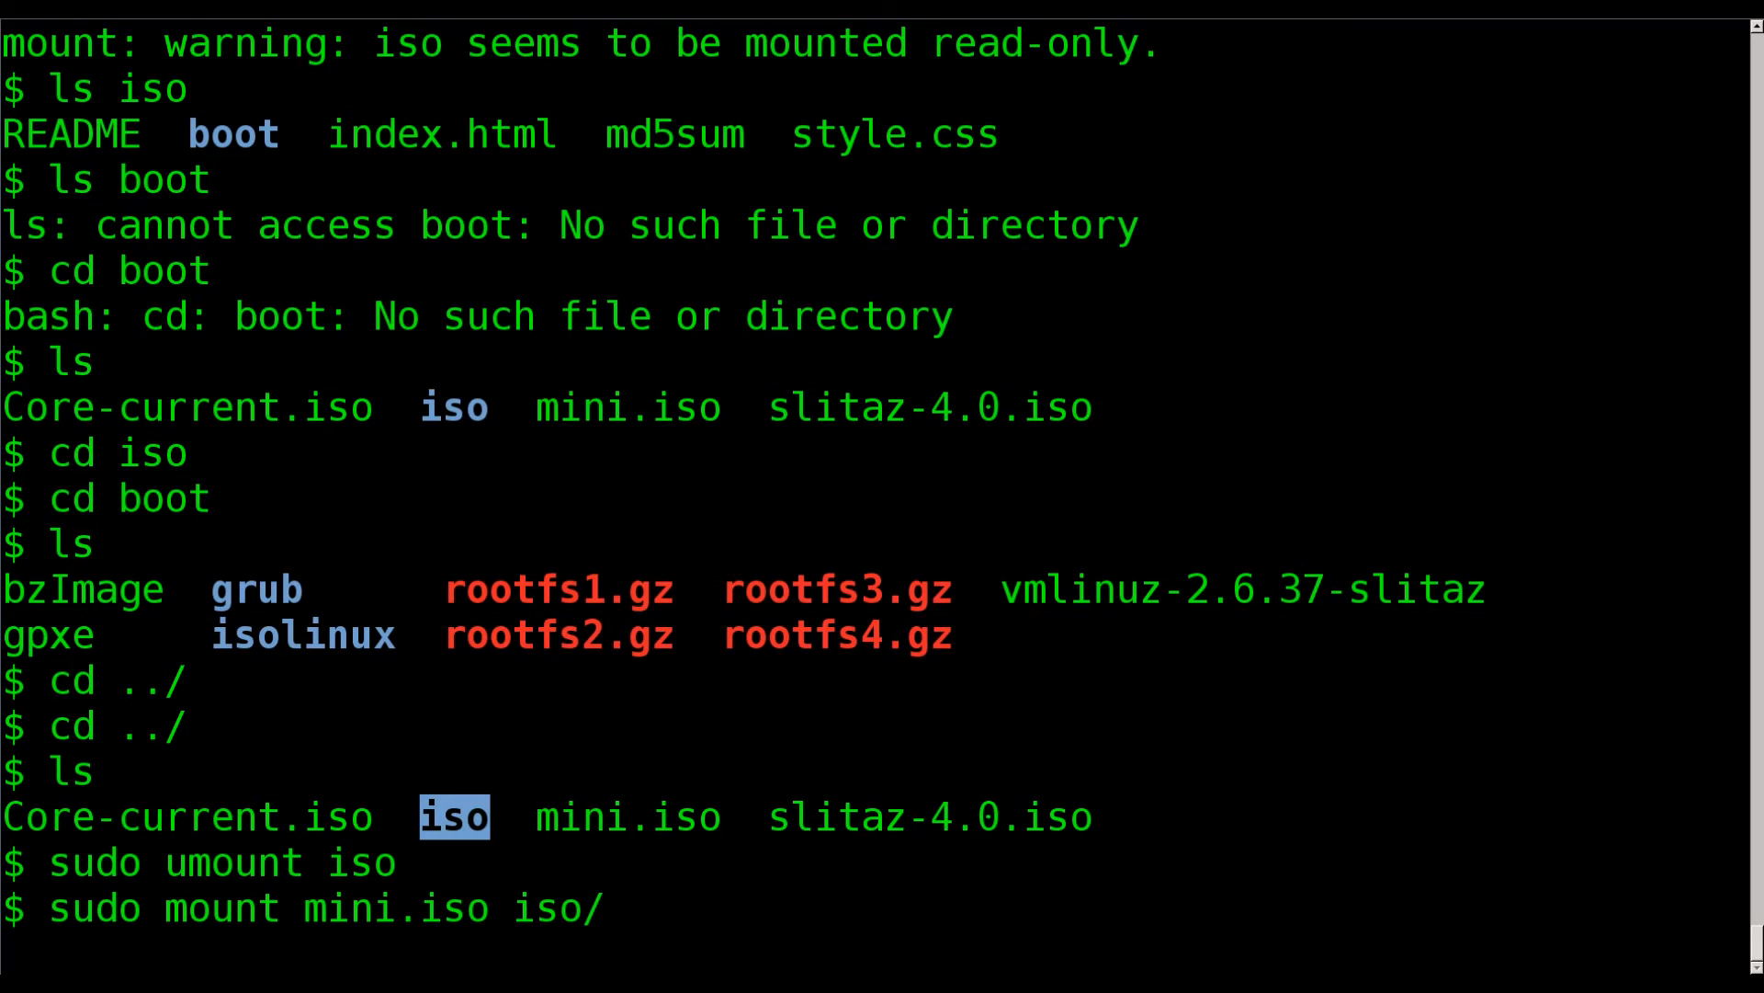
{"action": "type", "text": "-o"}
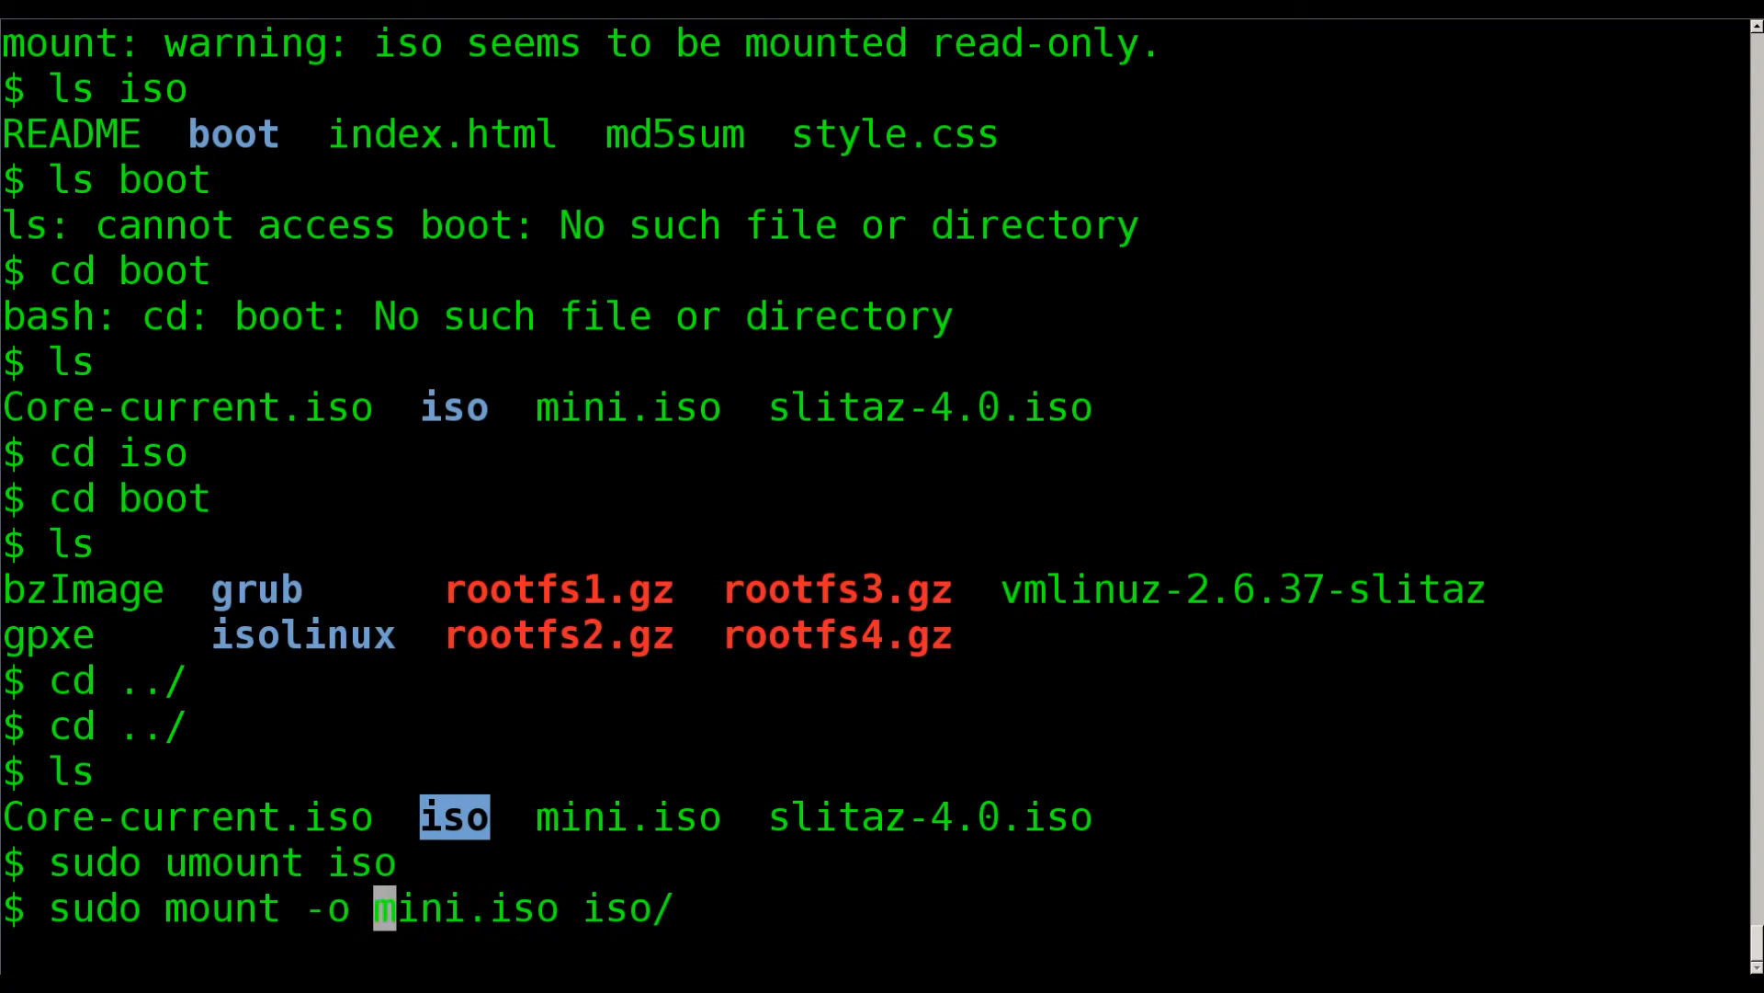
{"action": "type", "text": "loop"}
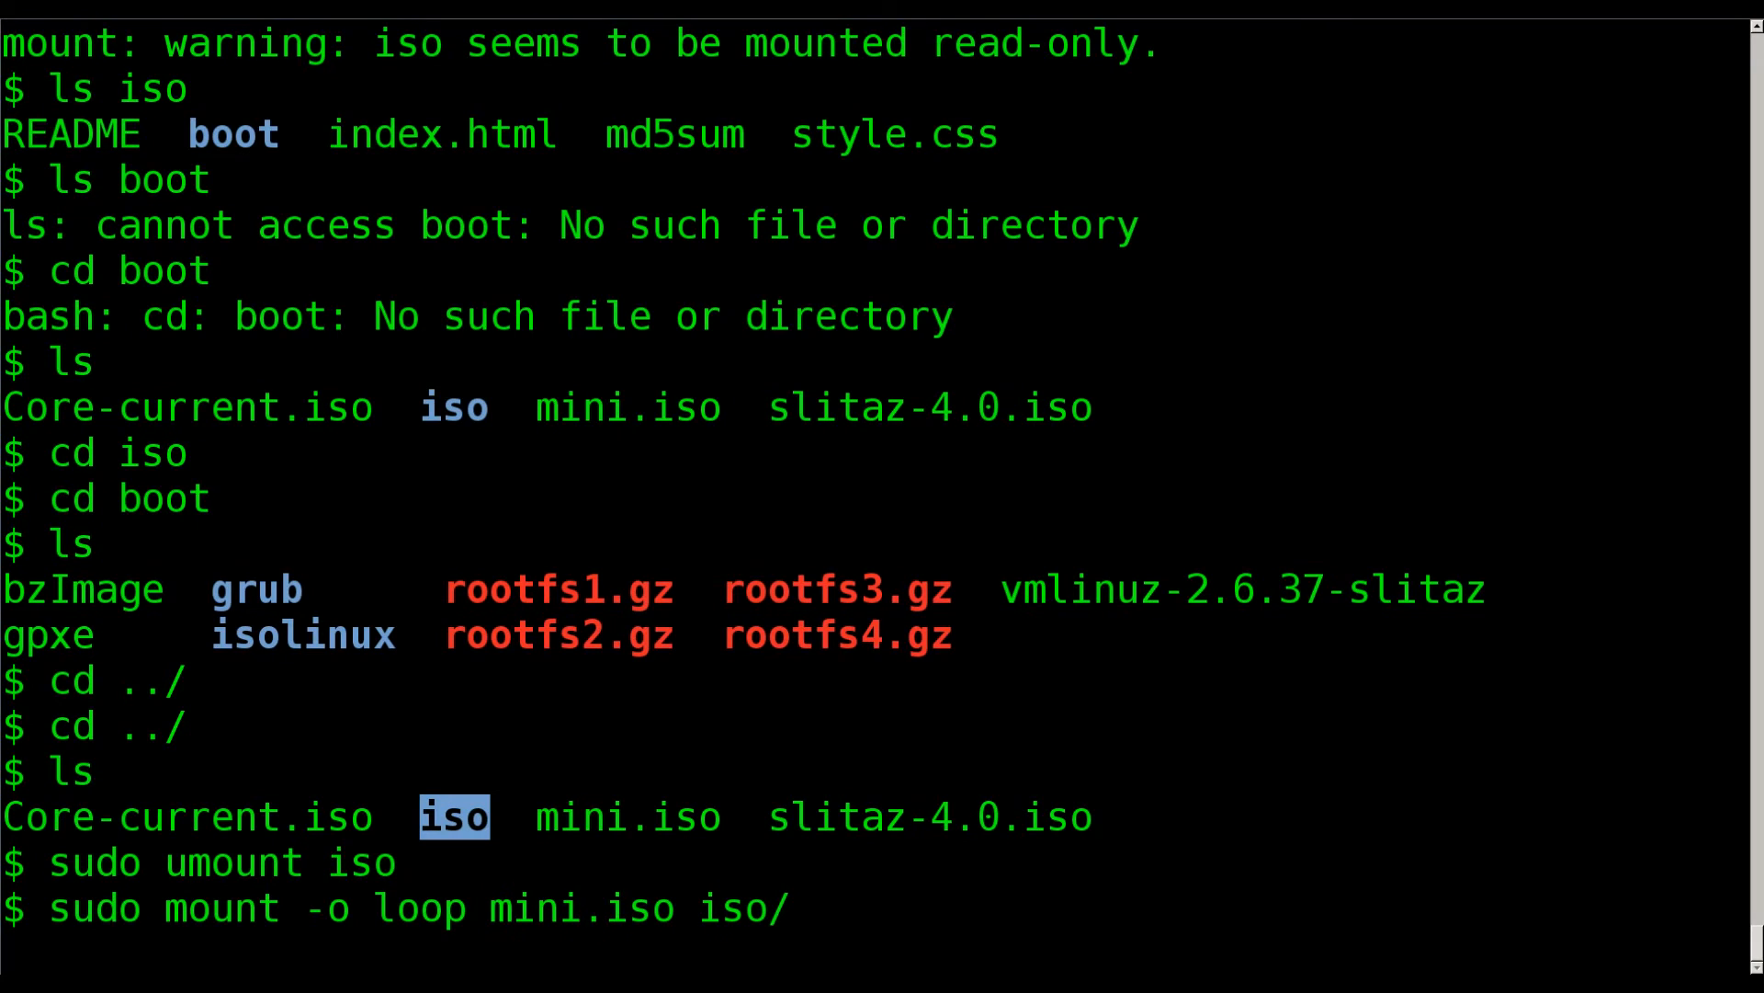
{"action": "mouse_move", "coordinate": [500, 908]}
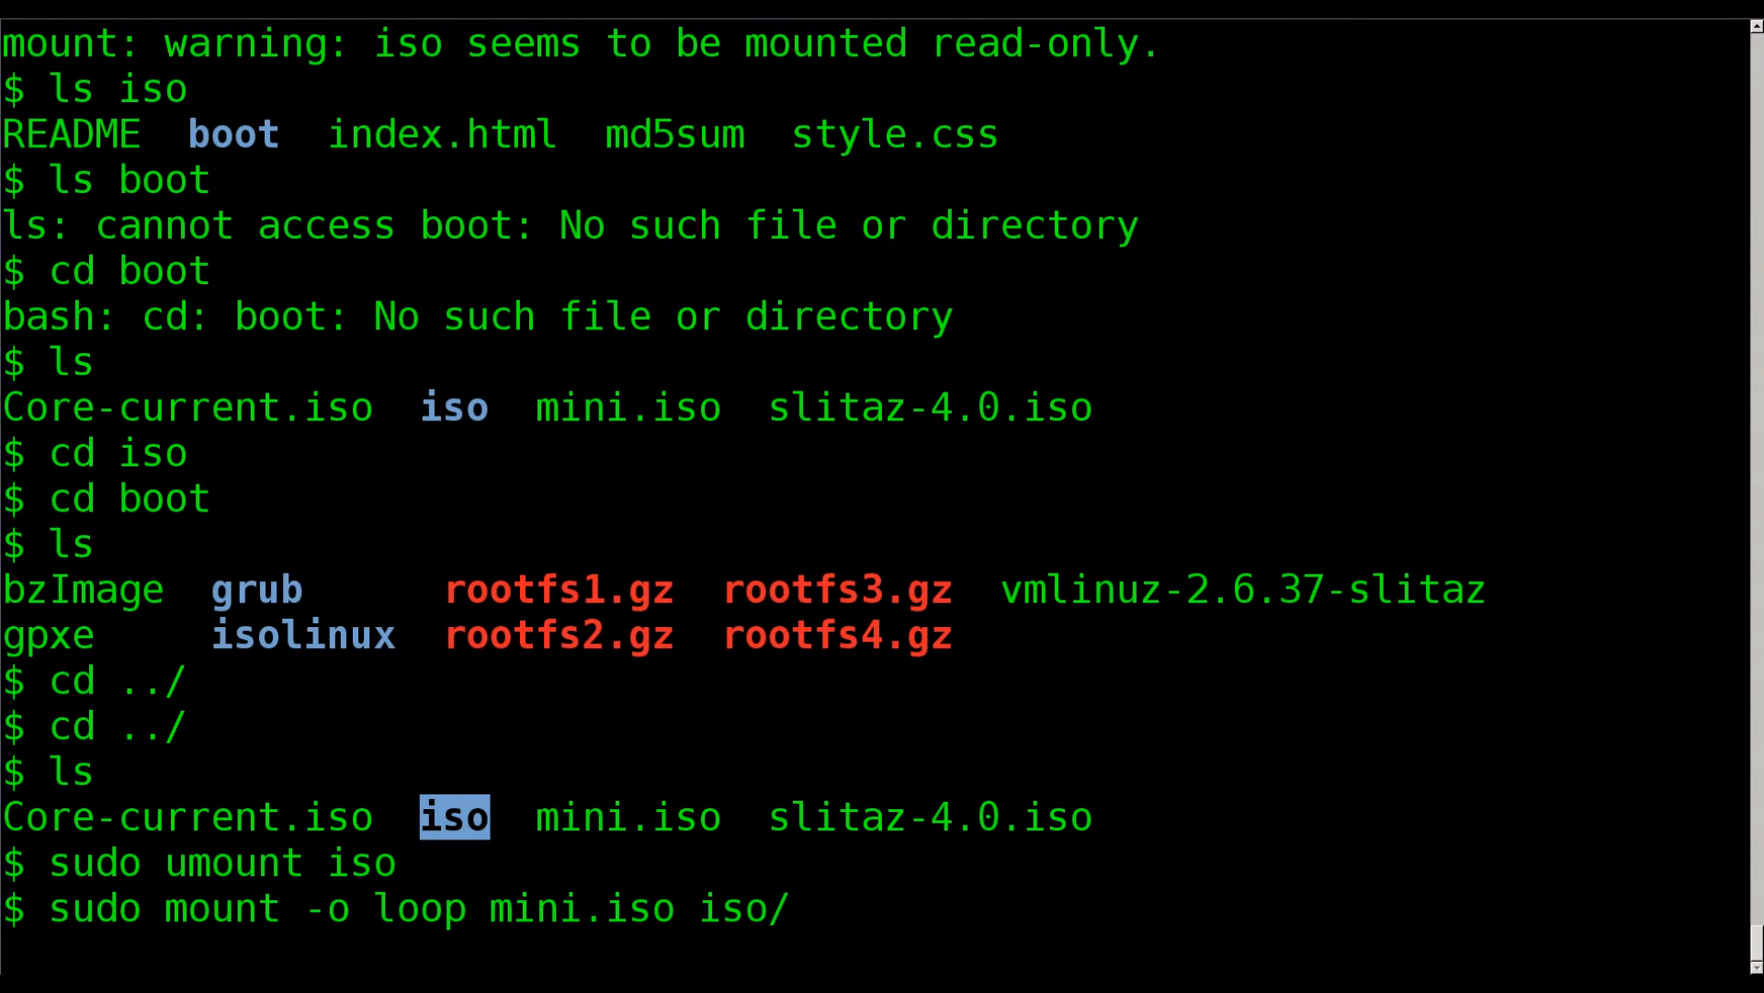
{"action": "key", "text": "Return"}
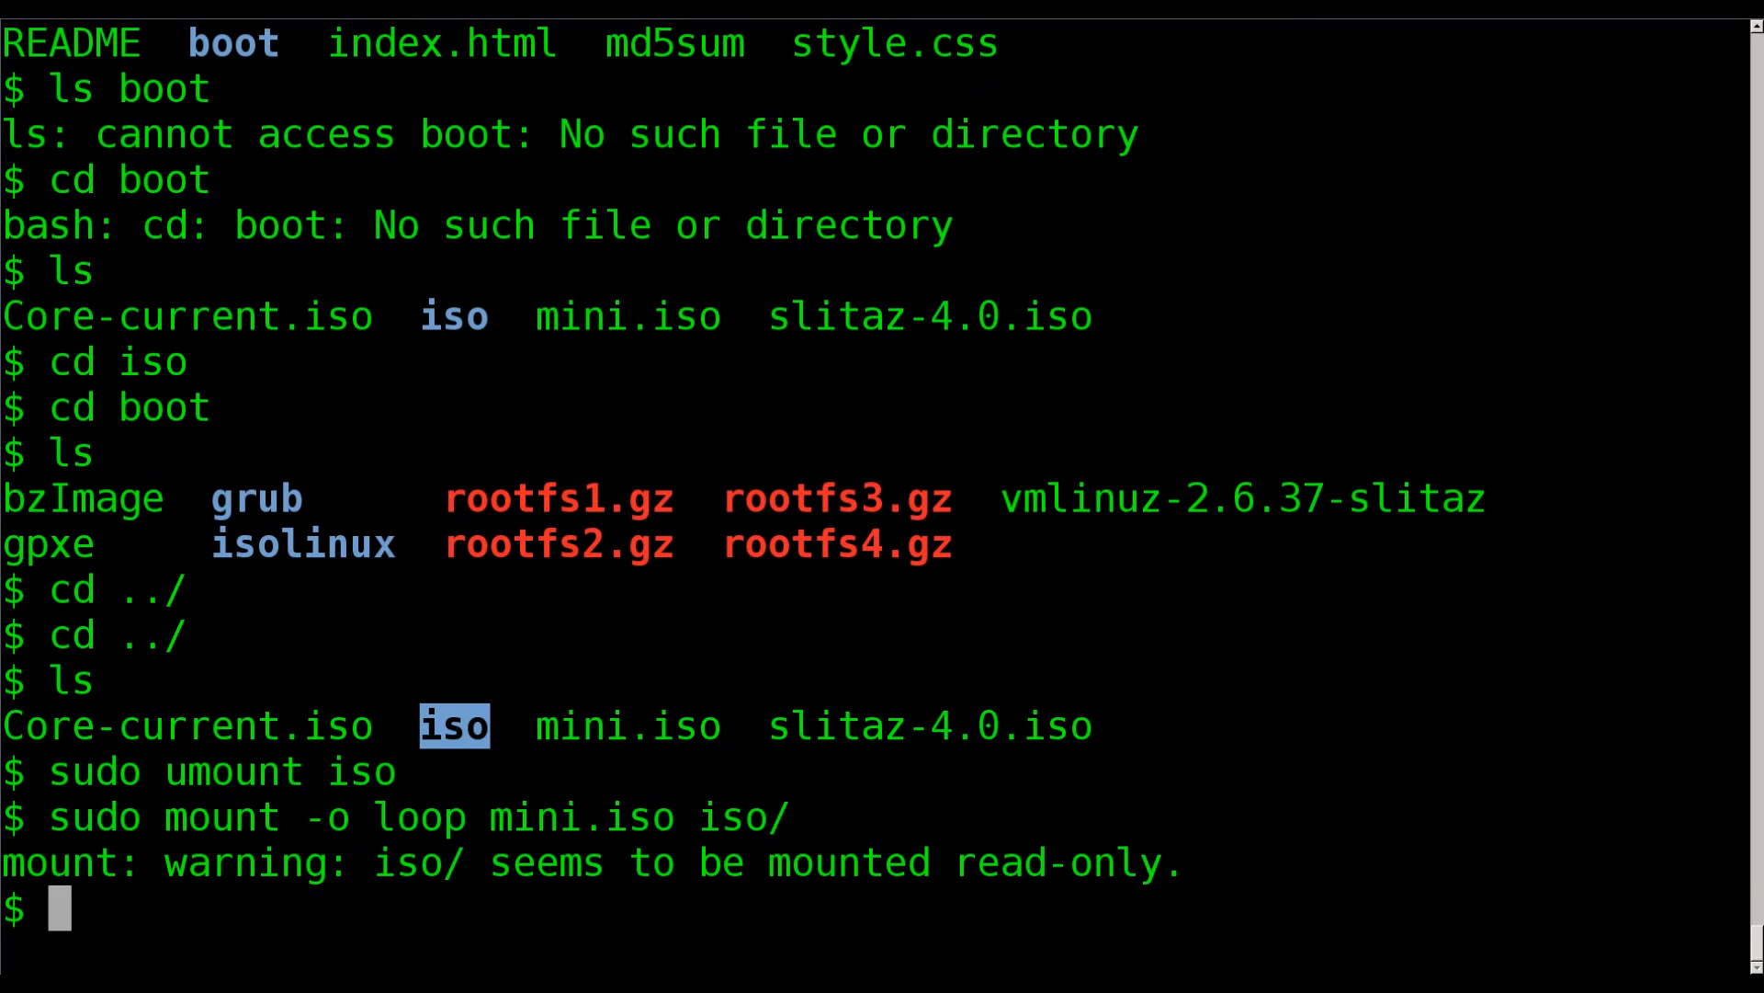
List iso showing isolinux files, initrd.gz, linux, kde, lxde, xfce, then list the working folder.
{"action": "type", "text": "ls iso"}
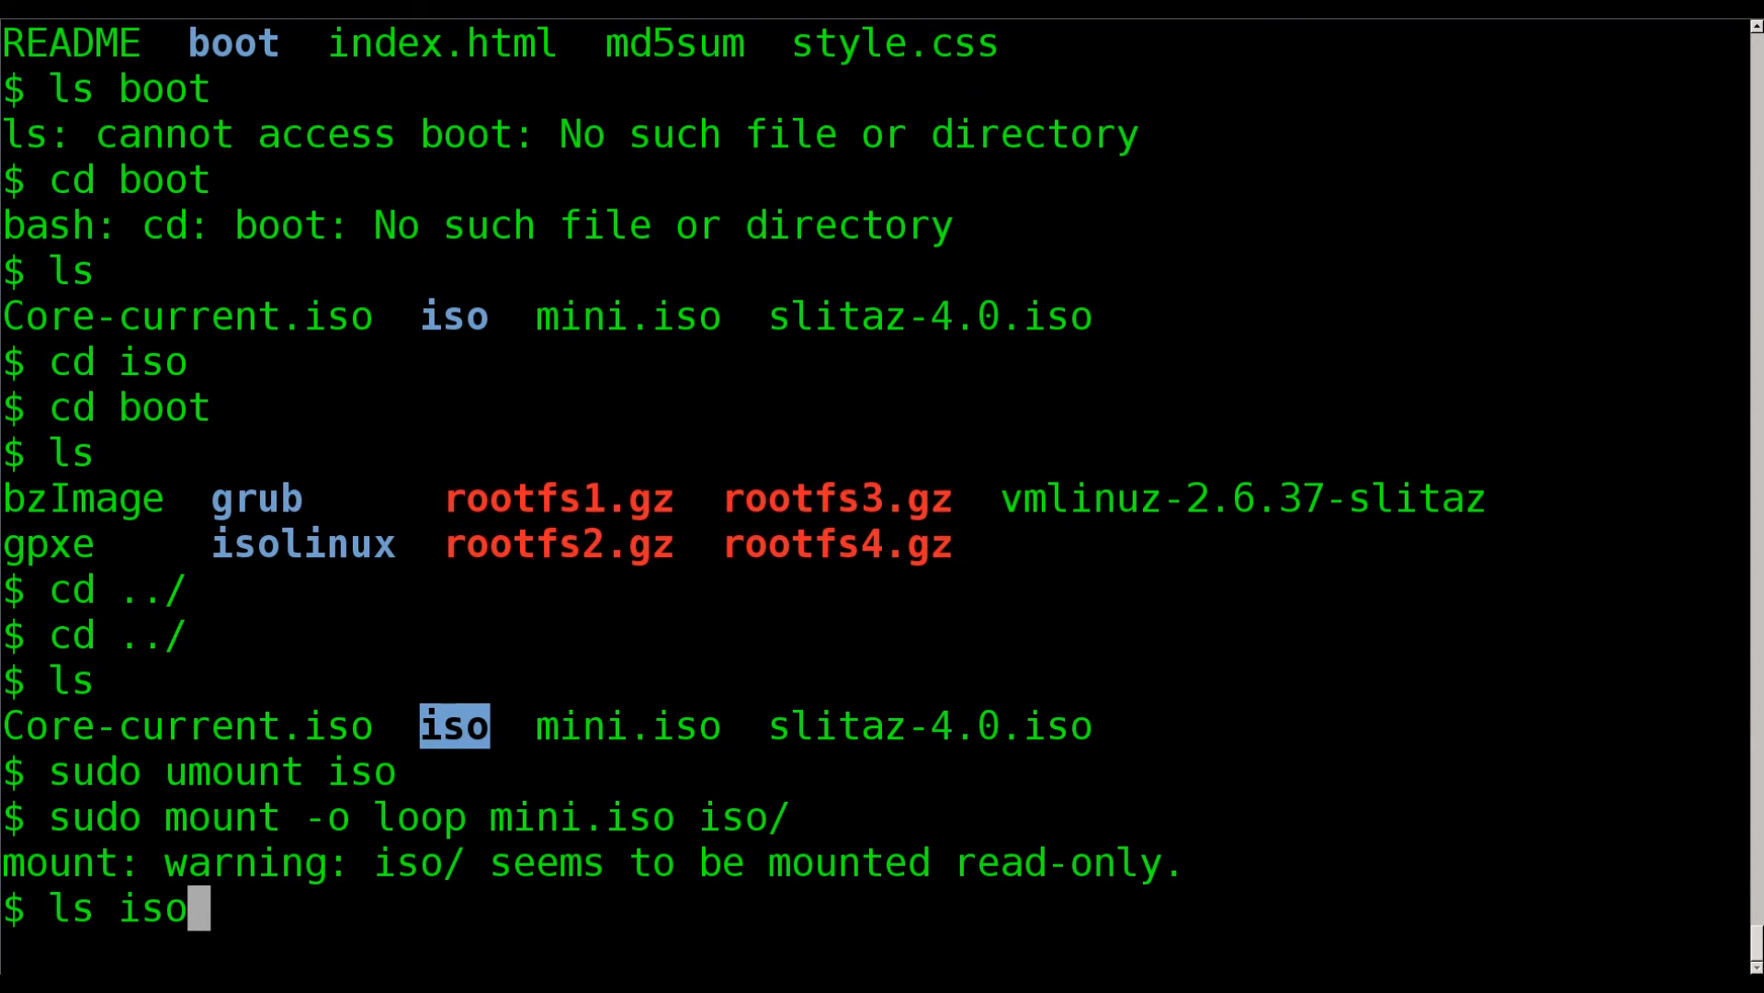
{"action": "key", "text": "Return"}
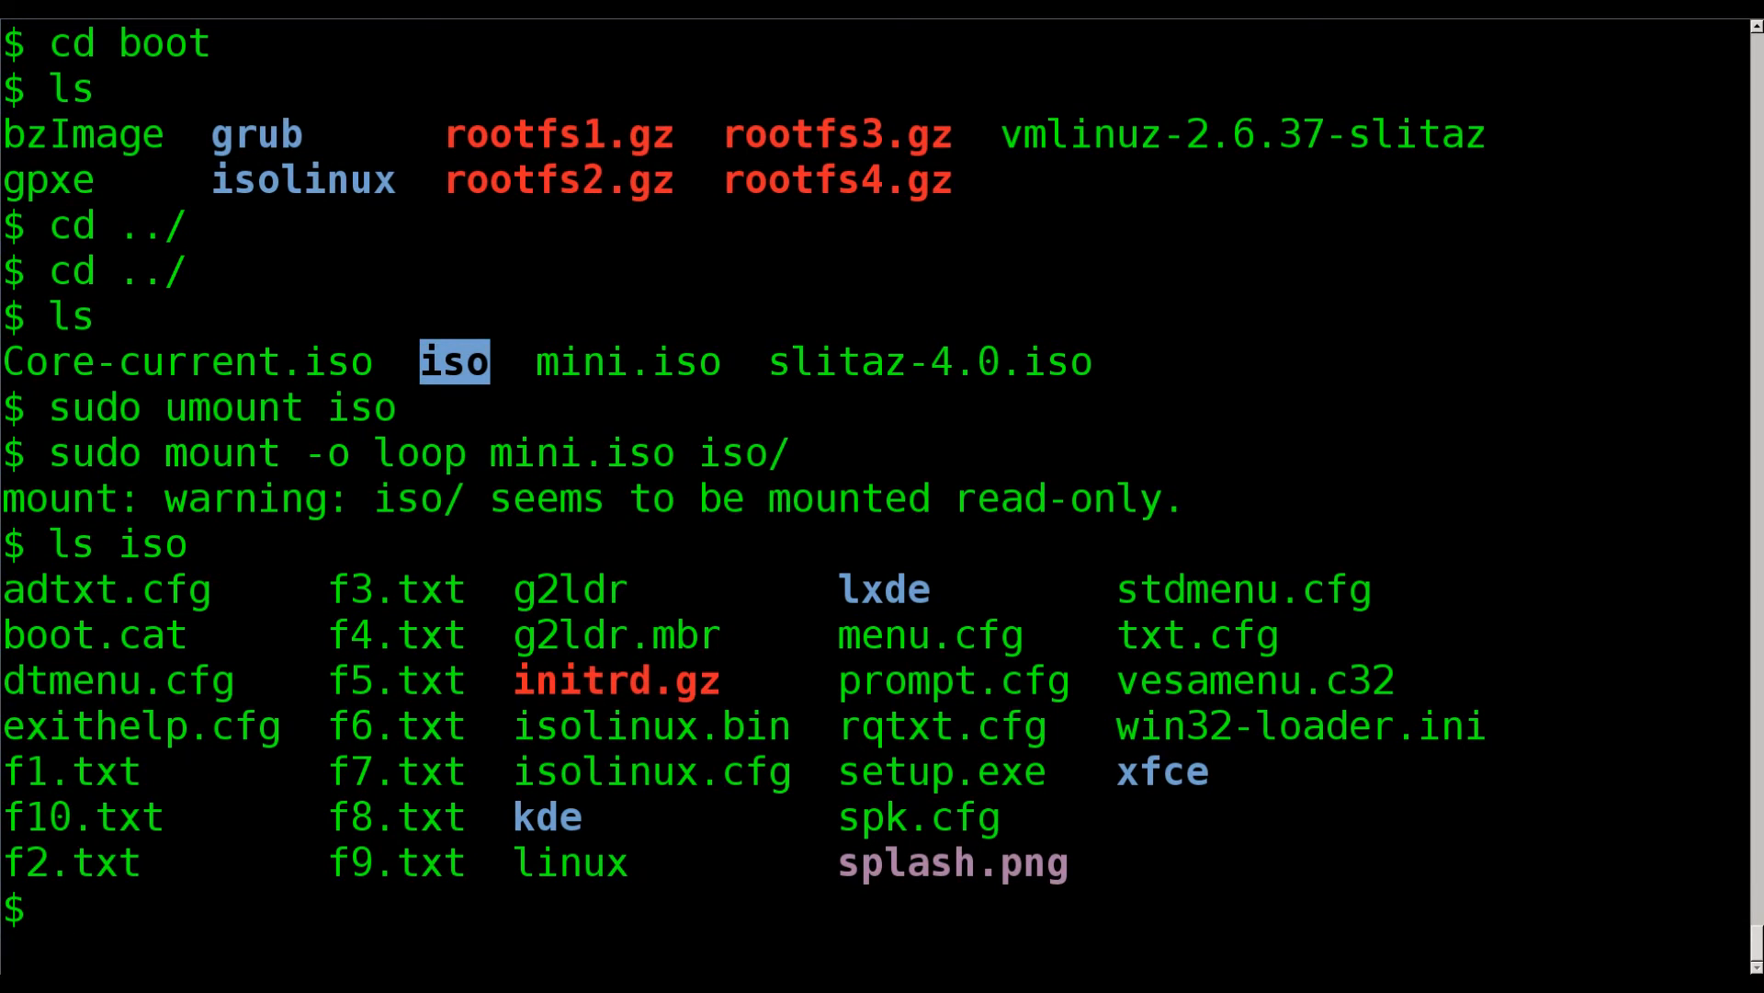
{"action": "type", "text": "ls"}
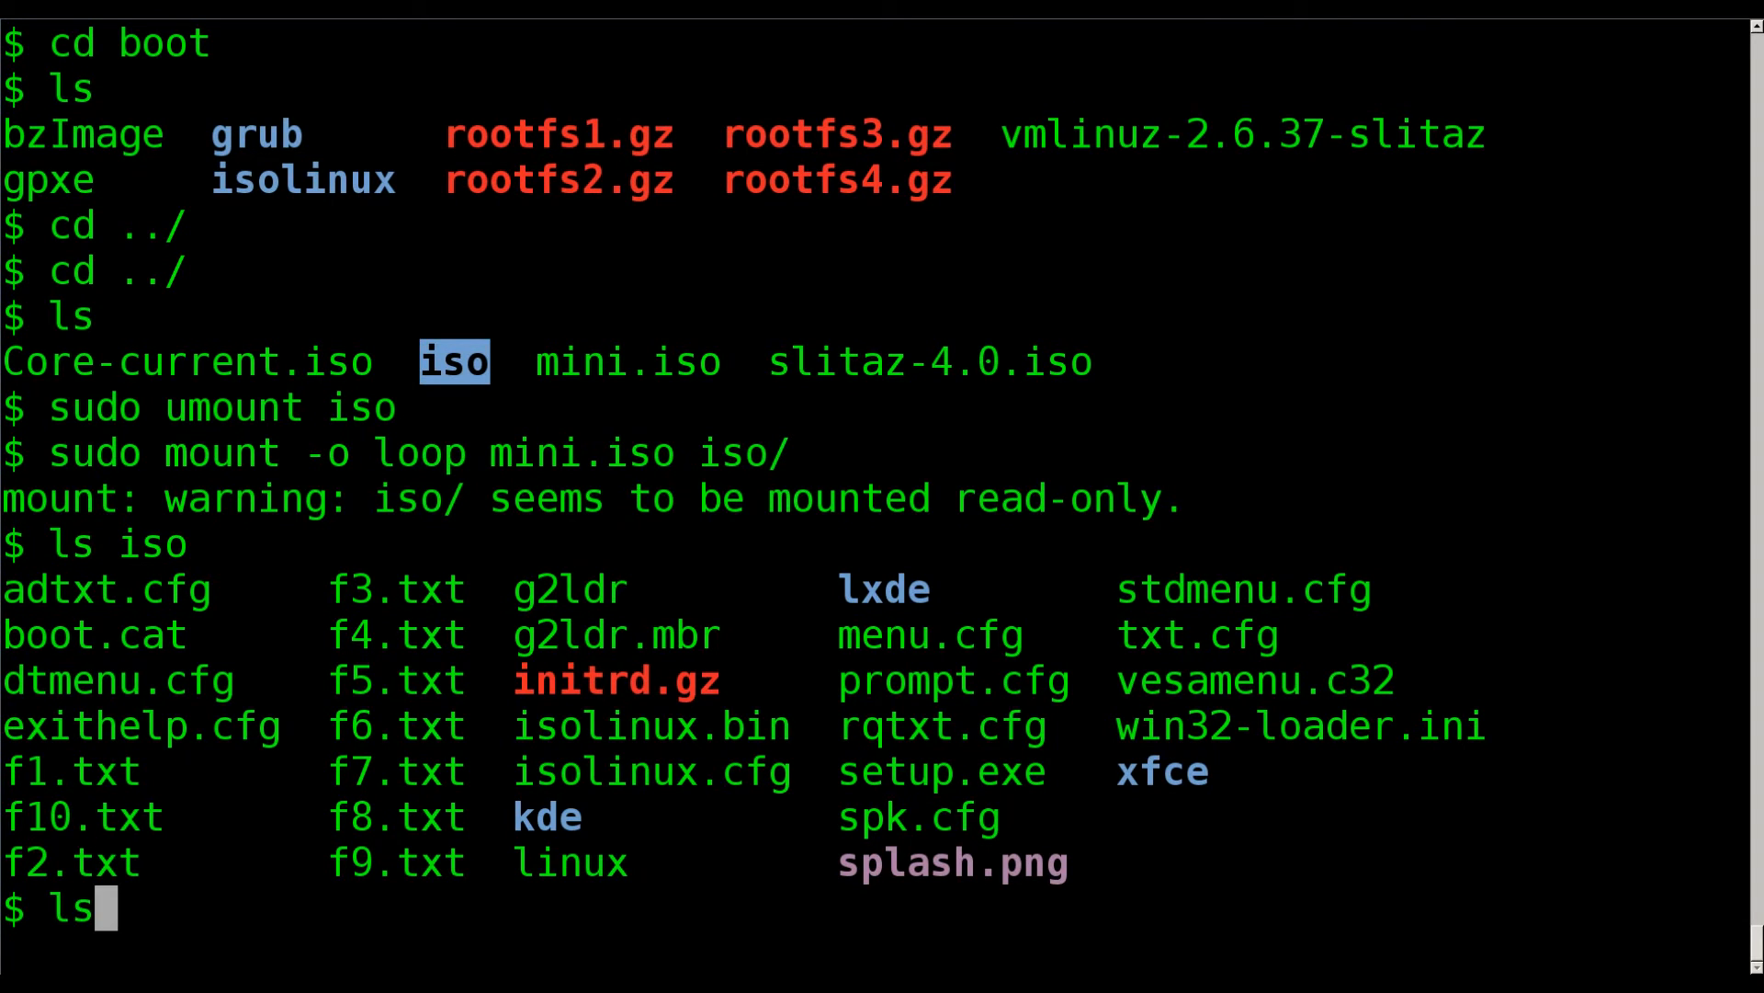
{"action": "key", "text": "Return"}
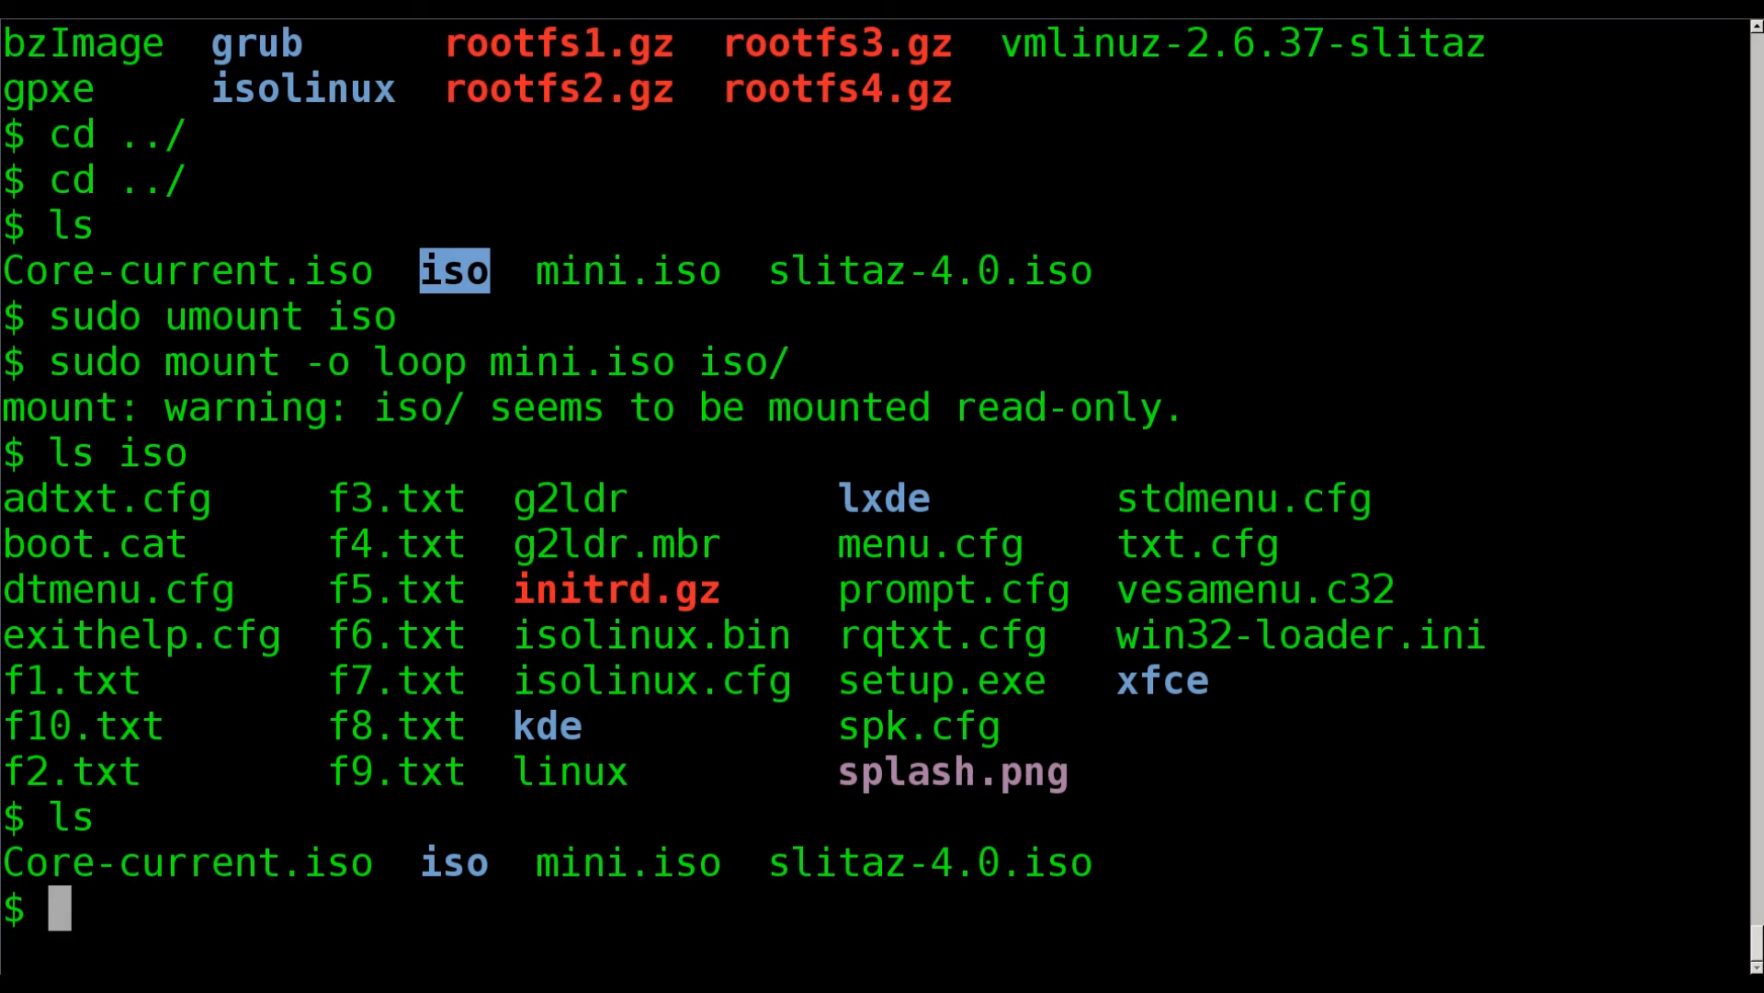
Attempt sudo mount iso (busy), then sudo umount iso to detach mini.iso.
{"action": "type", "text": "sud"}
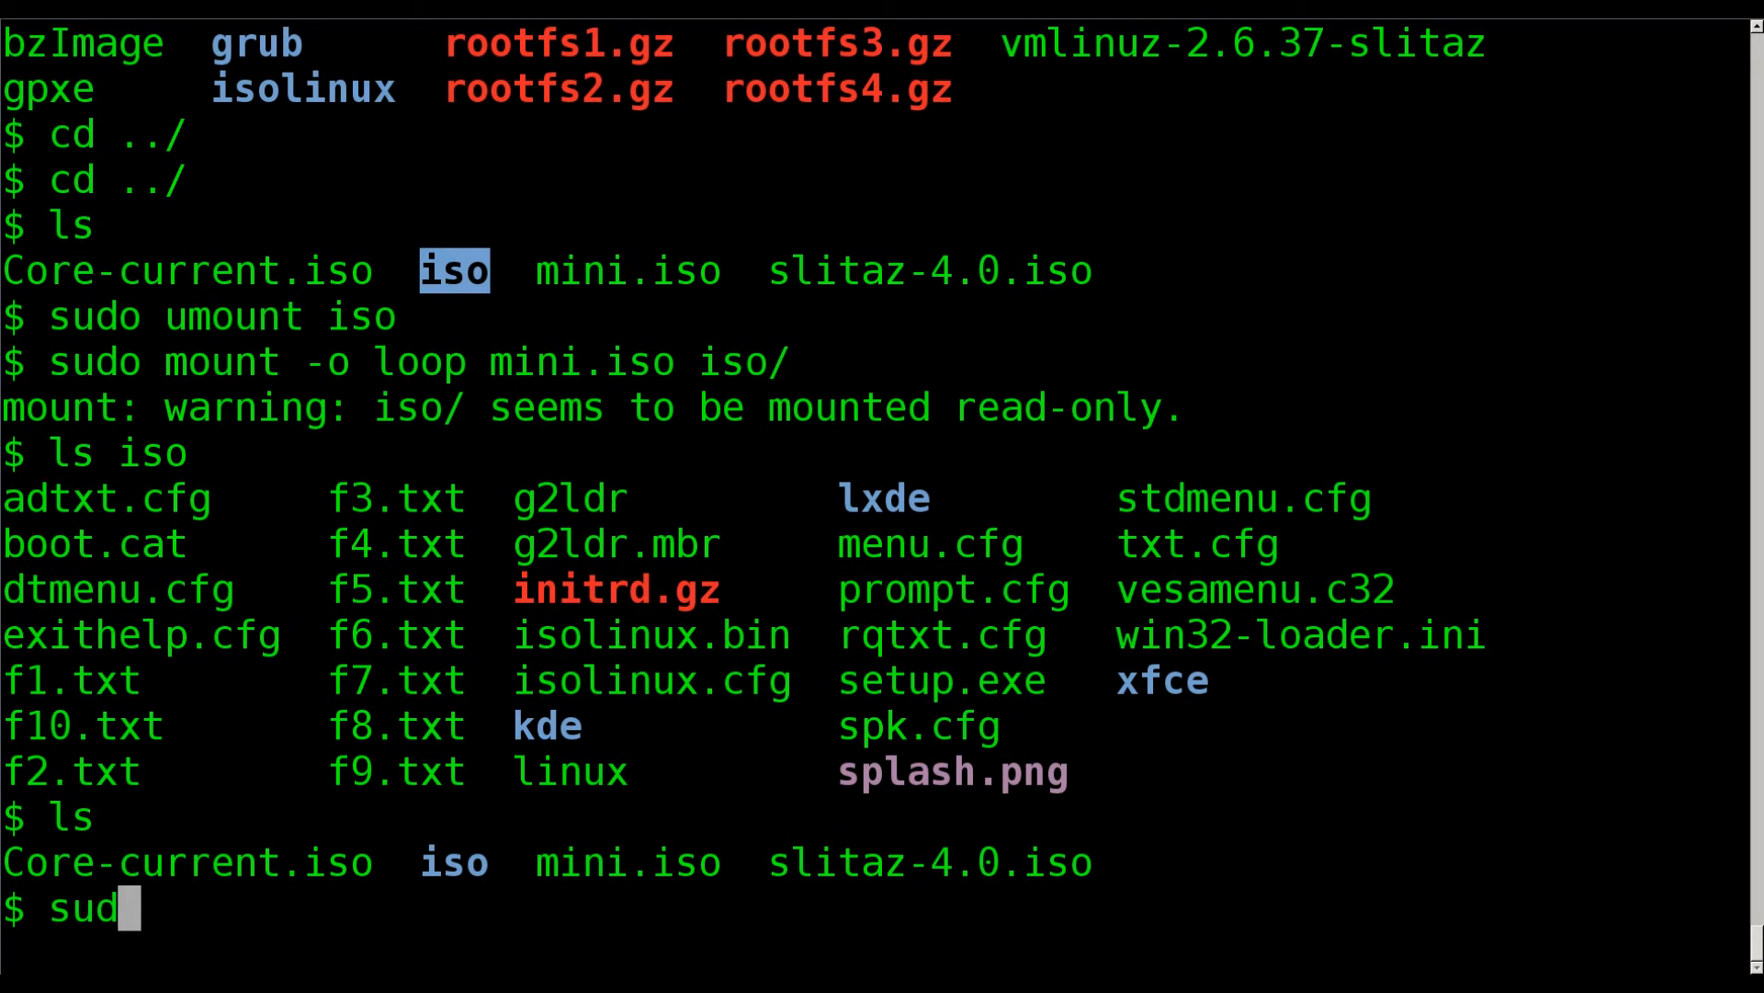
{"action": "type", "text": "o mount iso"}
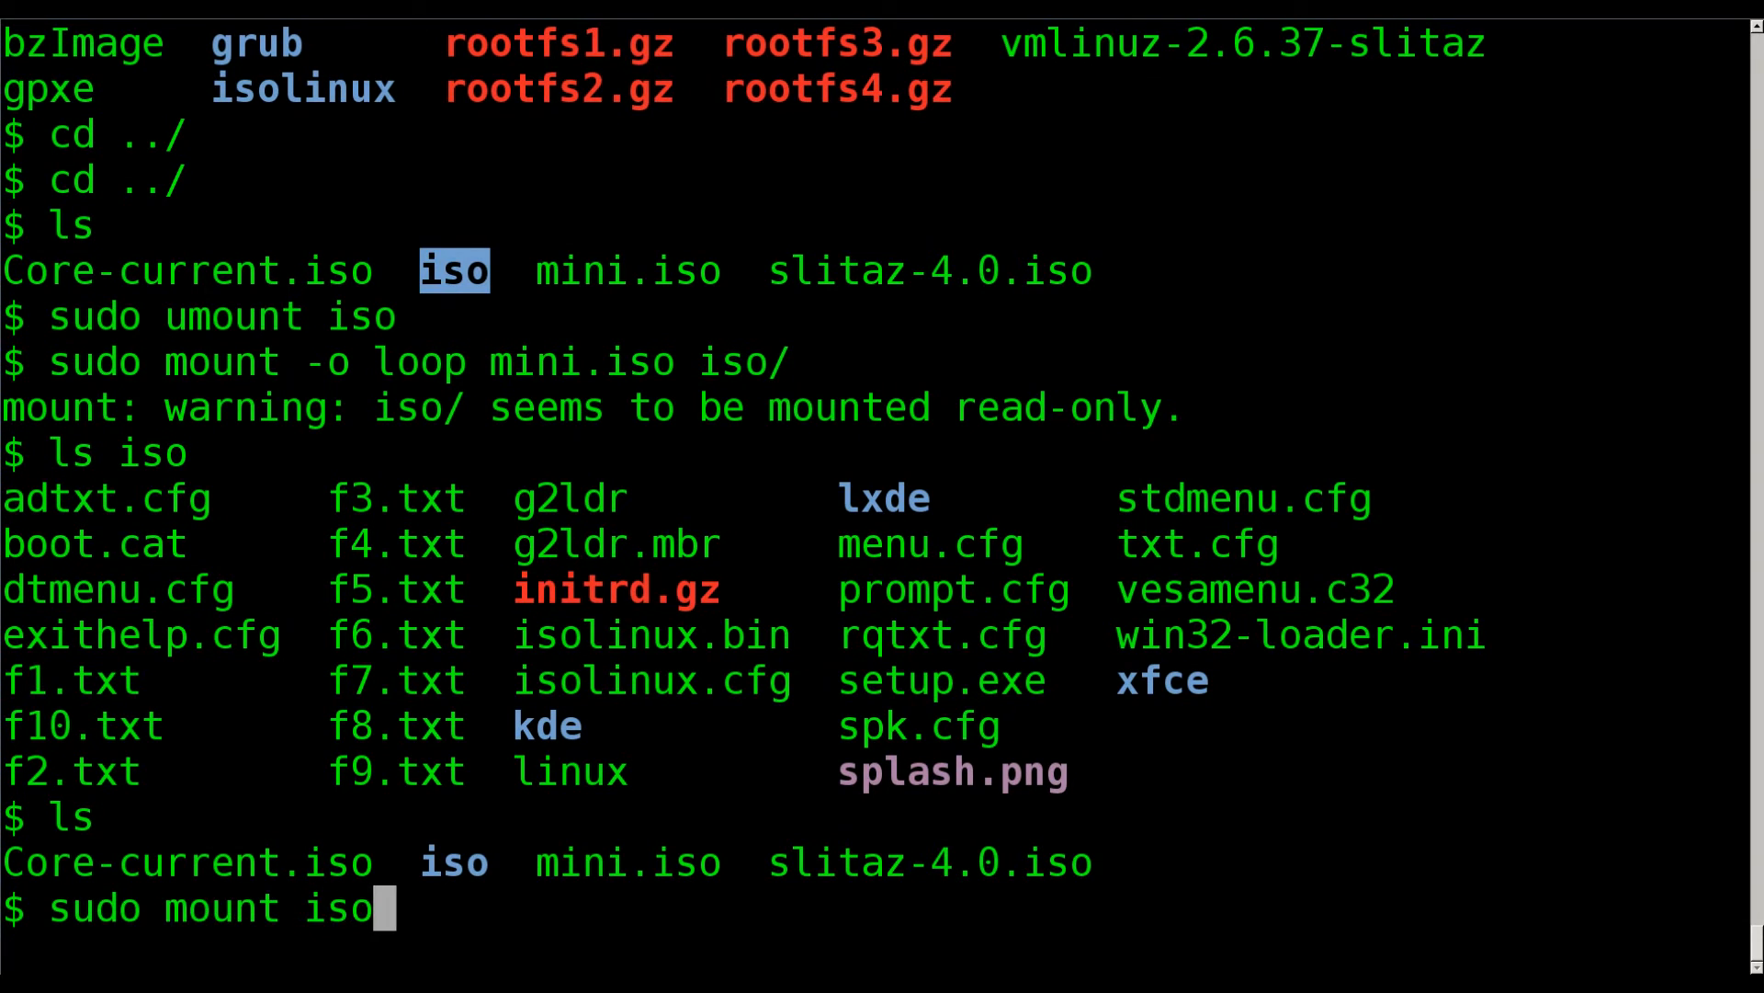
{"action": "key", "text": "Return"}
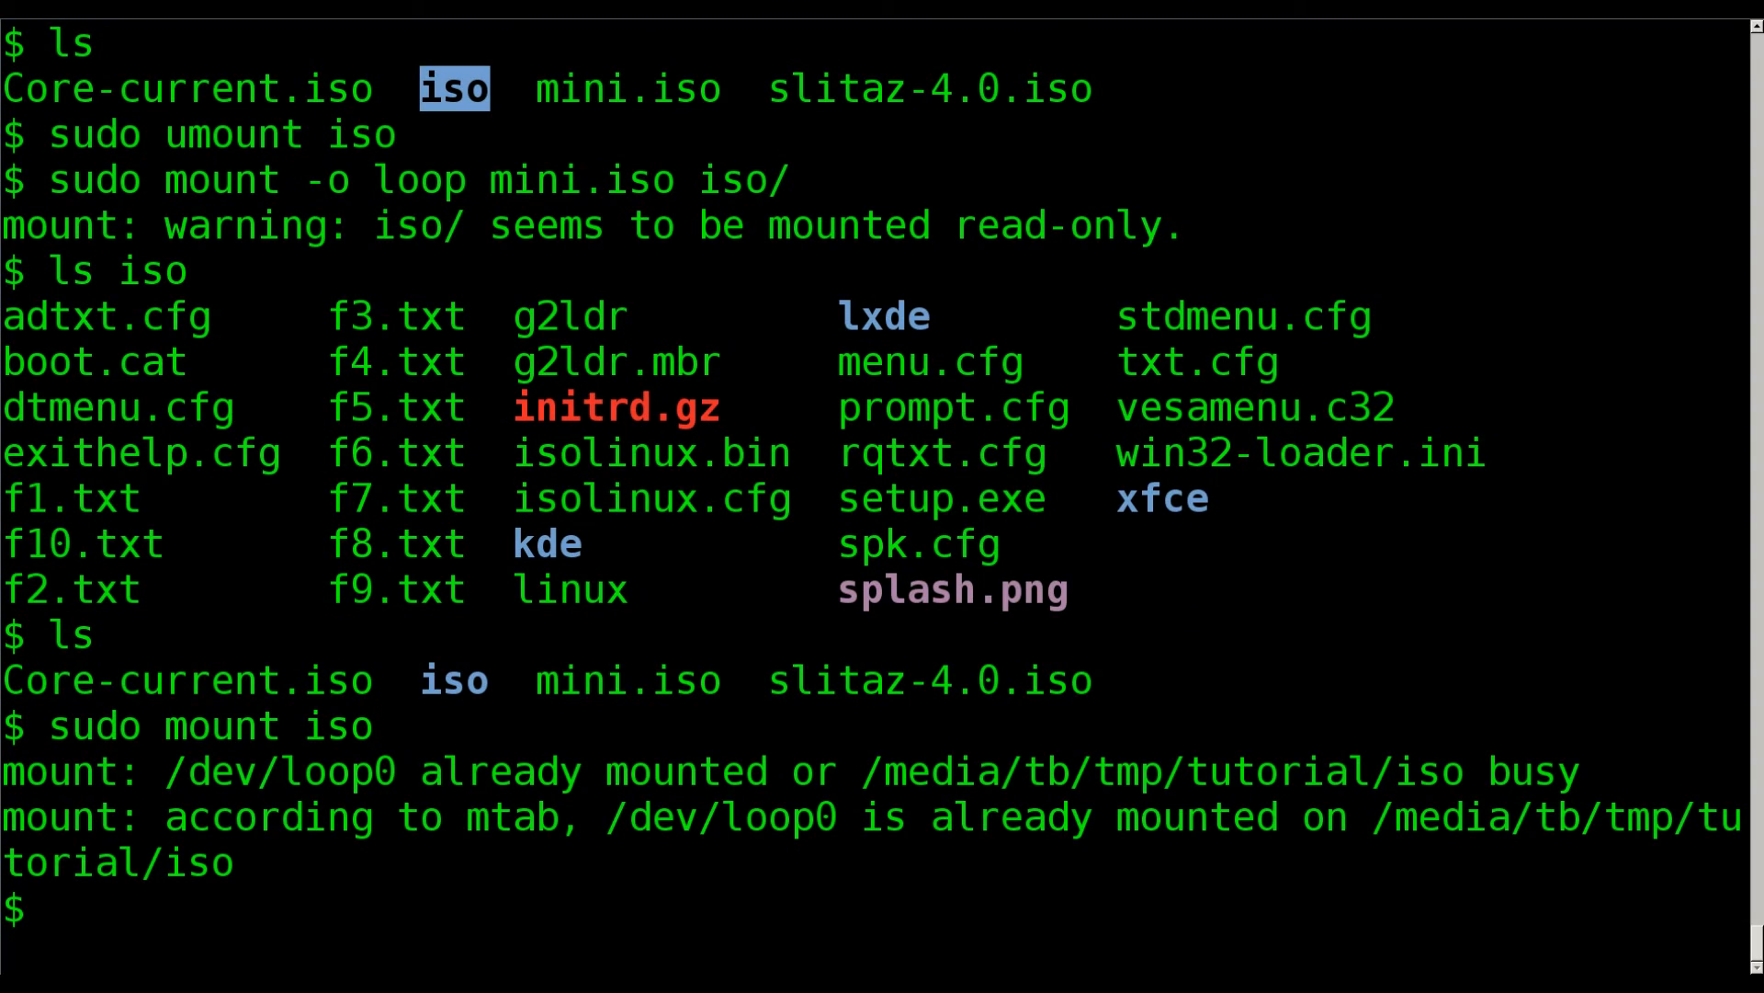
{"action": "type", "text": "sudo mount iso"}
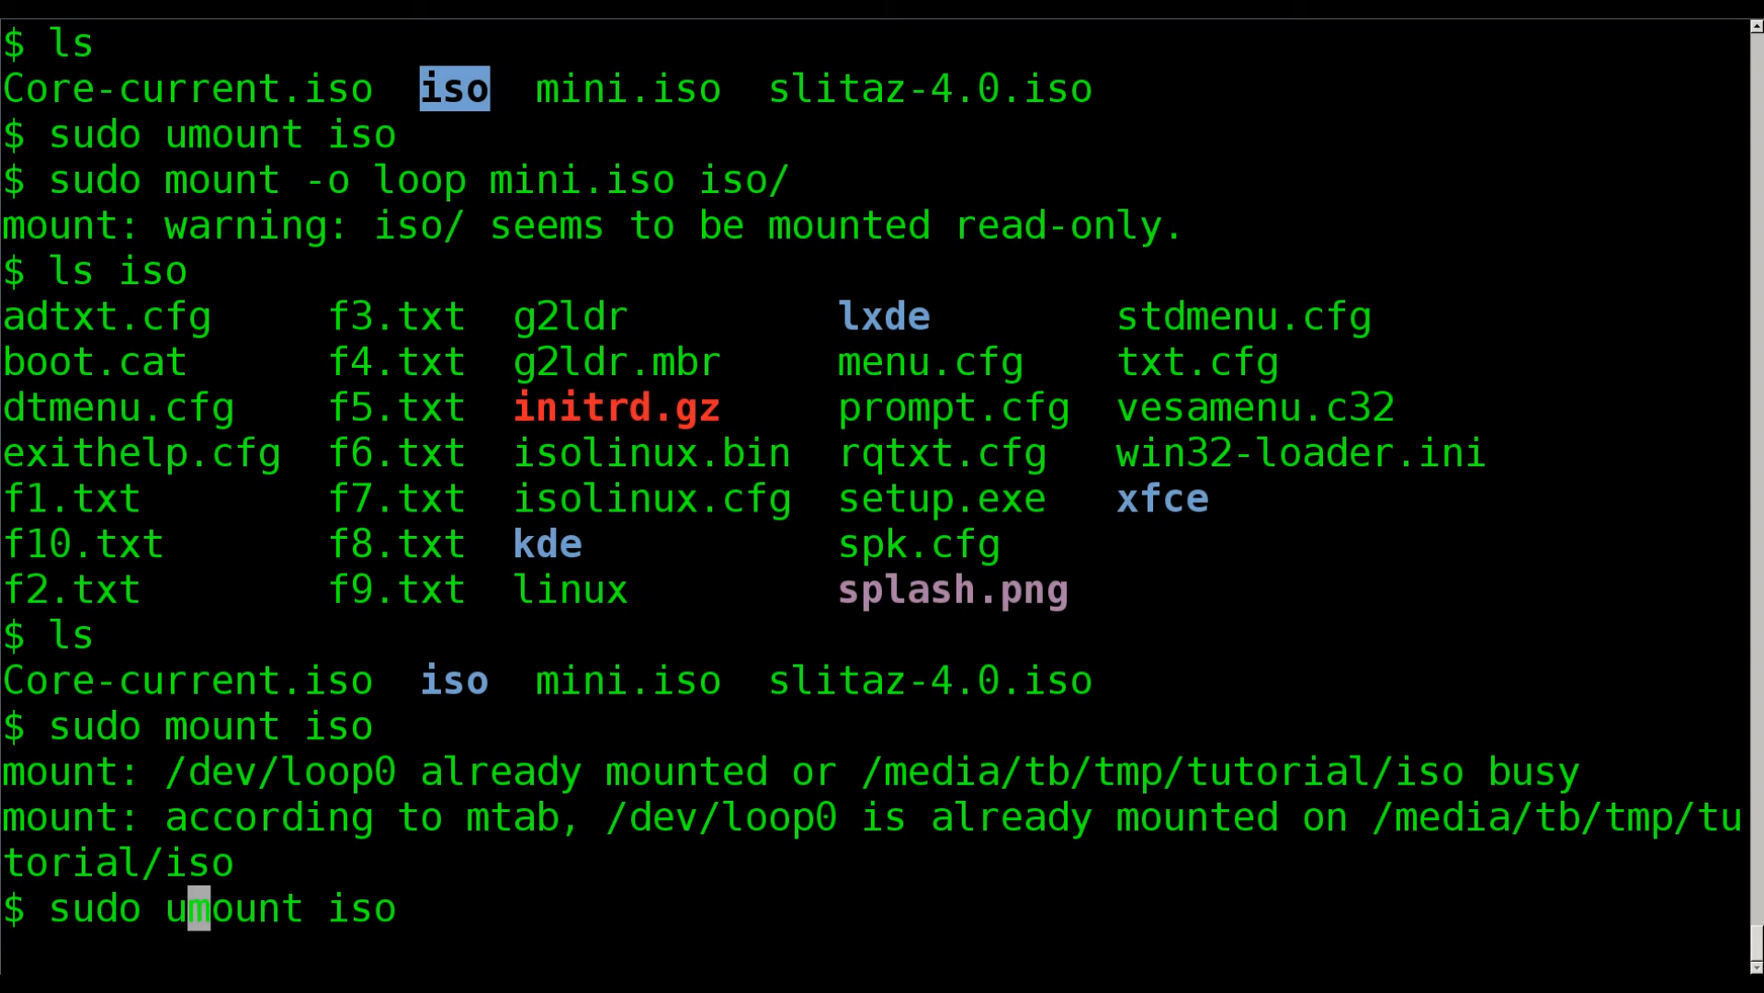
{"action": "key", "text": "Return"}
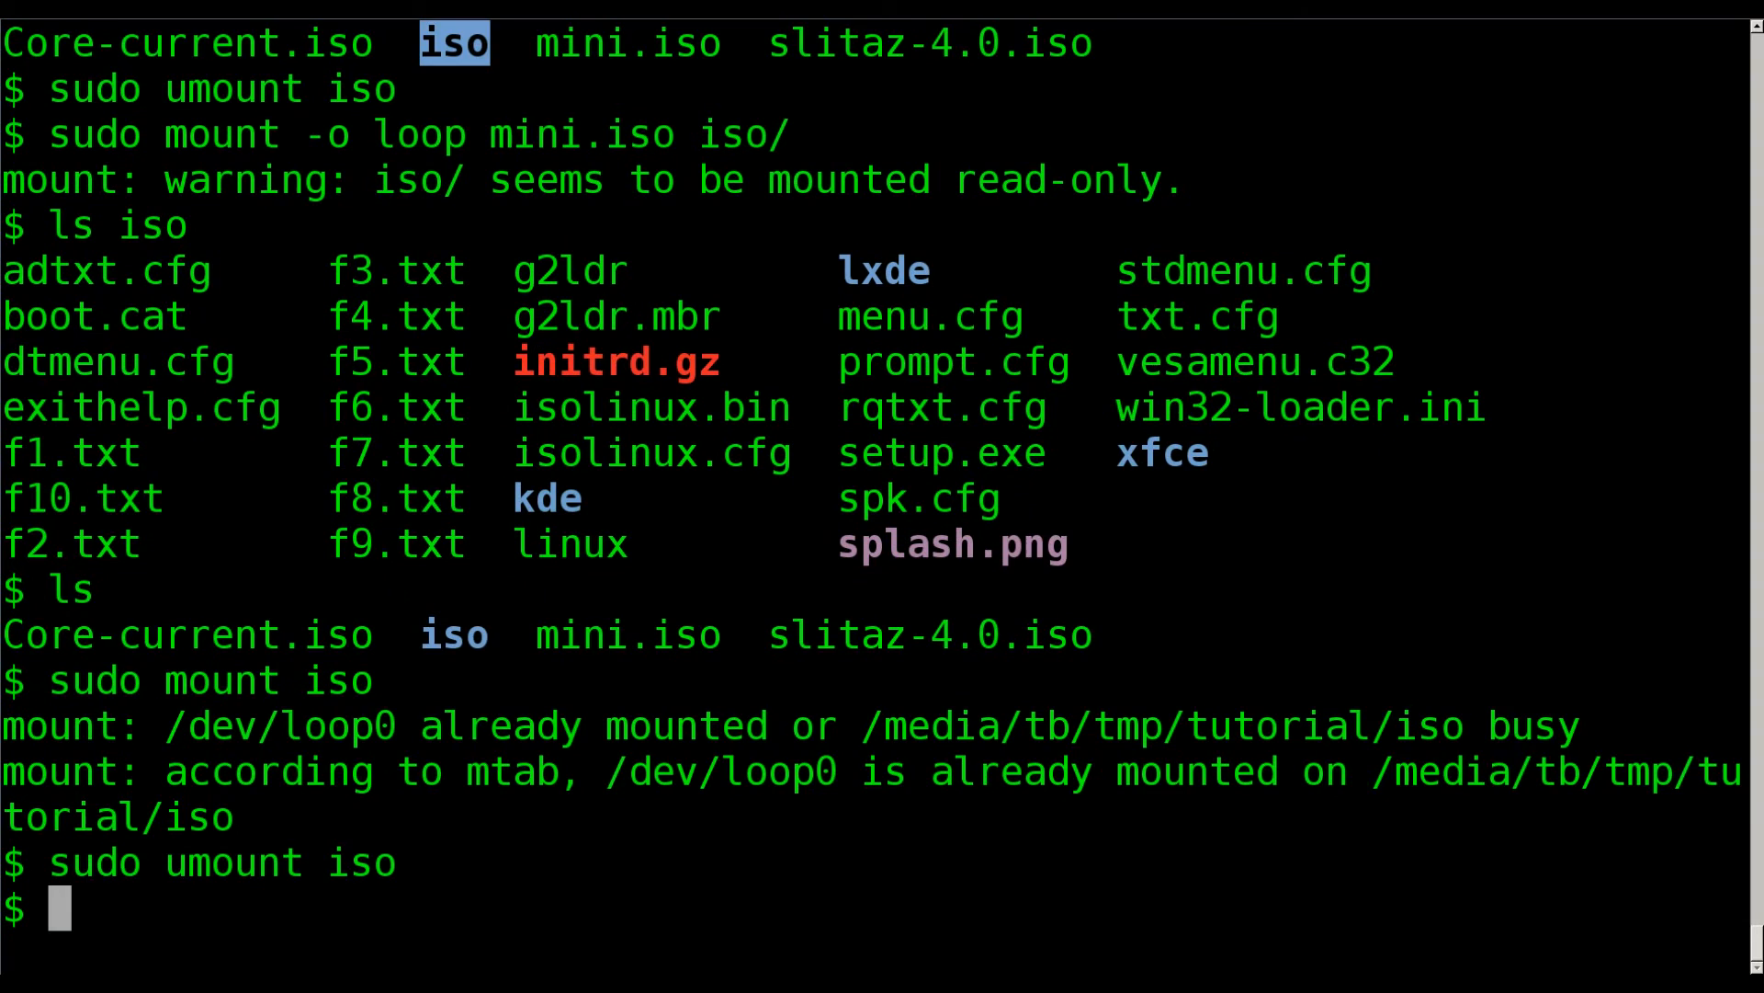
Check iso is empty with ls iso and clear the screen.
{"action": "type", "text": "ls iso"}
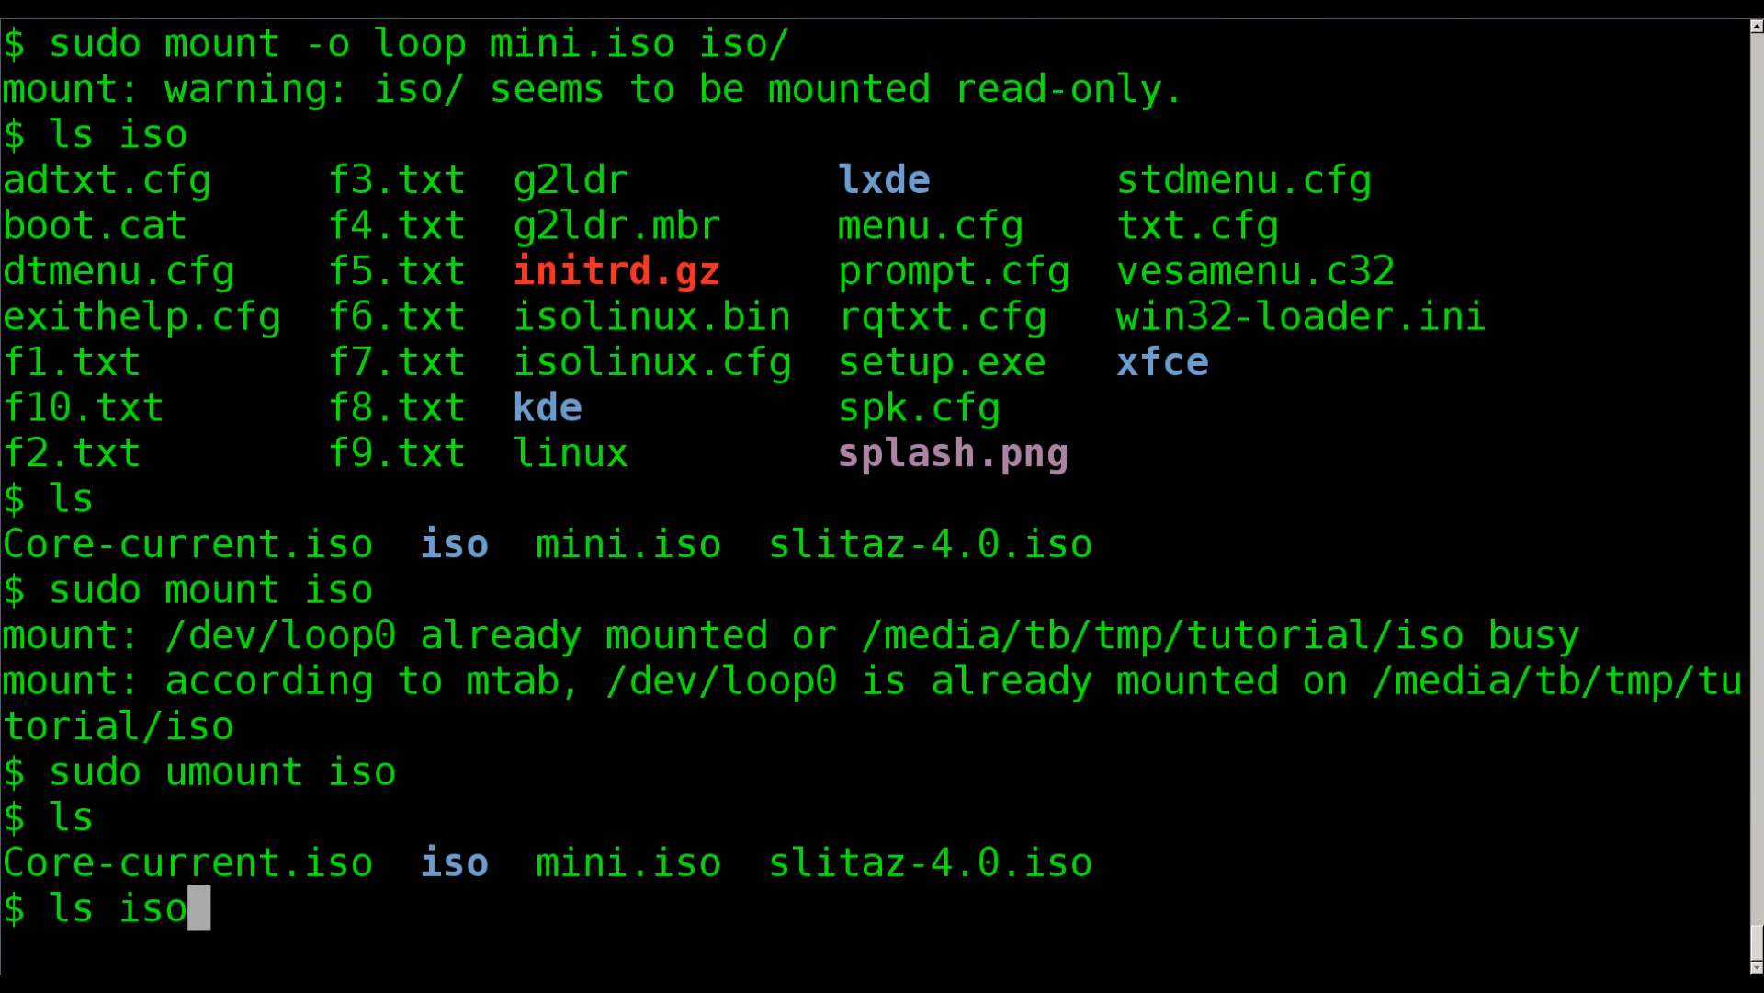
{"action": "type", "text": "moun"}
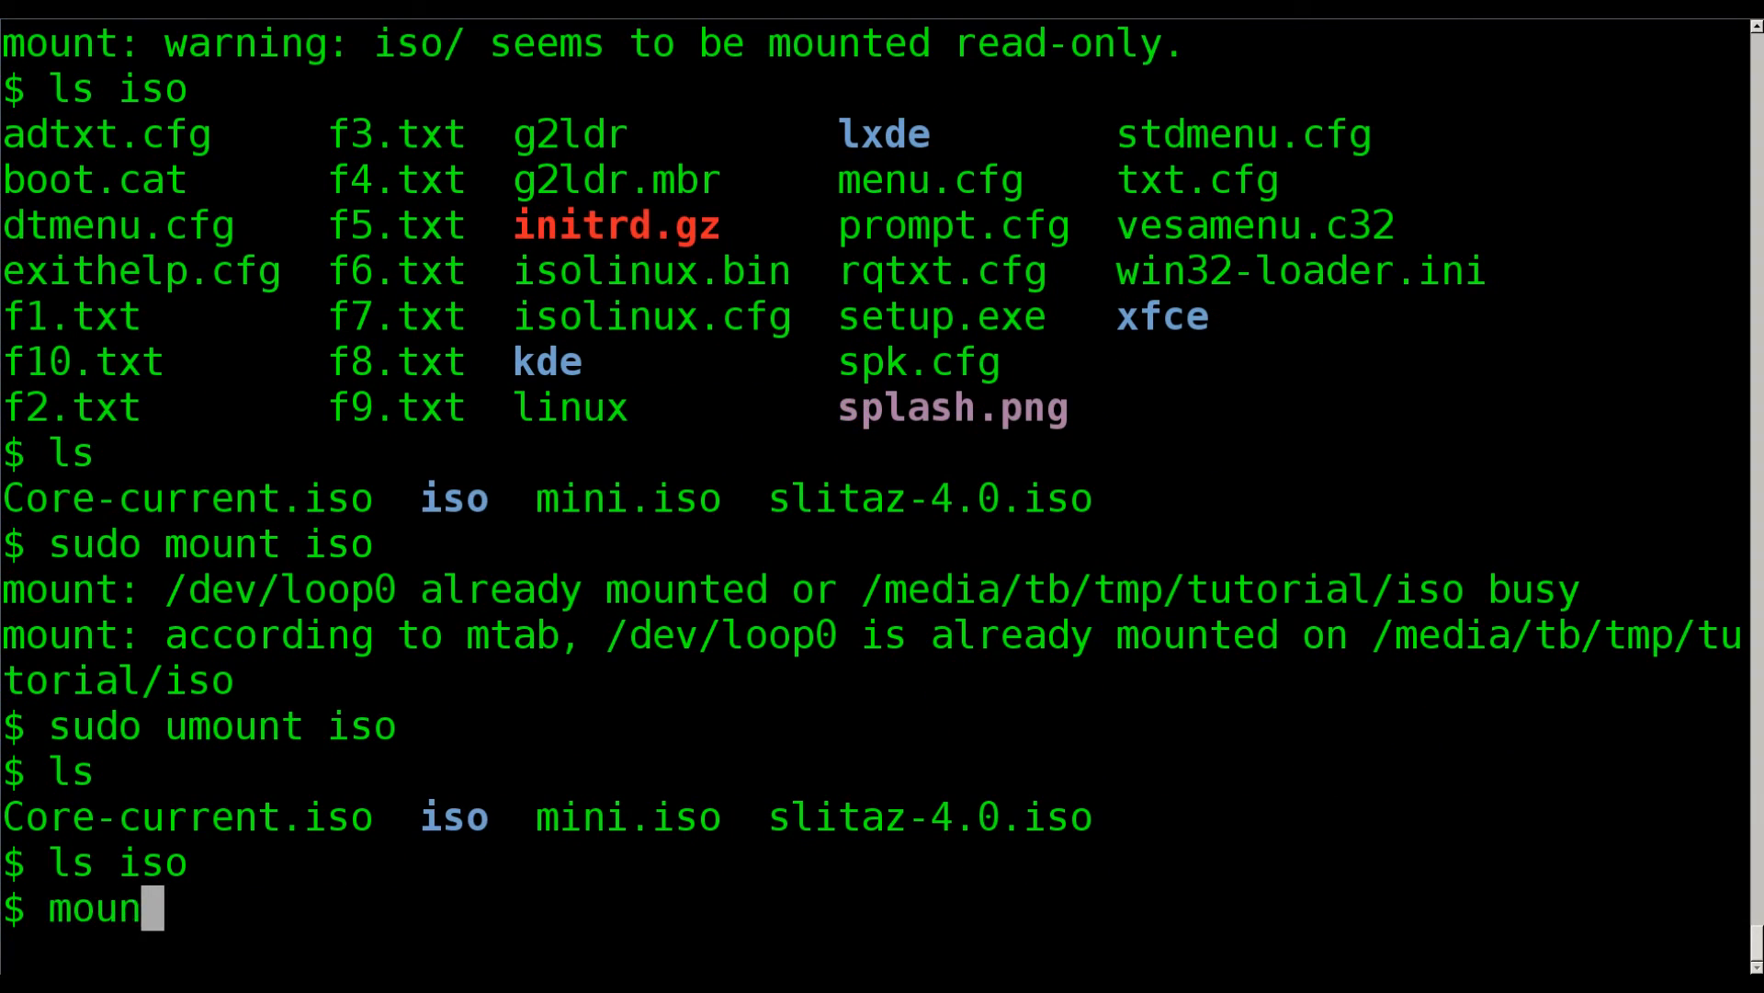
{"action": "key", "text": "Return"}
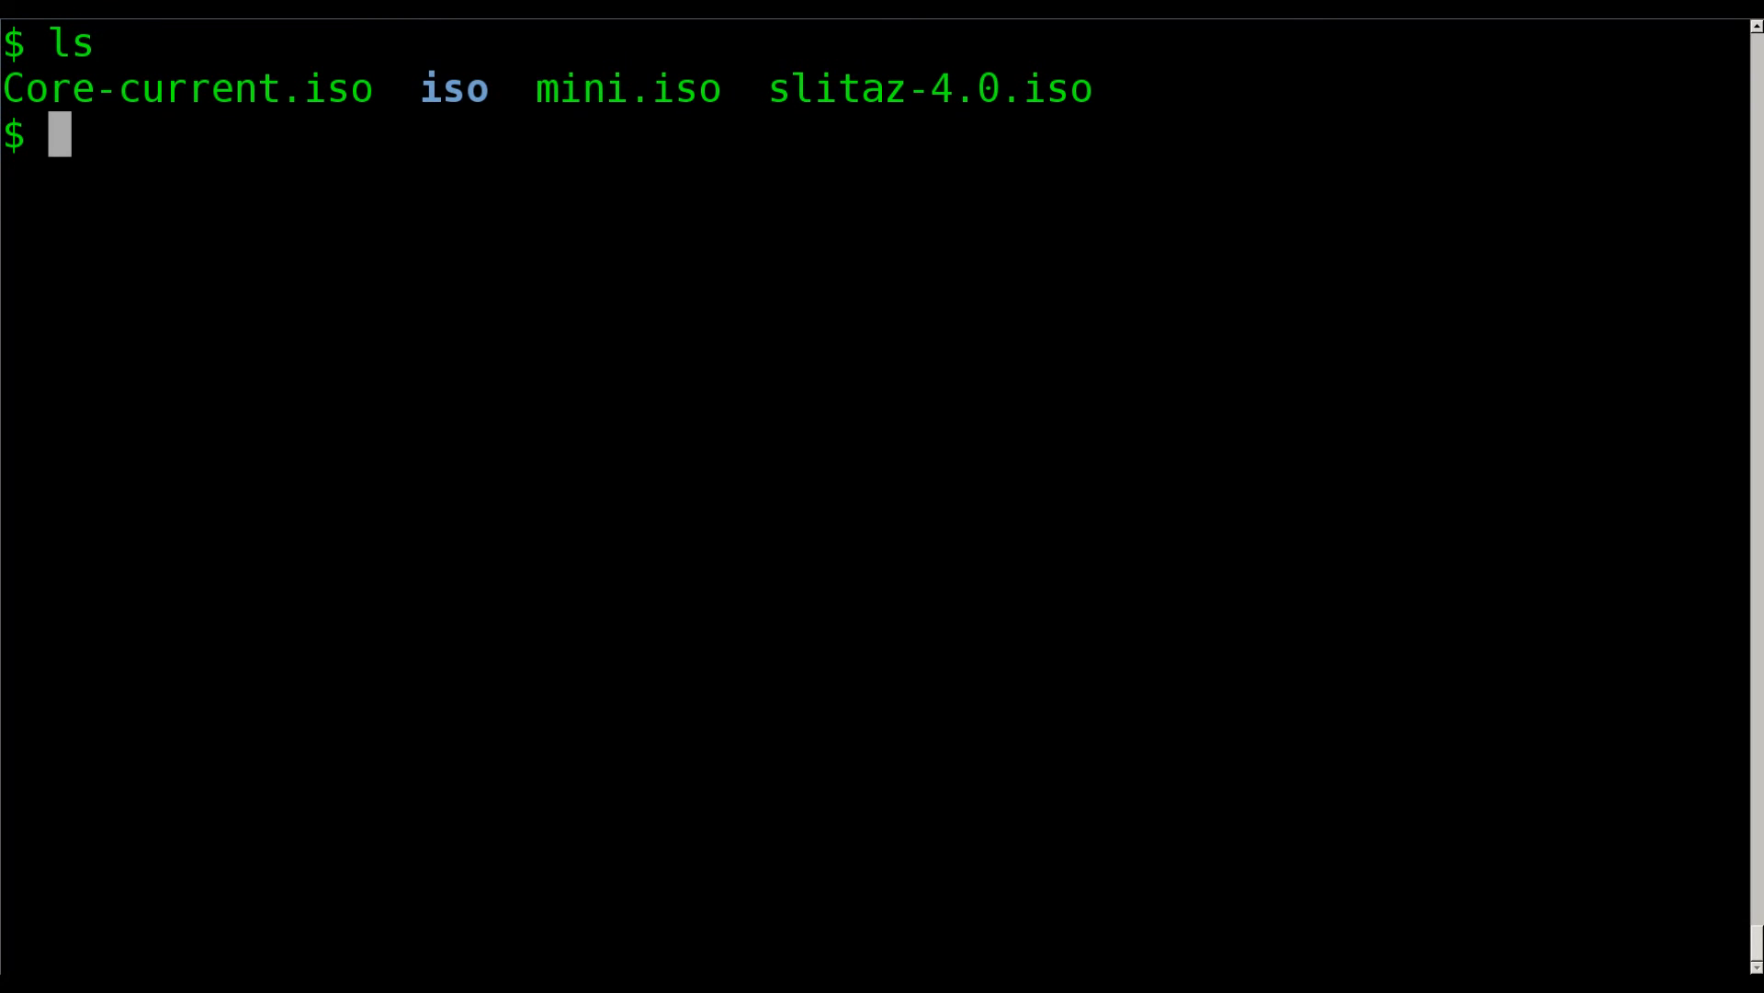
Run sudo mount -o loop Core-current.iso iso to loop-mount the image read-only.
{"action": "type", "text": "sudo"}
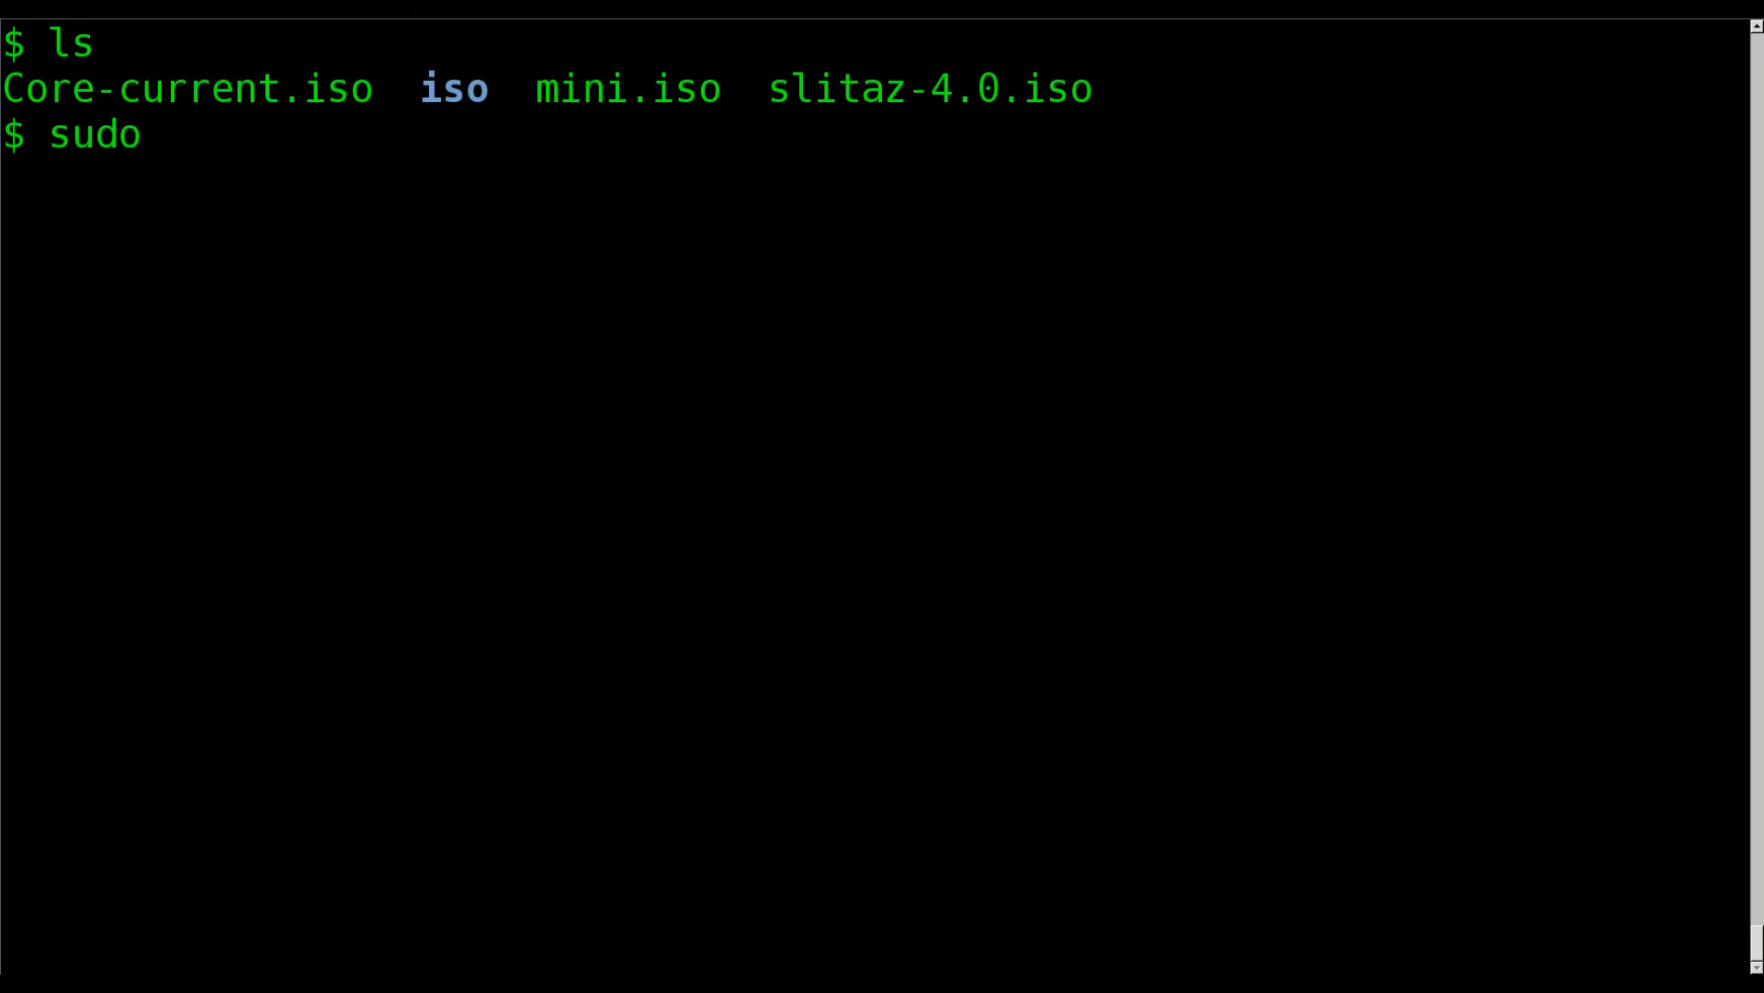
{"action": "type", "text": "mount"}
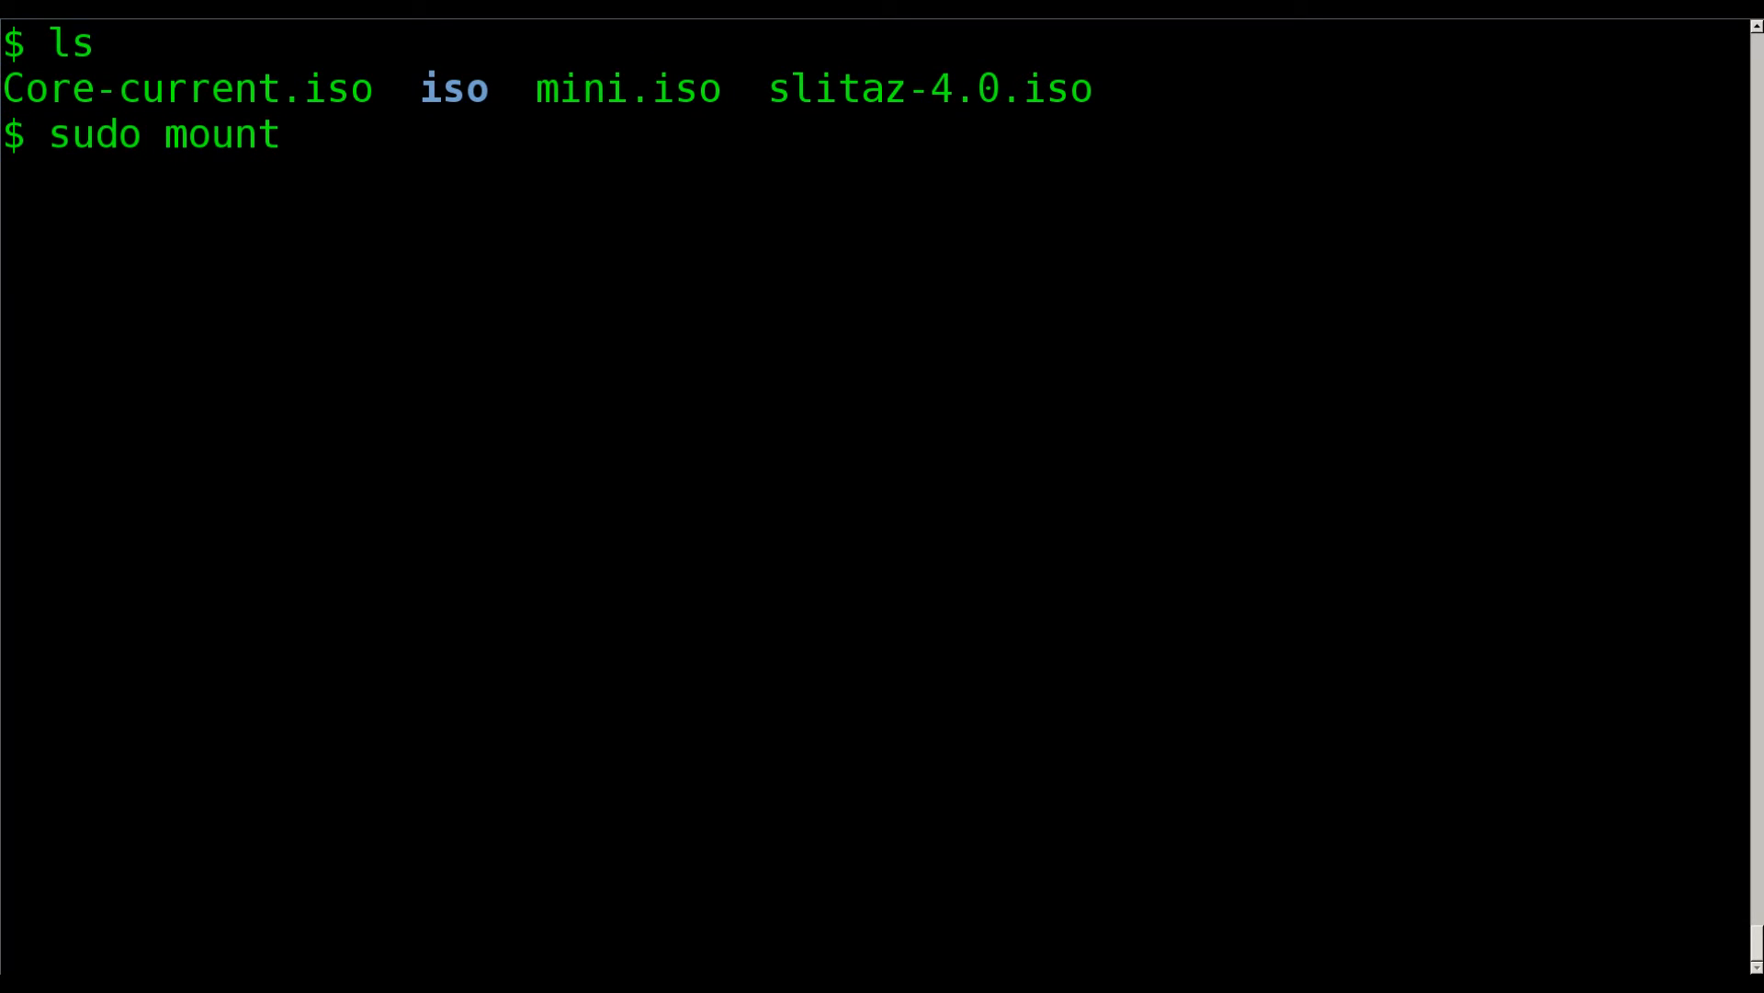
{"action": "type", "text": "-o loop"}
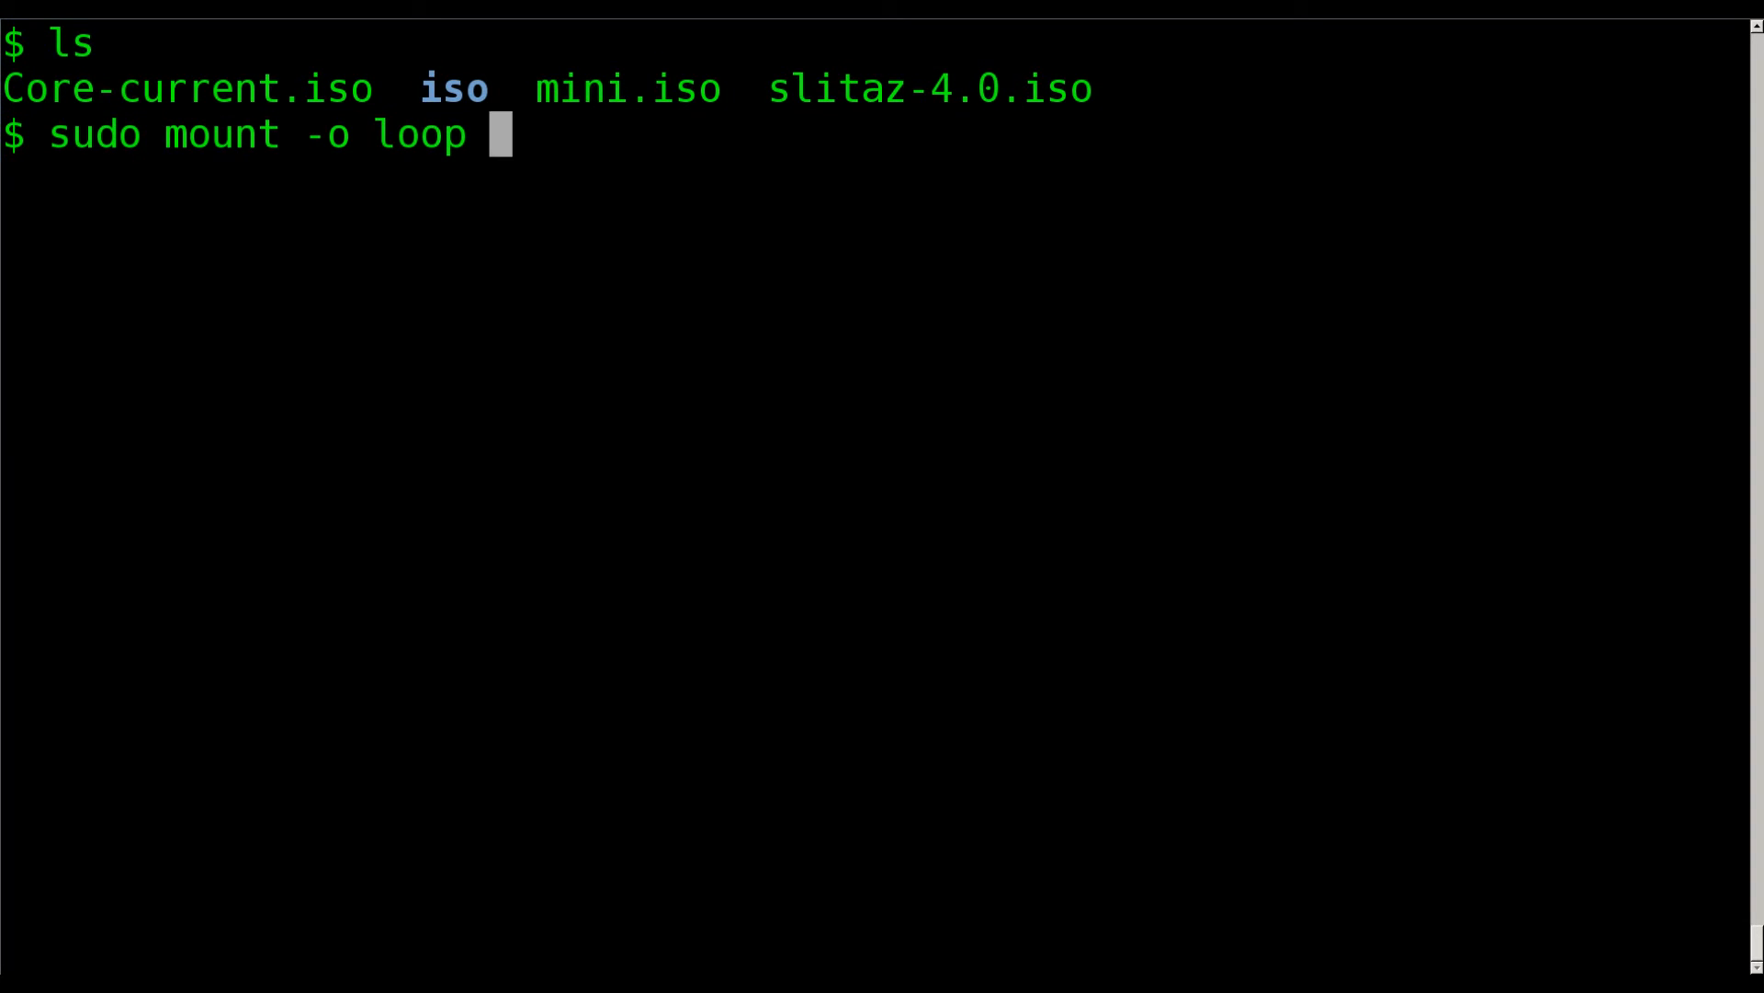
{"action": "type", "text": "Core-current.iso"}
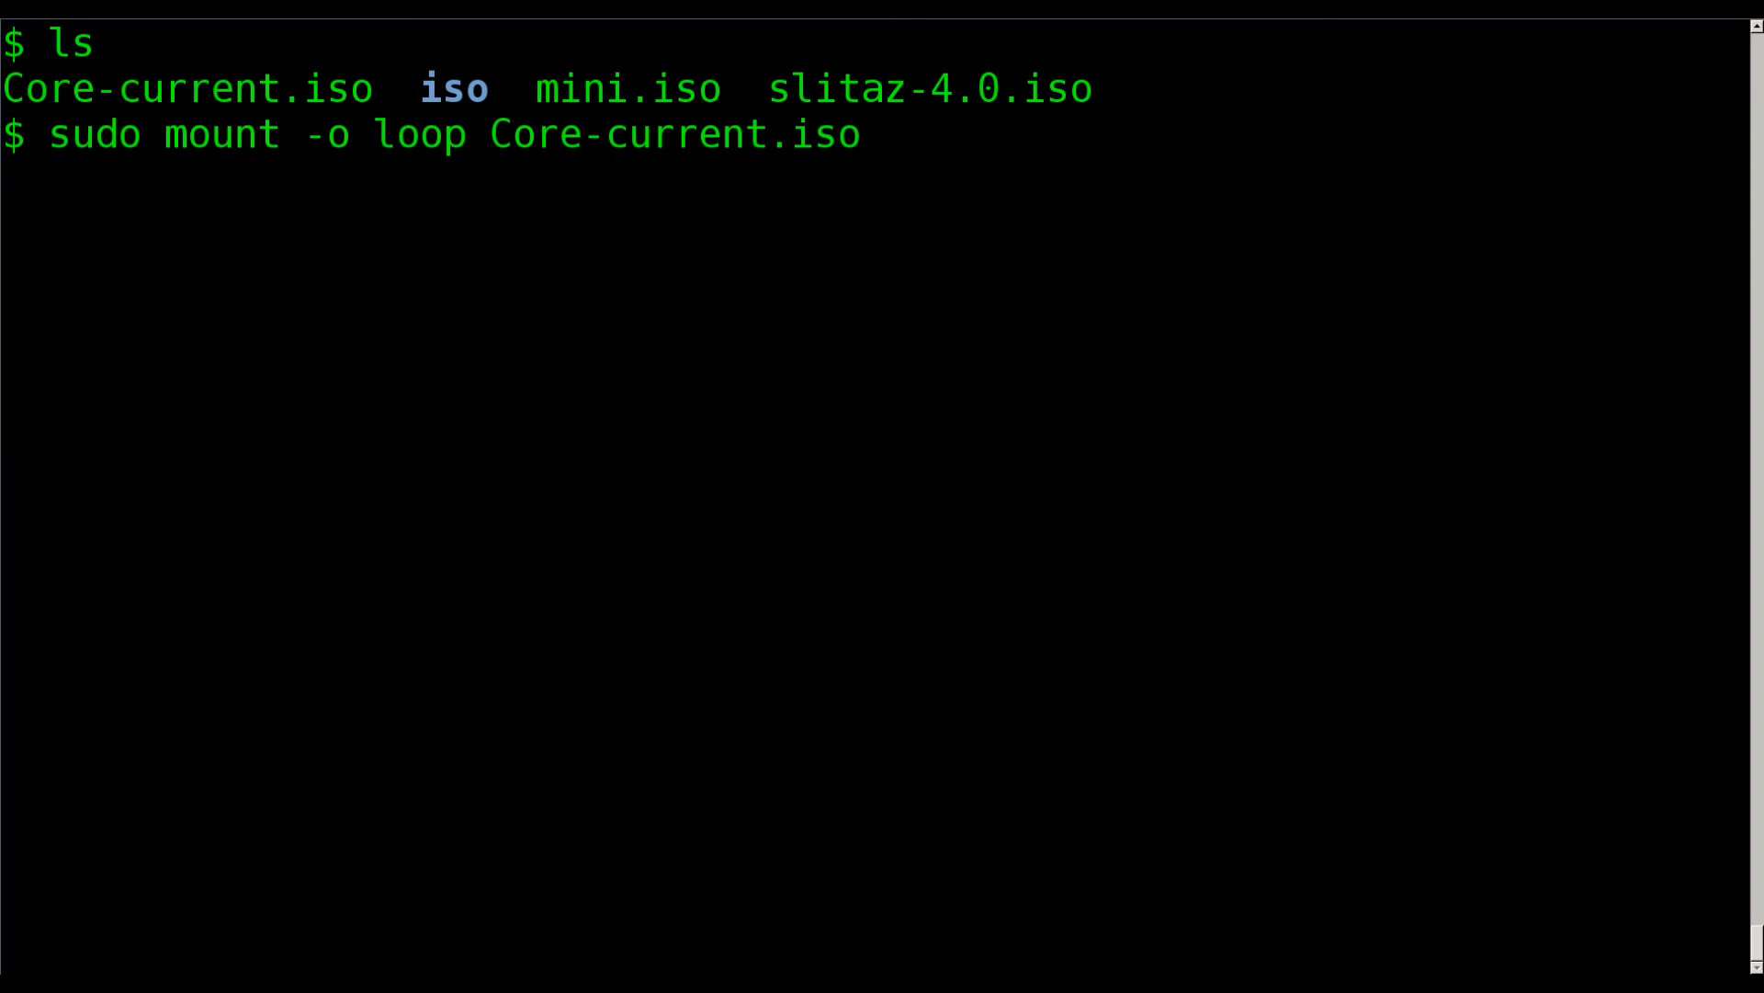
{"action": "key", "text": "Return"}
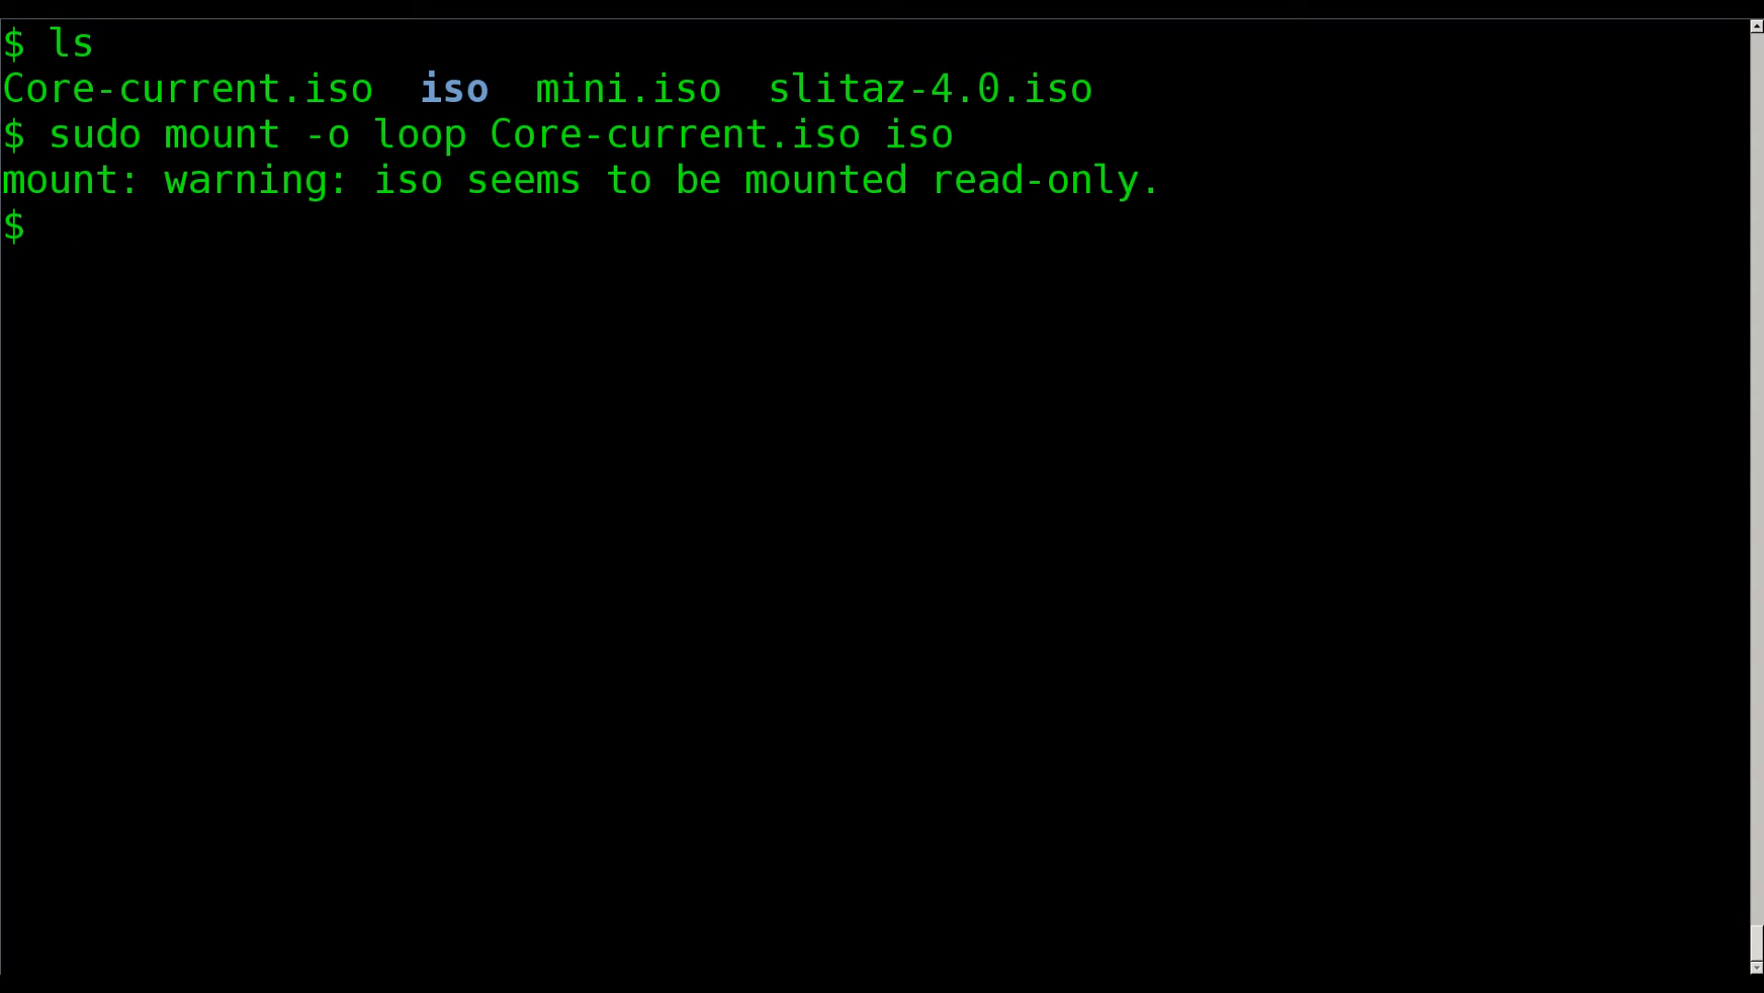
{"action": "type", "text": "ls iso"}
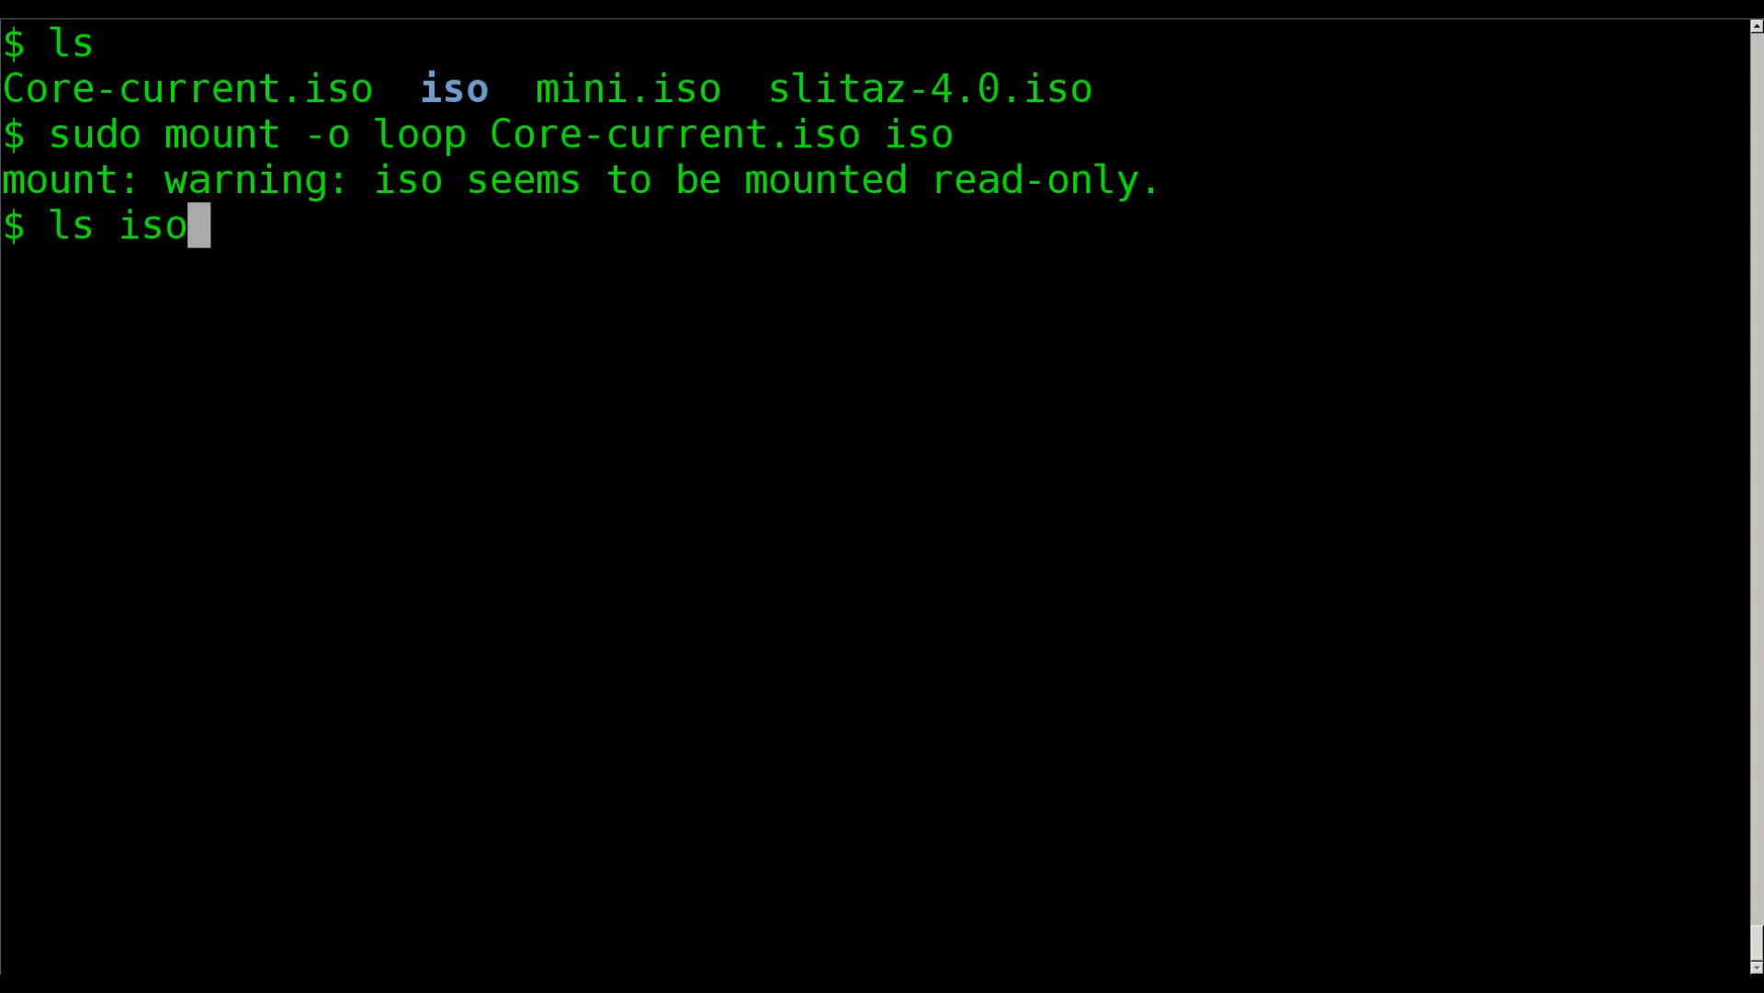
List iso, iso/boot (core.gz, isolinux, vmlinuz) and iso/boot/isolinux/, then the working folder.
{"action": "key", "text": "Return"}
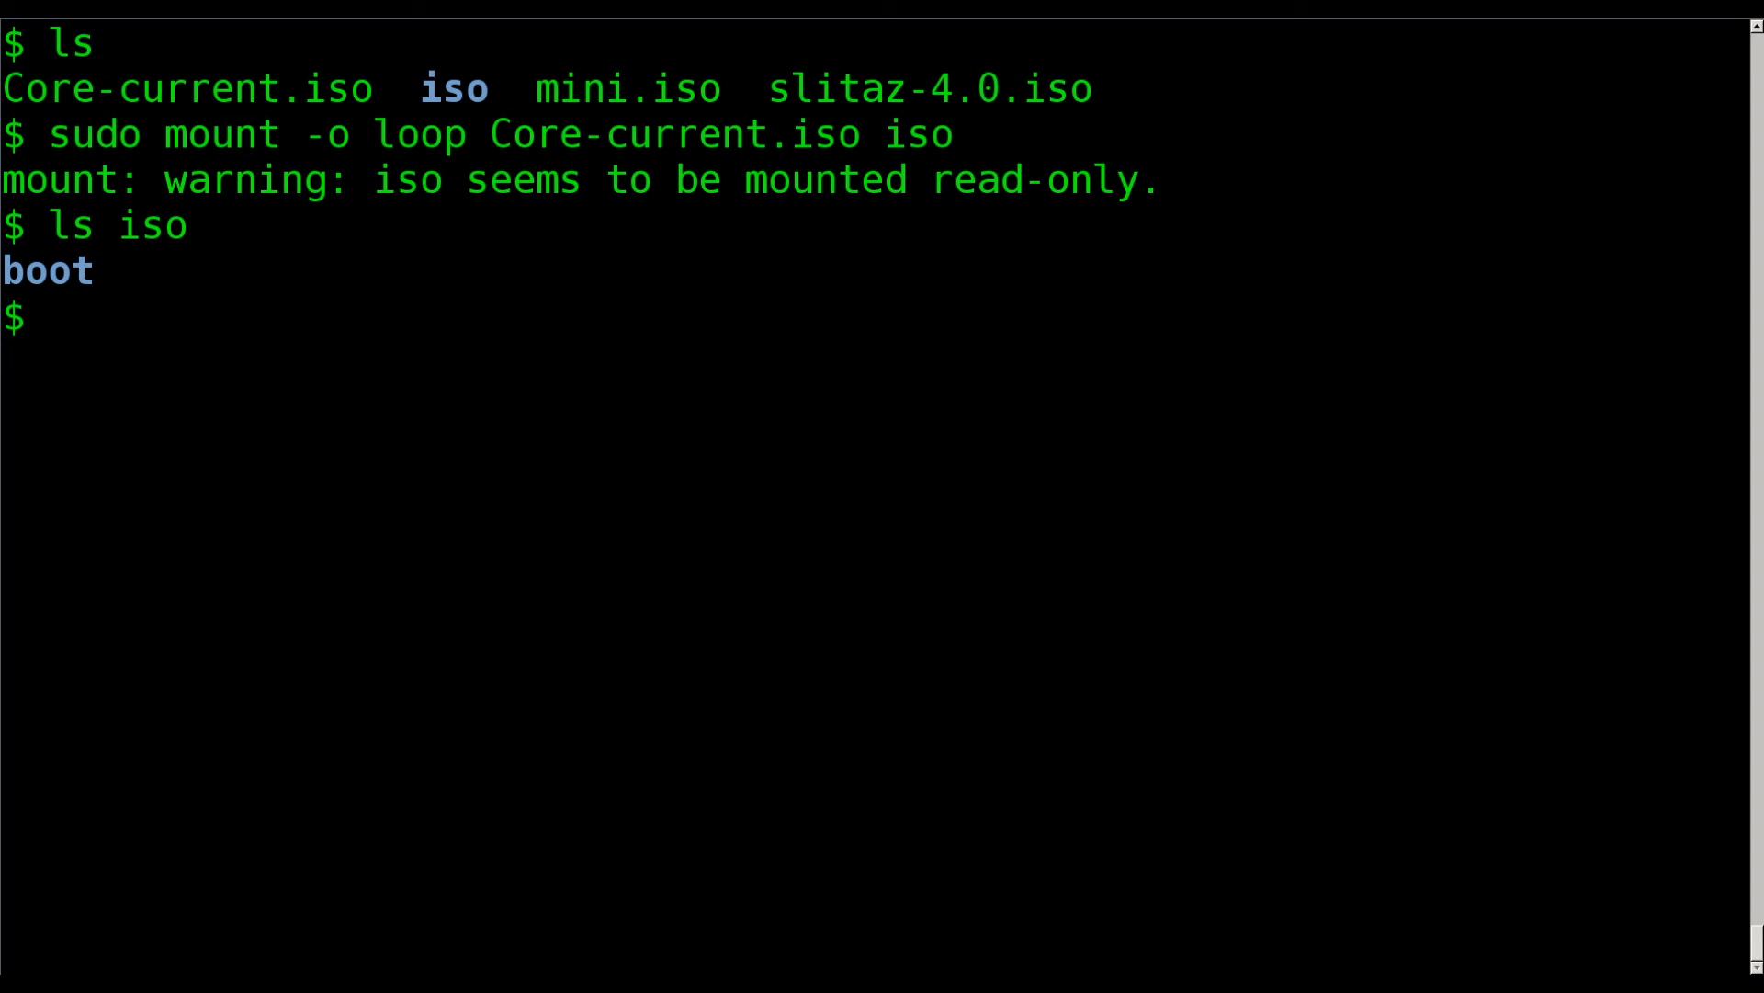
{"action": "type", "text": "ls iso/boot"}
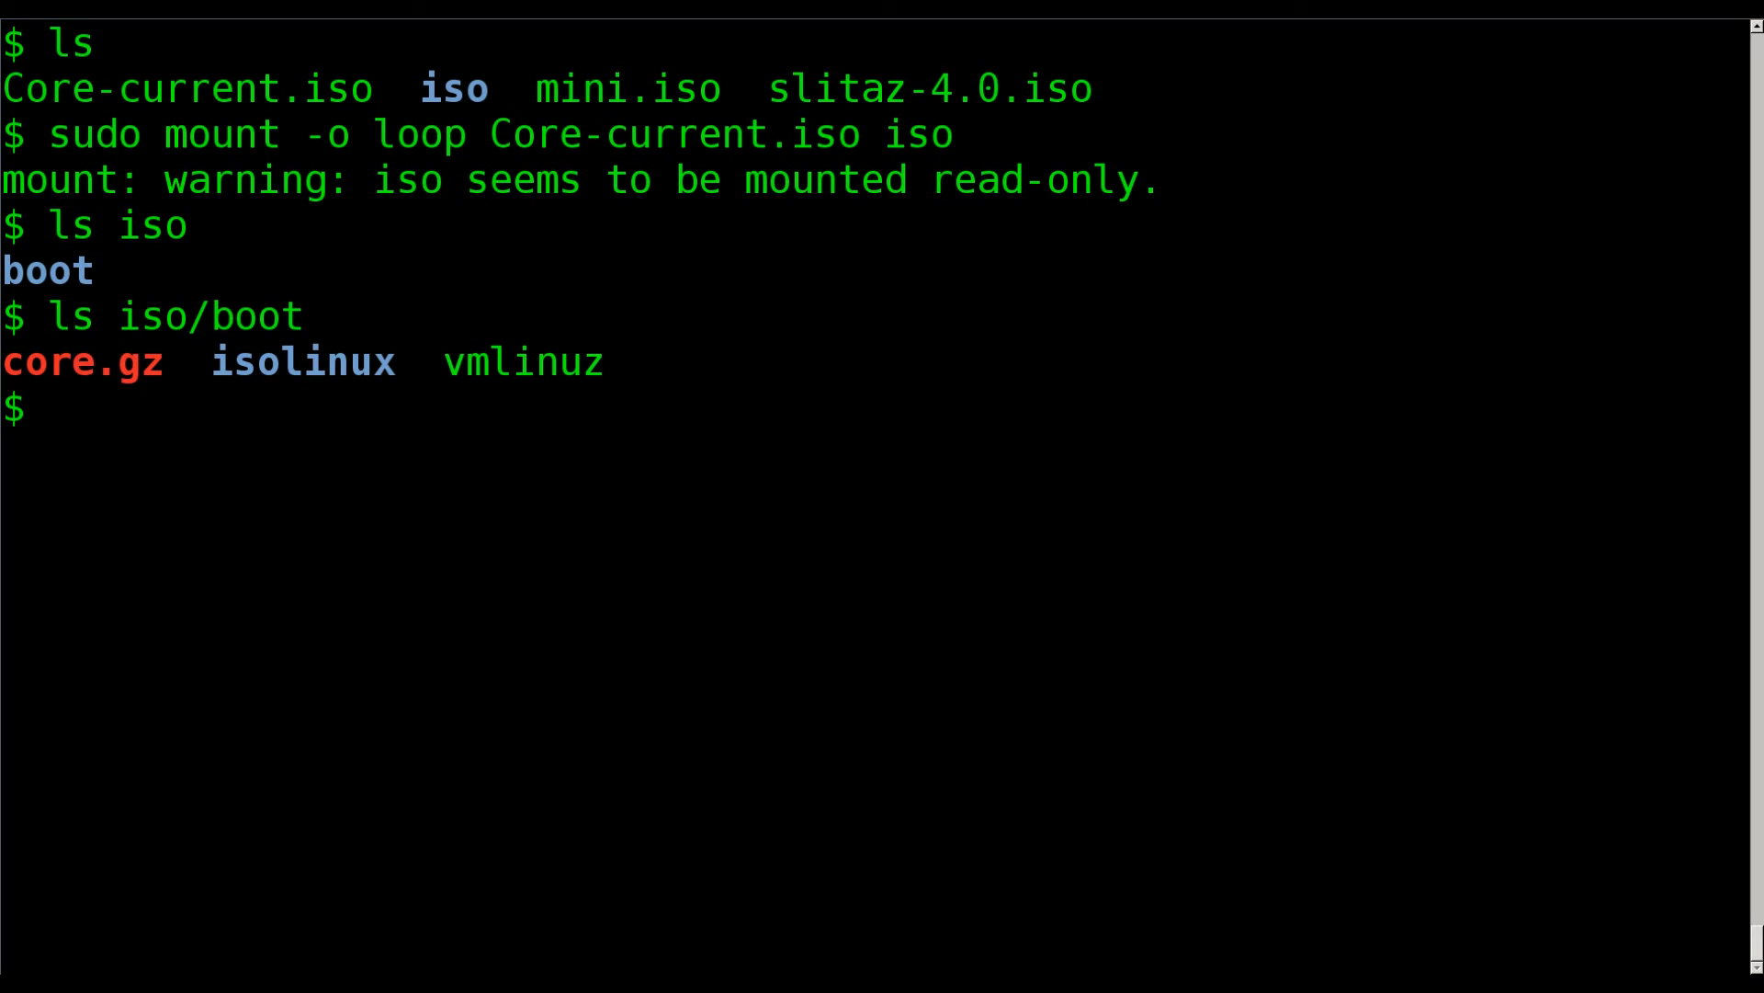
{"action": "type", "text": "ls iso/boot/isolinux/"}
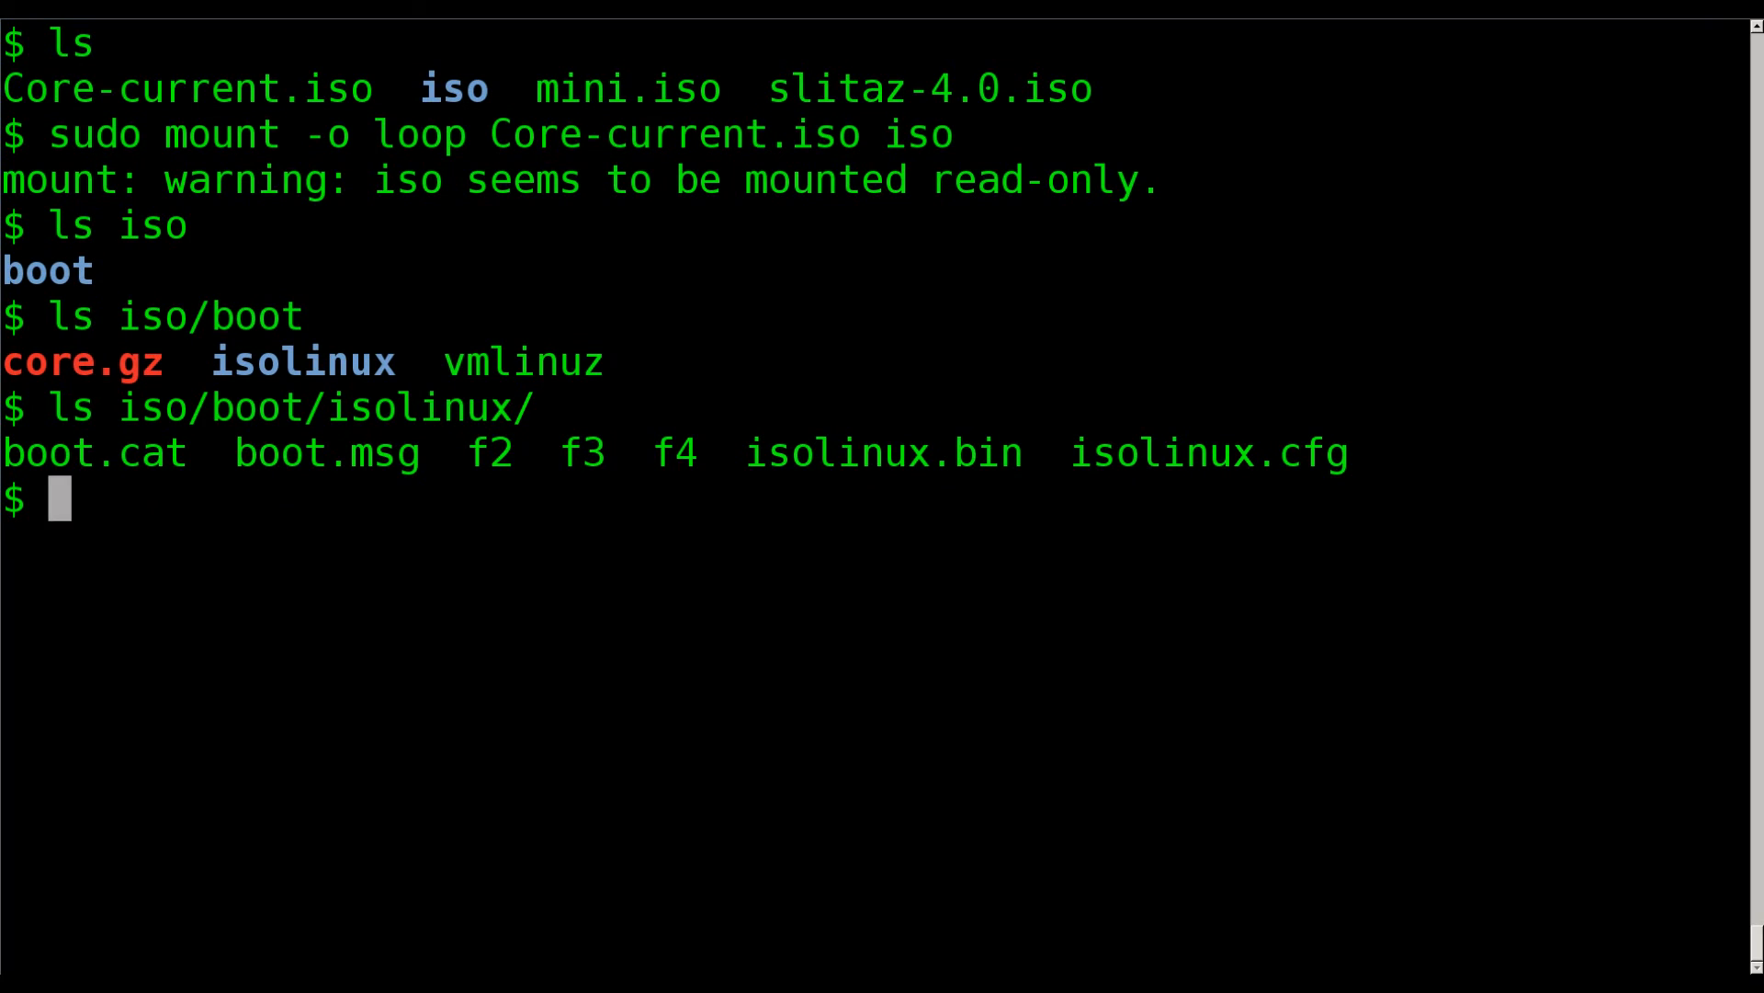
{"action": "type", "text": "ls"}
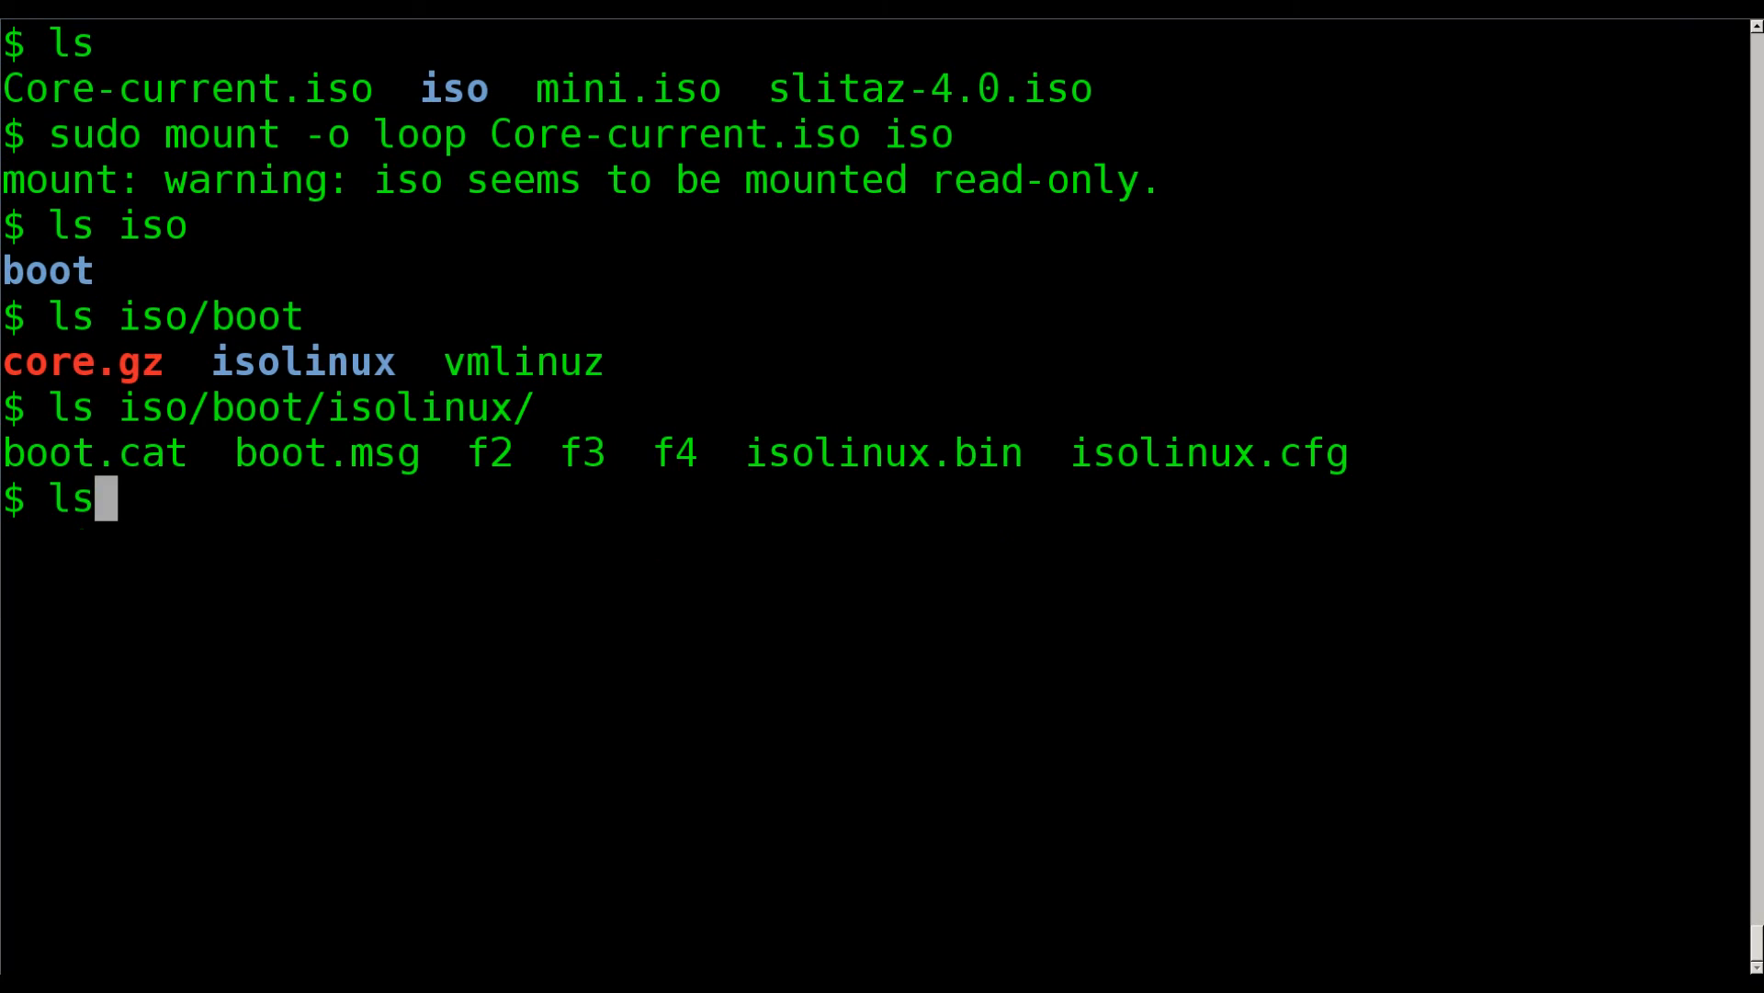
{"action": "key", "text": "Return"}
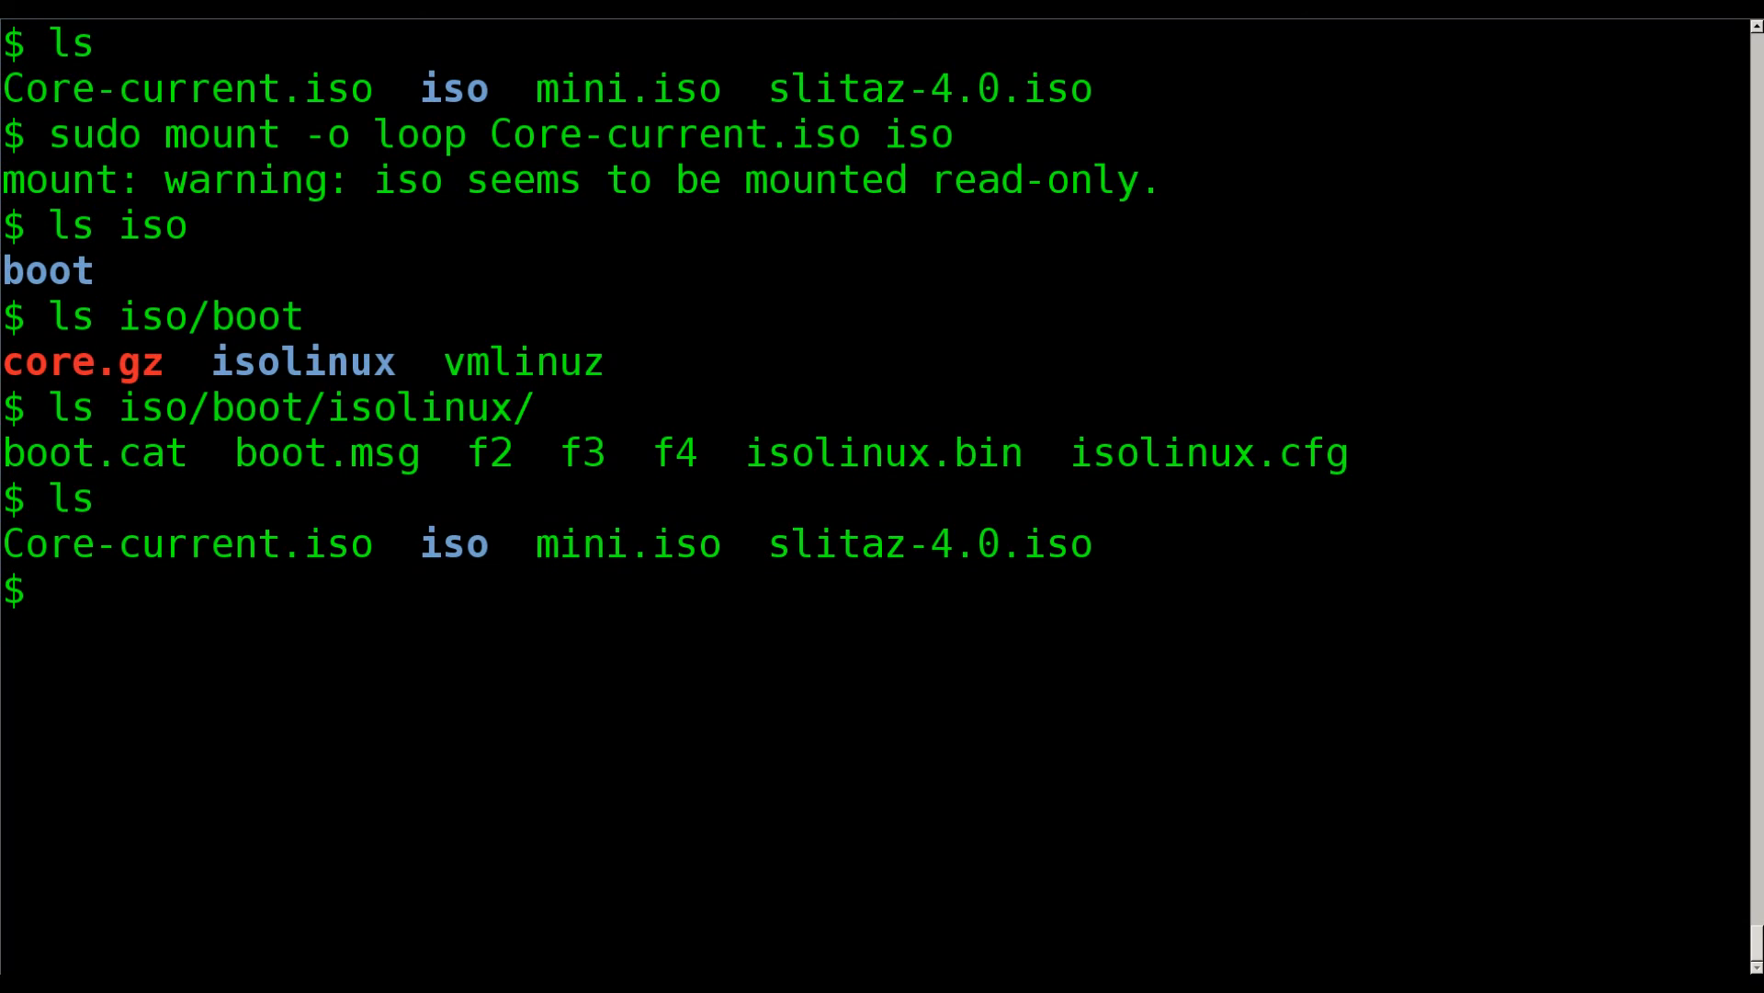
Run sudo umount iso to detach Core-current.iso from the iso folder.
{"action": "type", "text": "sudo"}
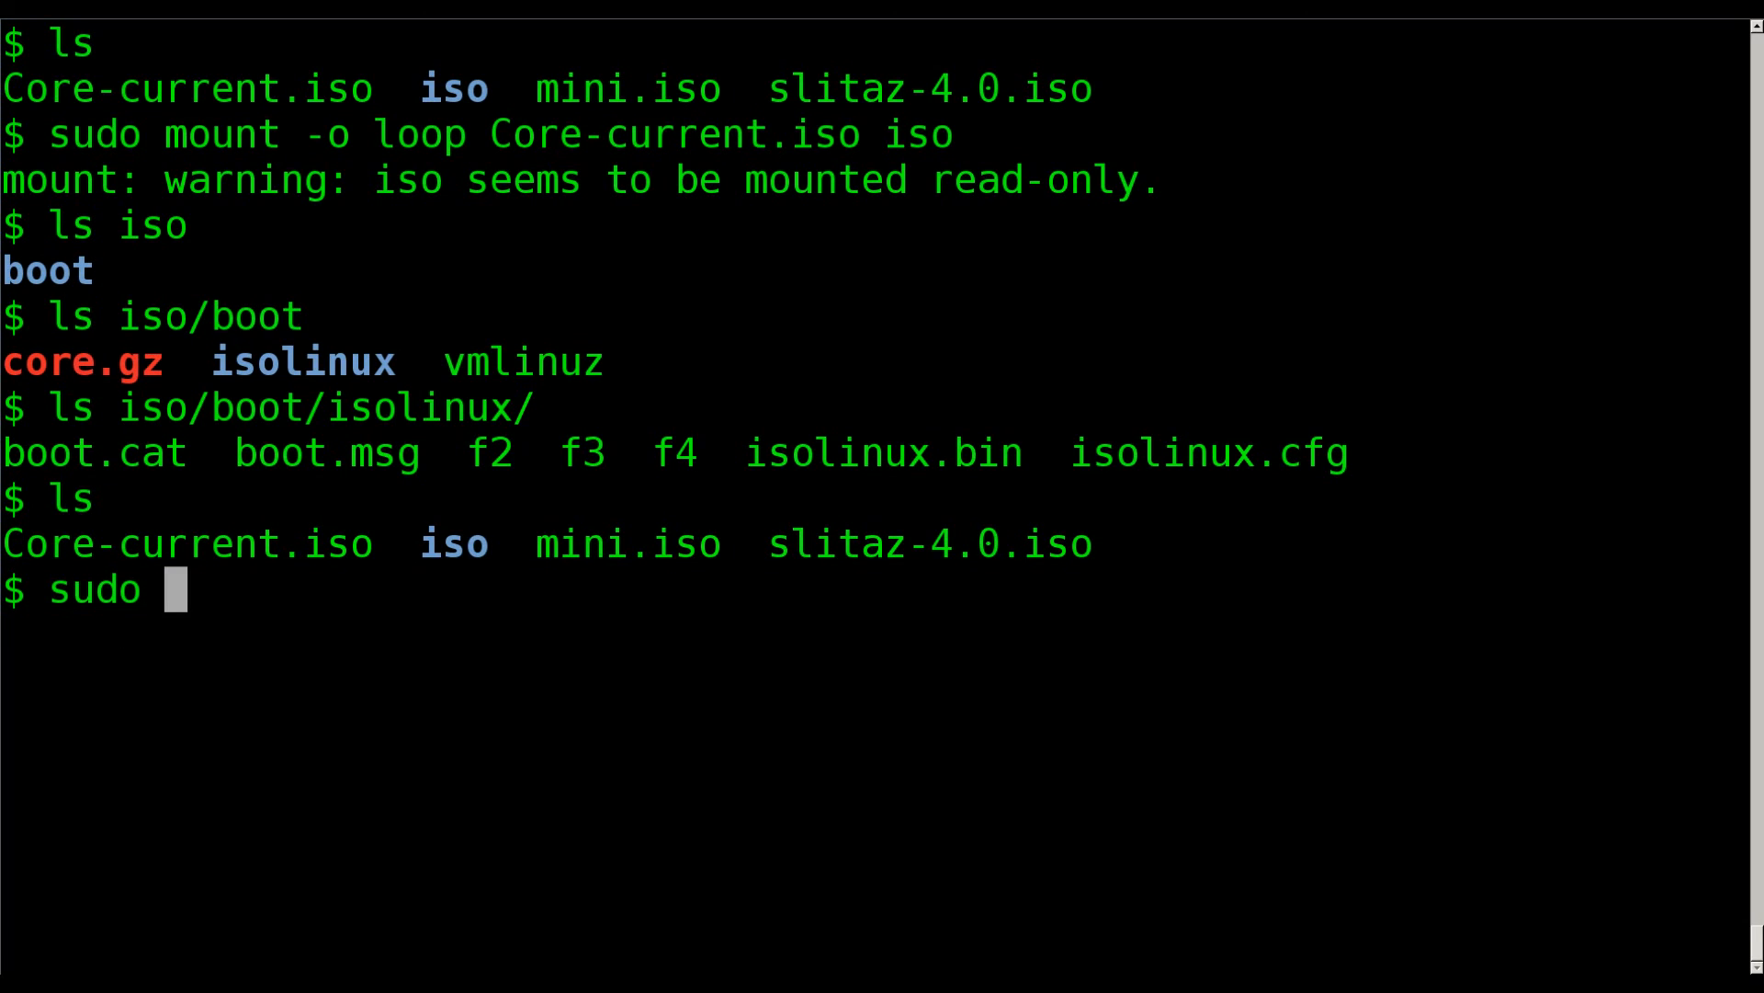
{"action": "type", "text": "umou"}
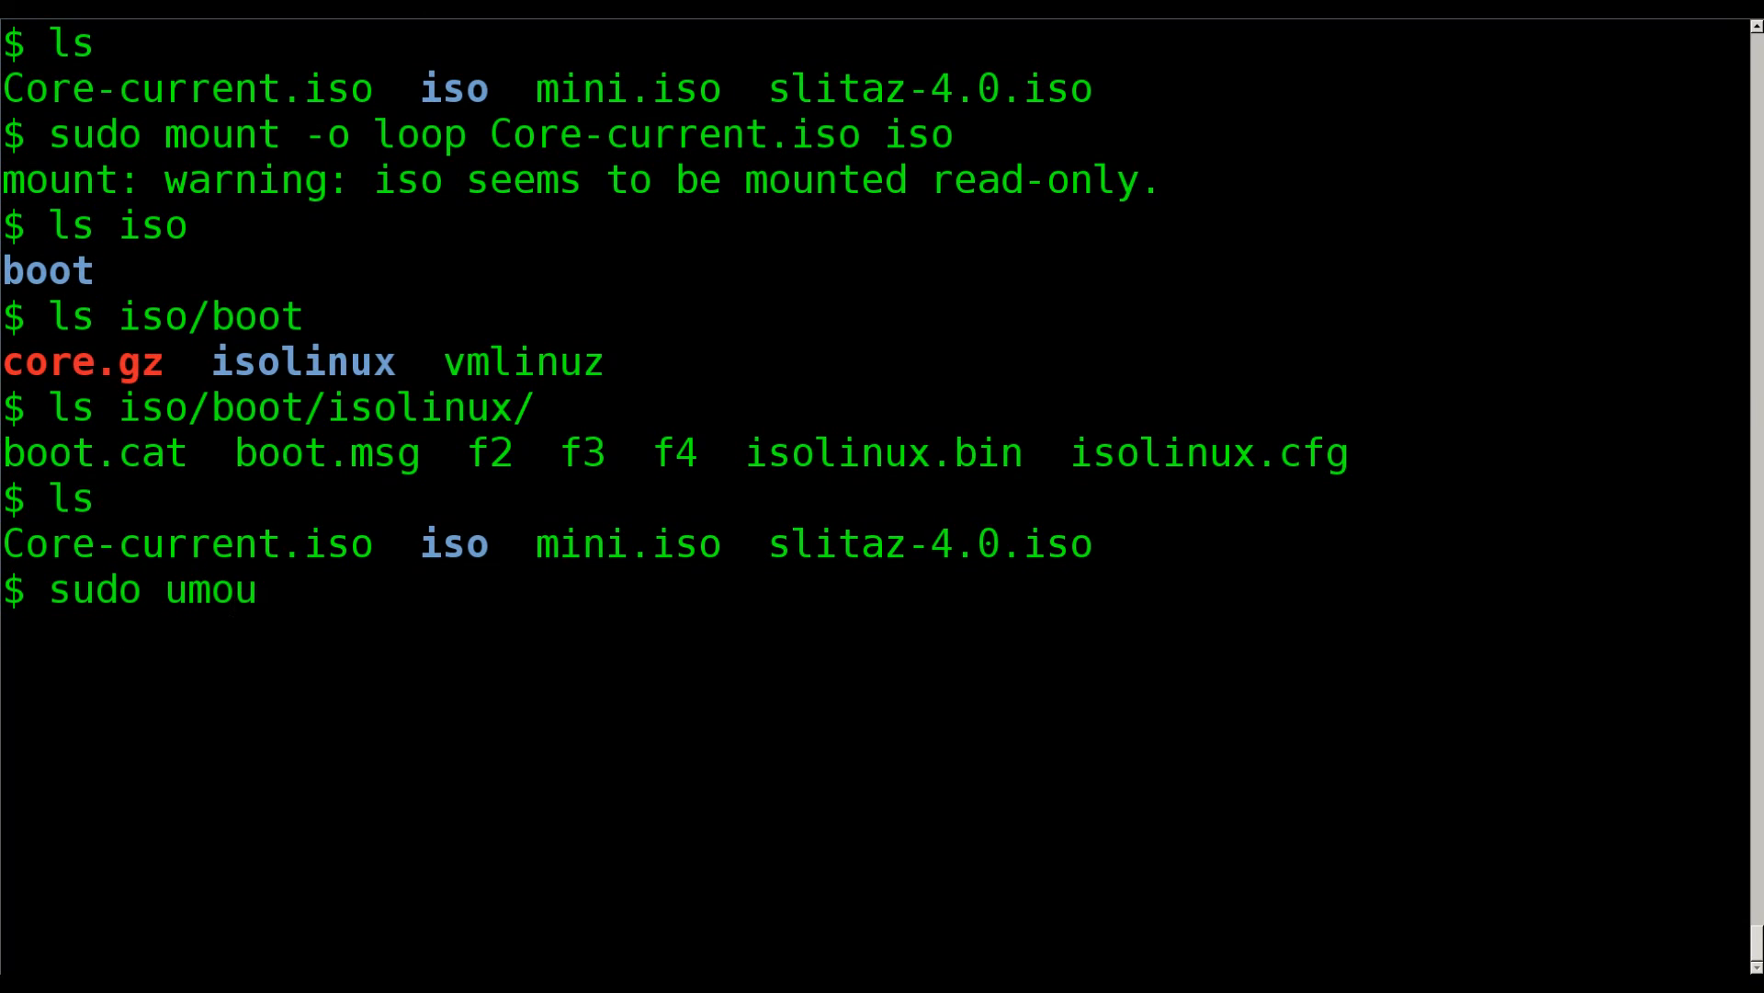
{"action": "key", "text": "Return"}
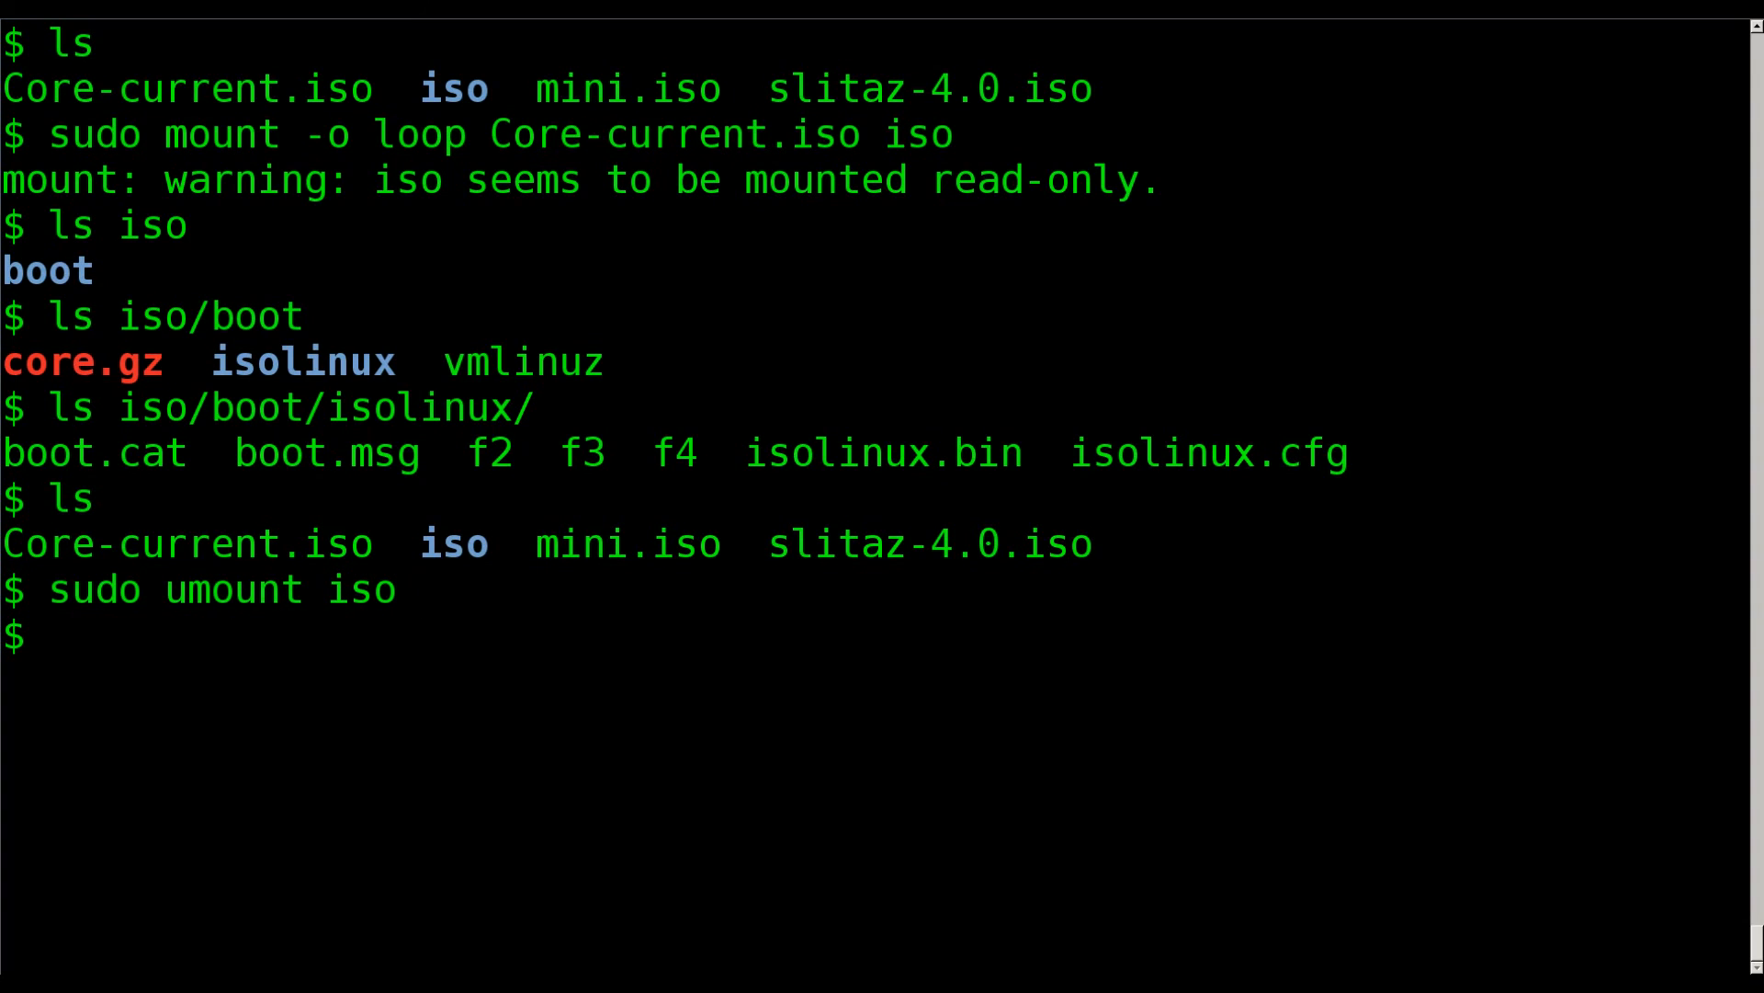